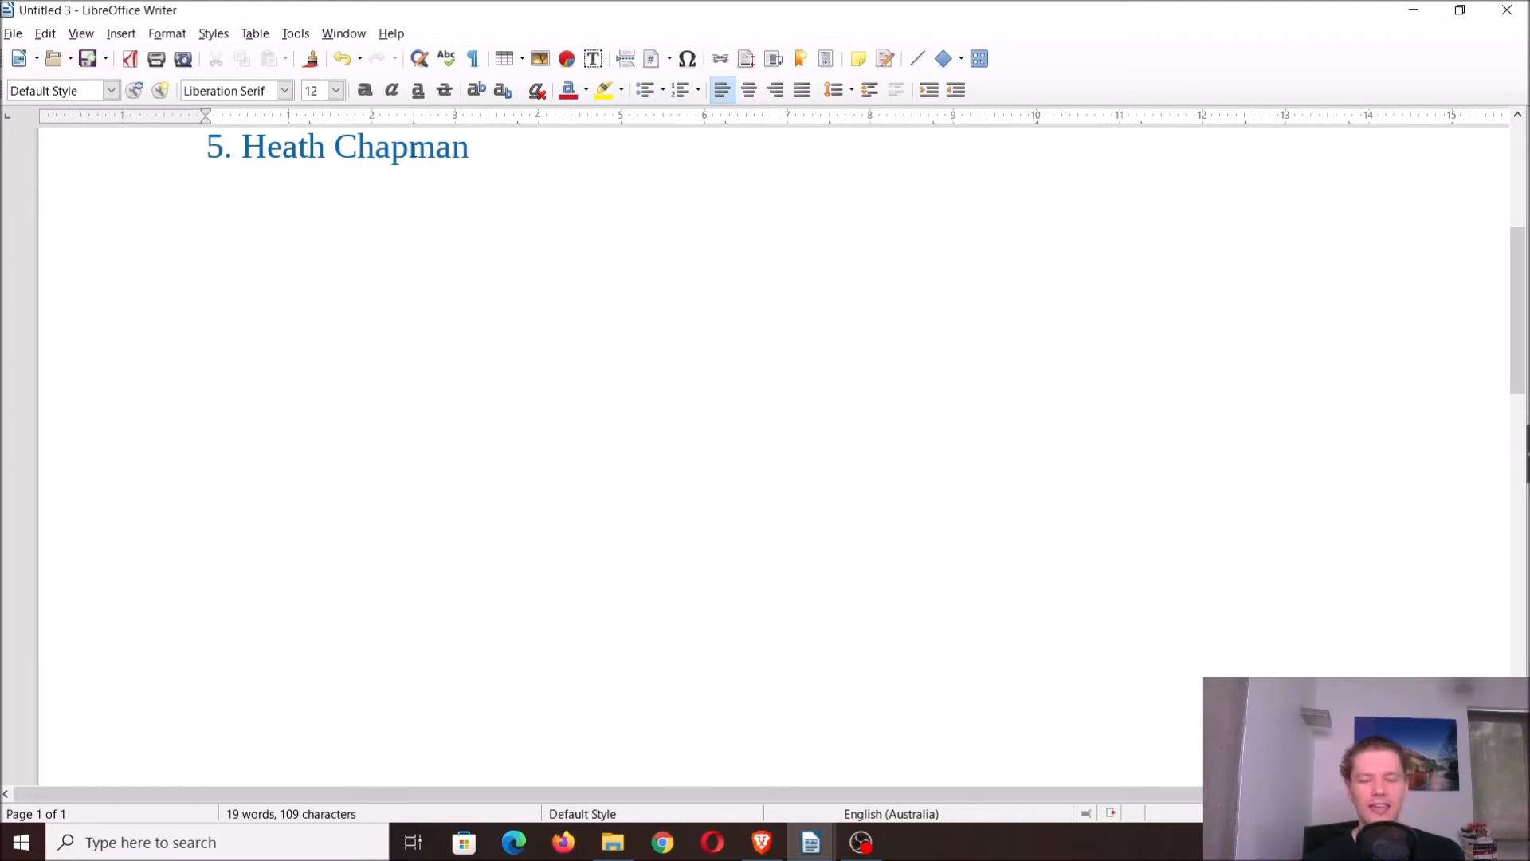
mouse_move(527, 200)
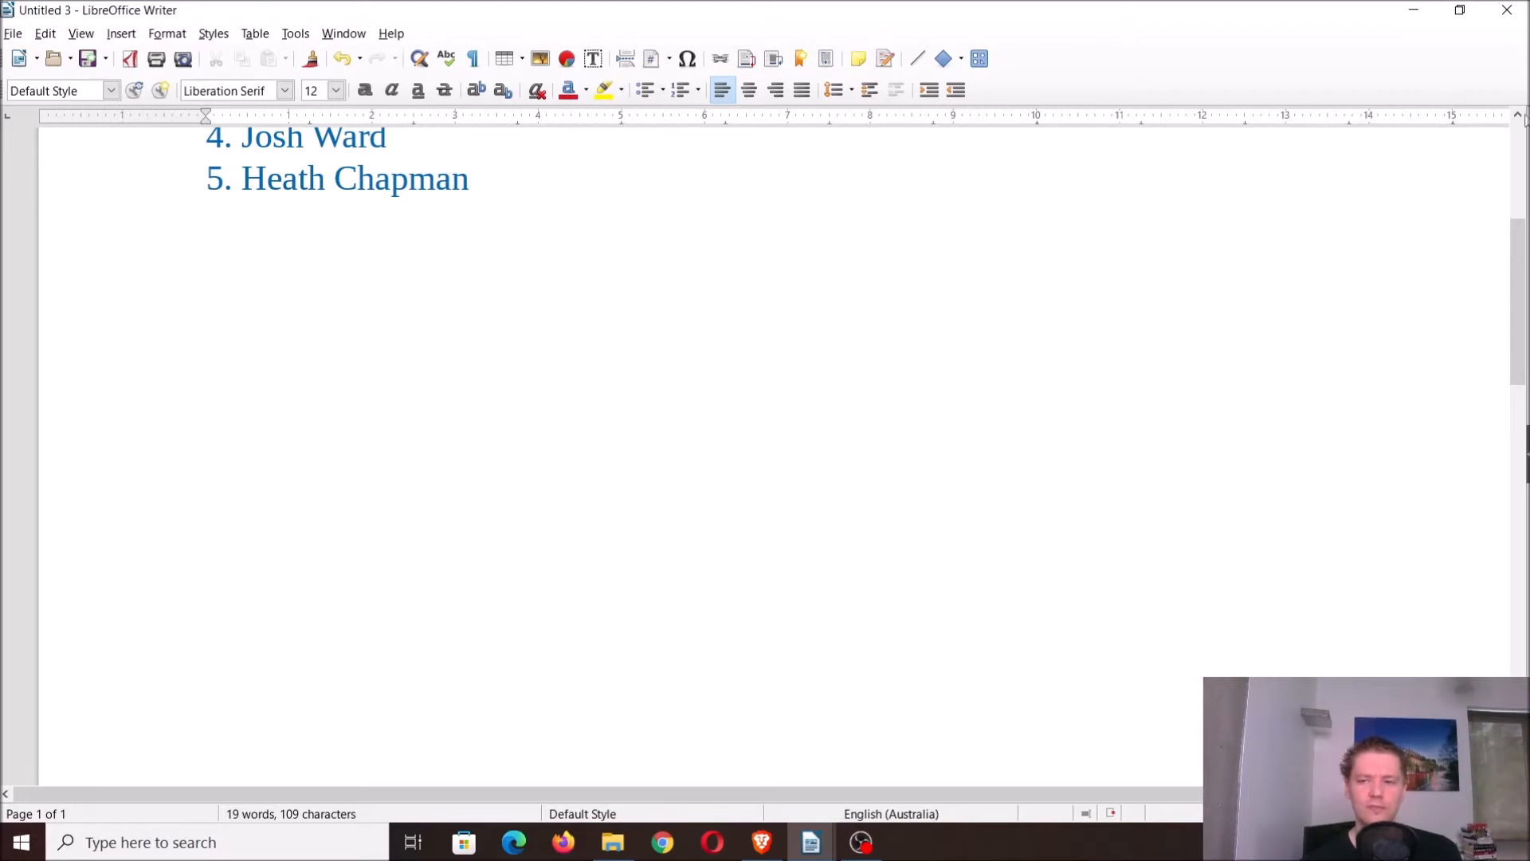
- Add four new lines to the numbered player list in the Writer document
scroll(up, 3)
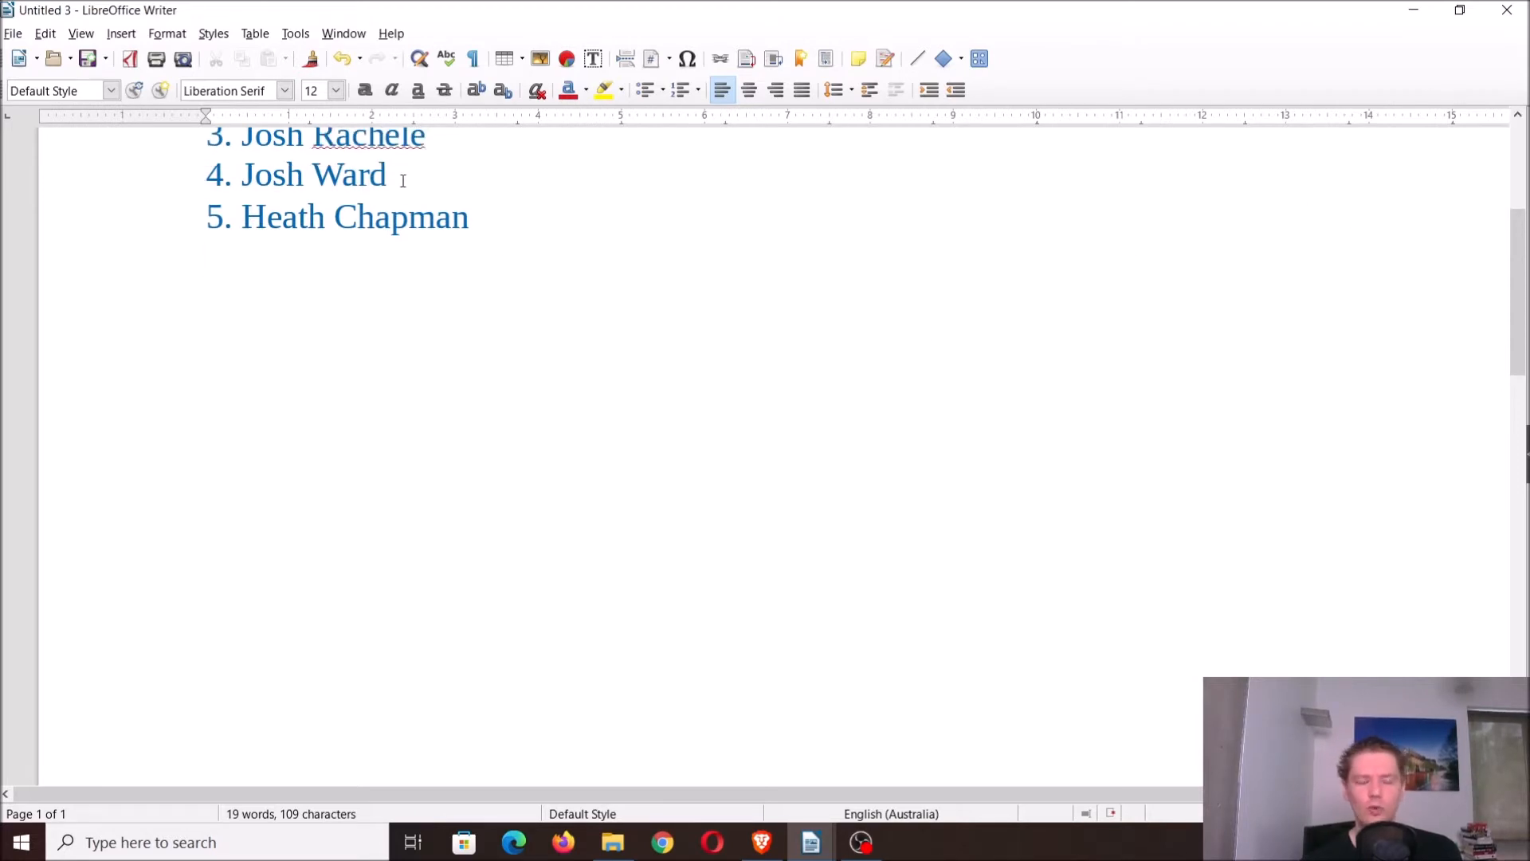
key(Return)
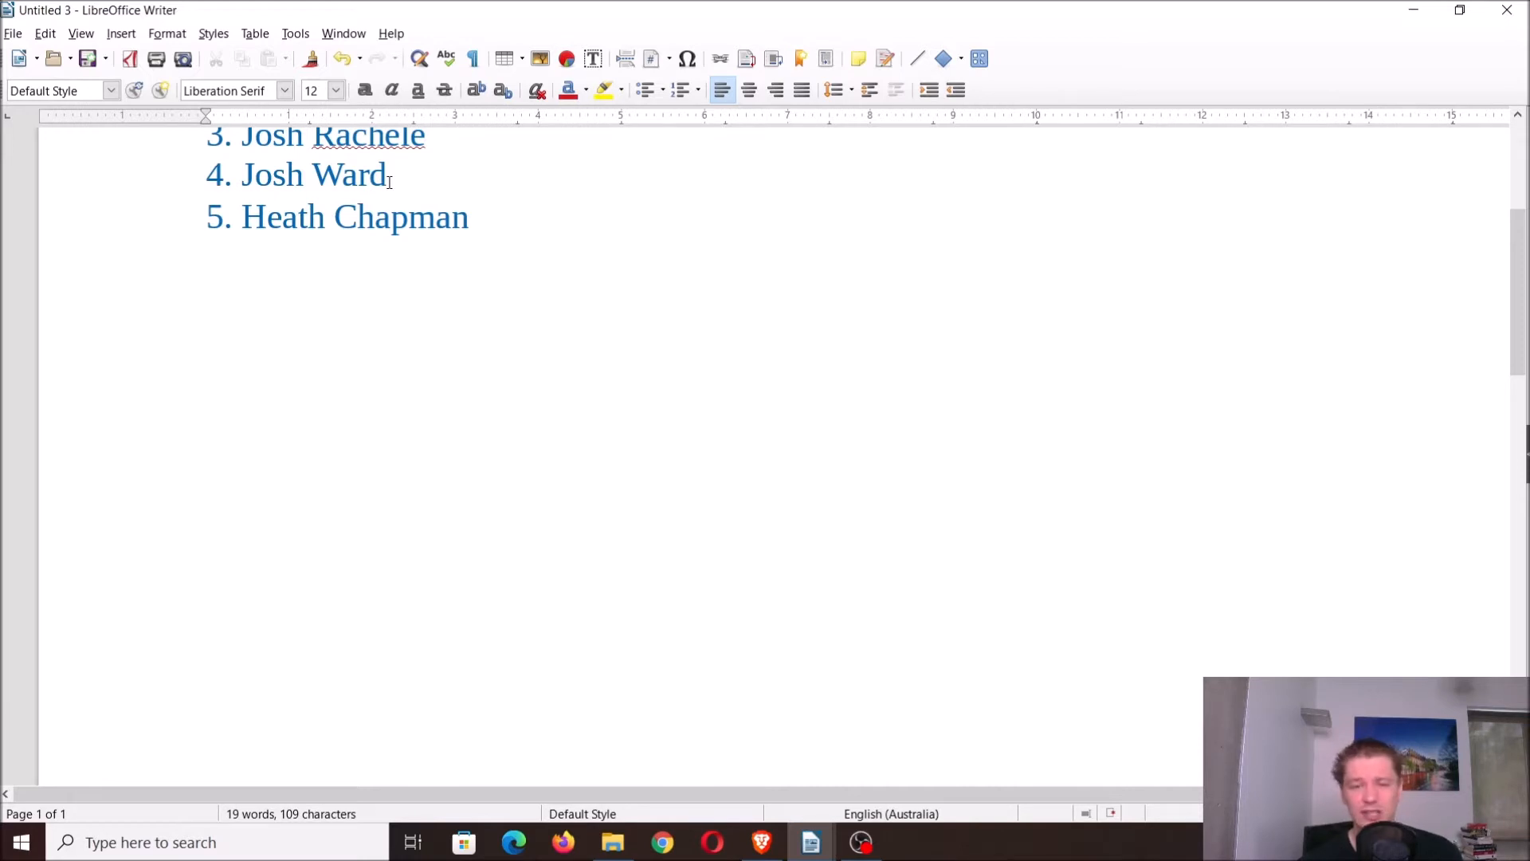
key(Return)
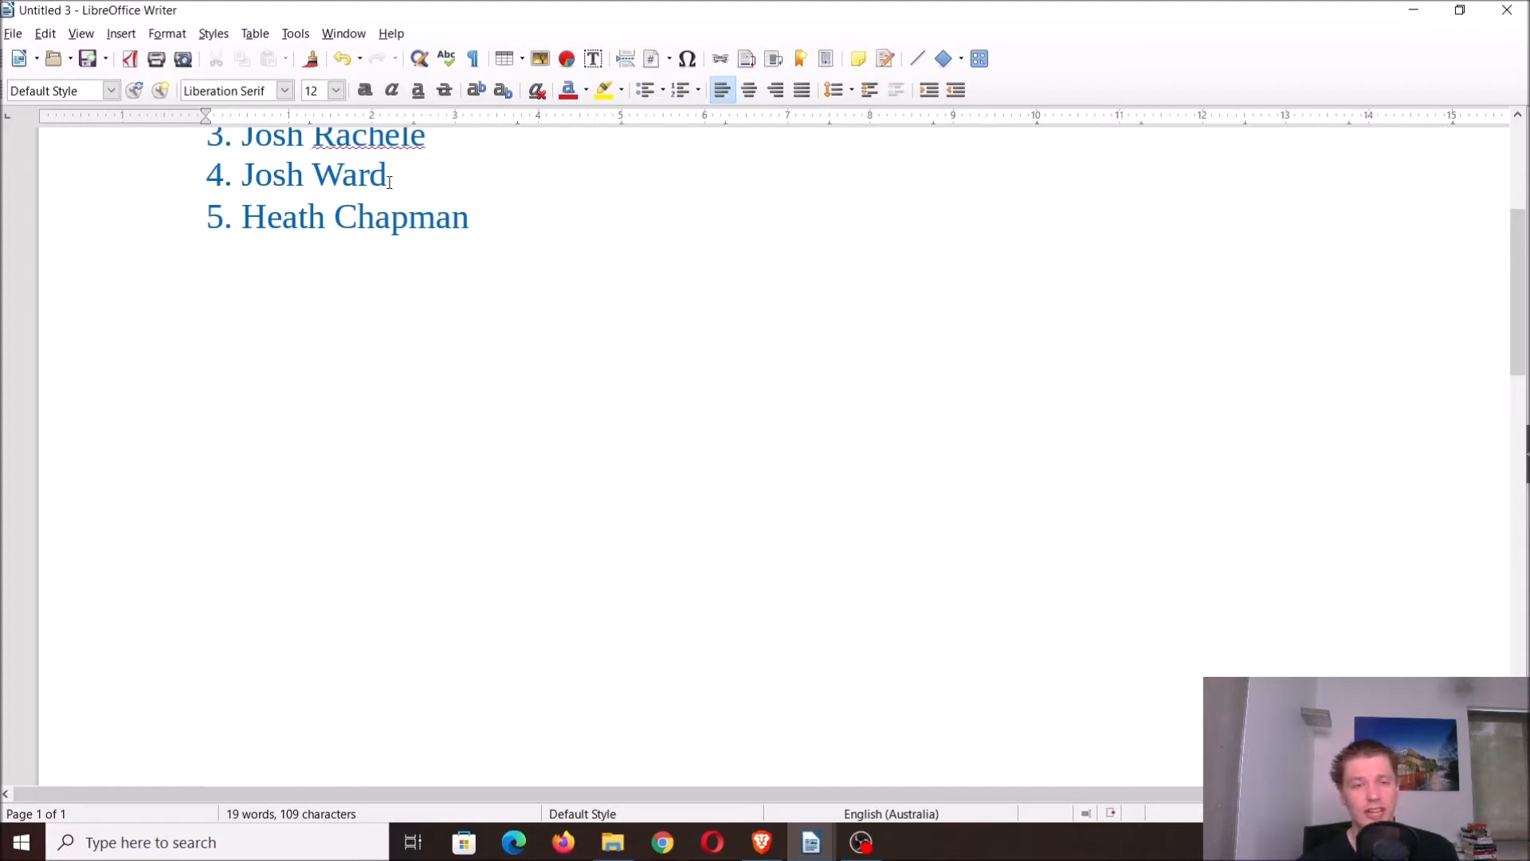
key(Return)
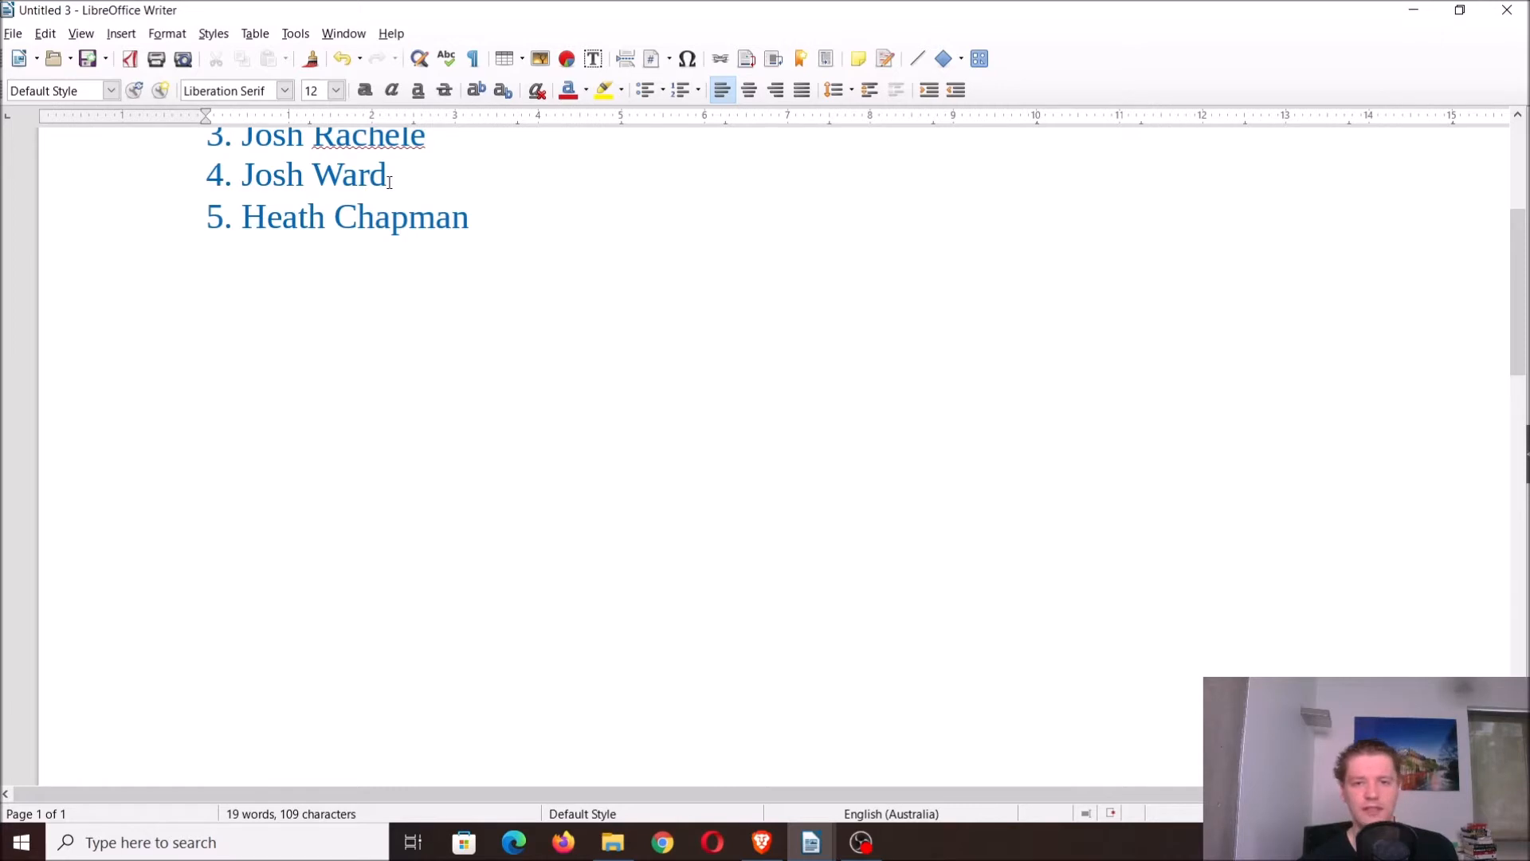
key(Return)
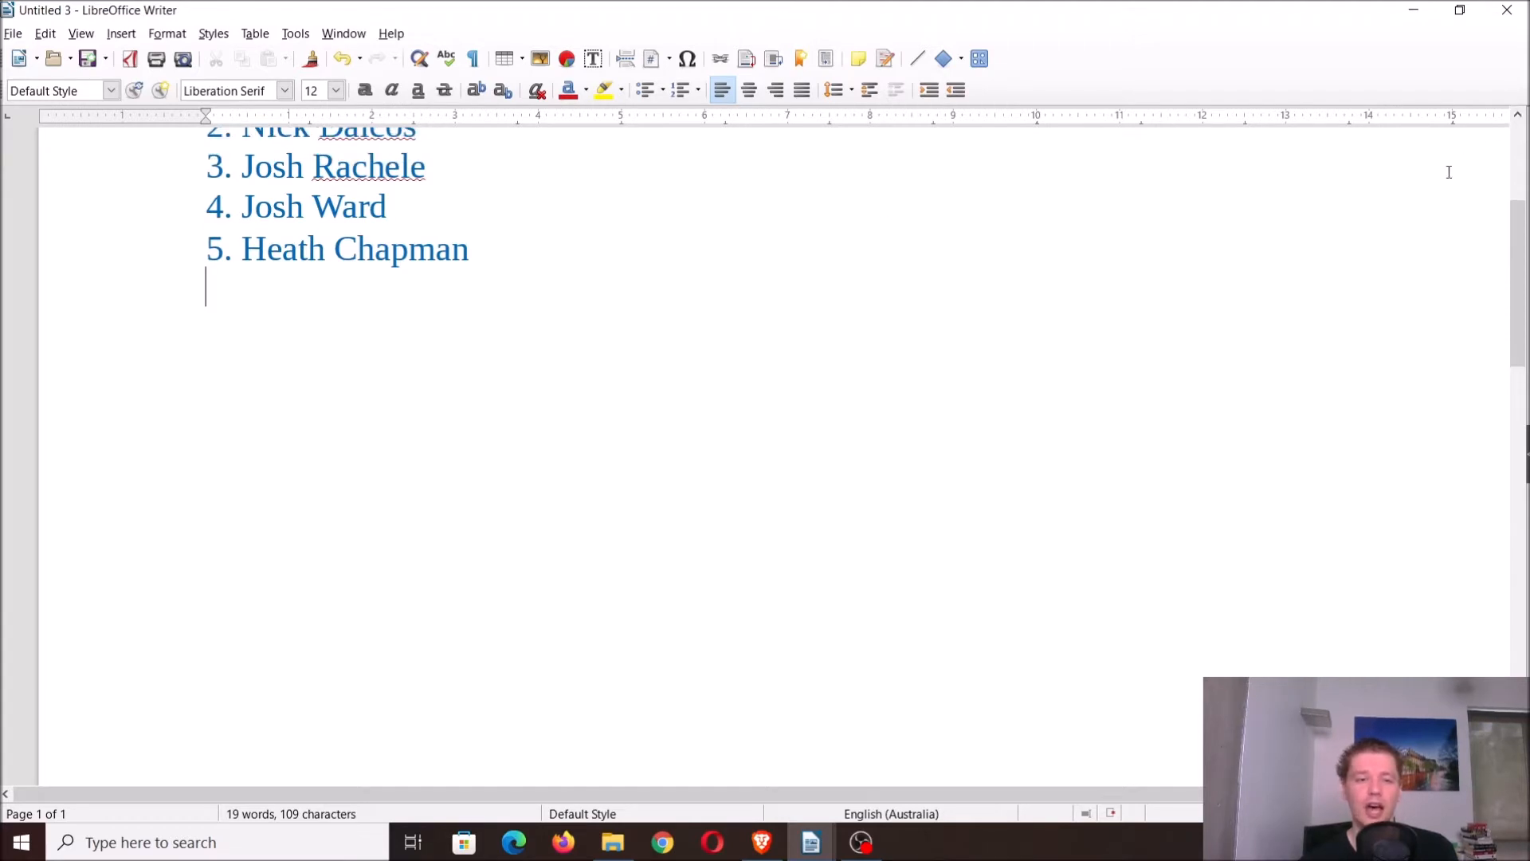
mouse_move(434, 173)
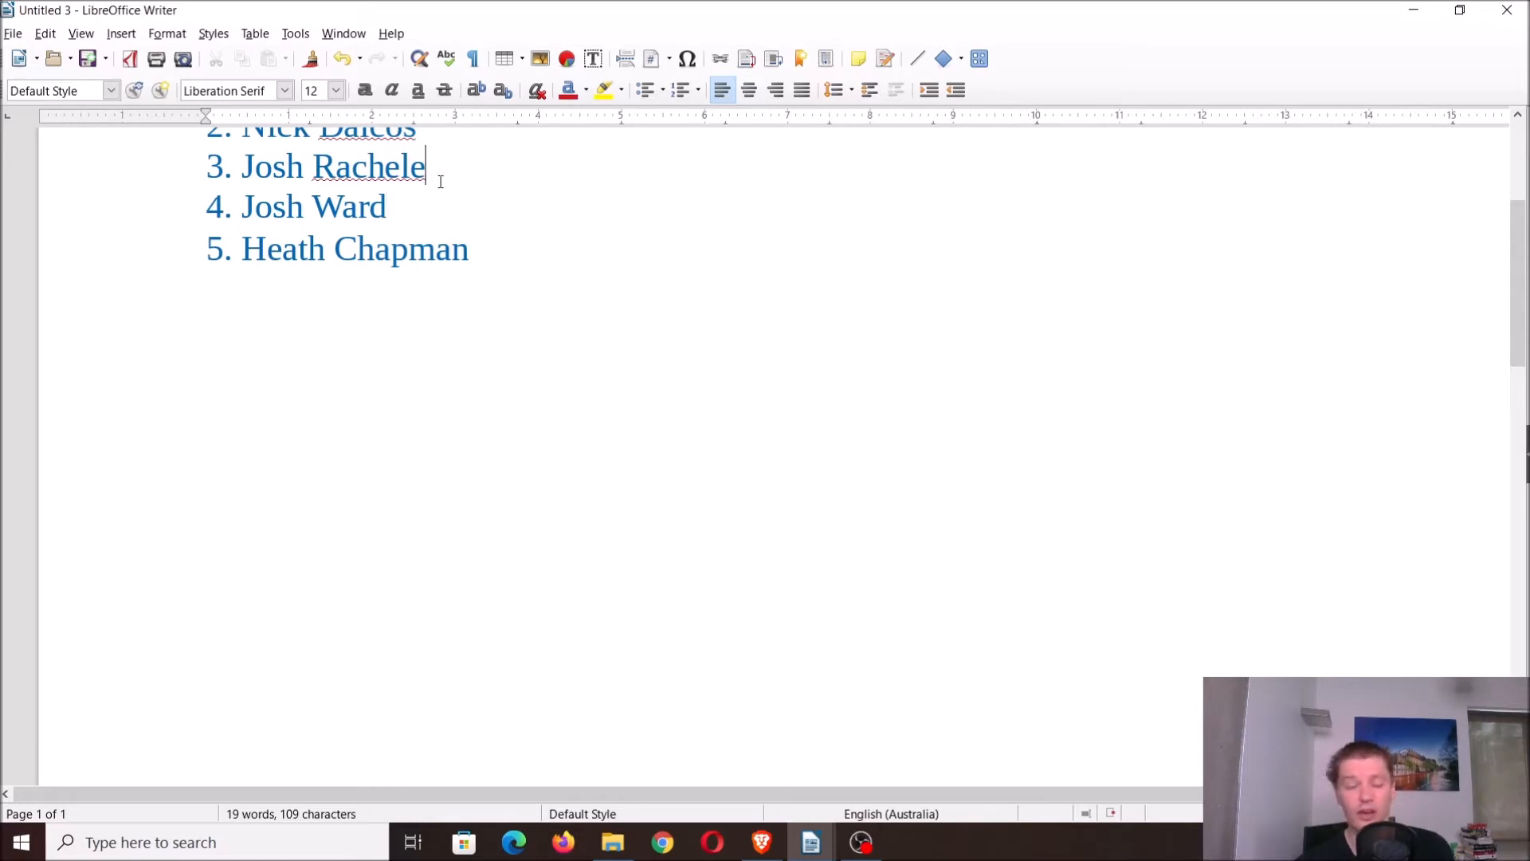
- Move the cursor between the Josh Ward, Josh Rachele and Nick Daicos entries in the list
click(387, 205)
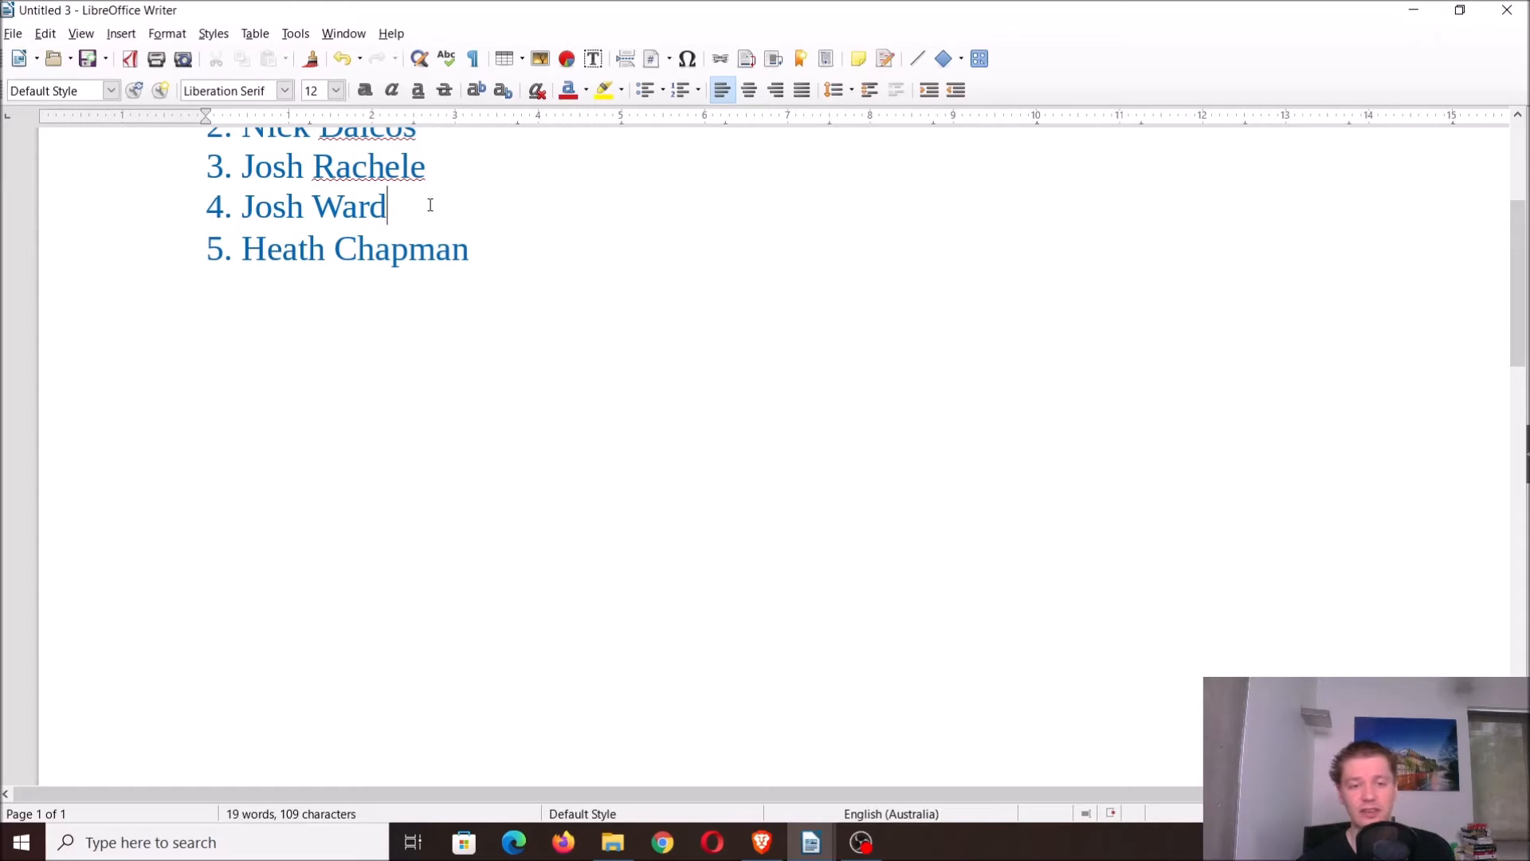
click(428, 166)
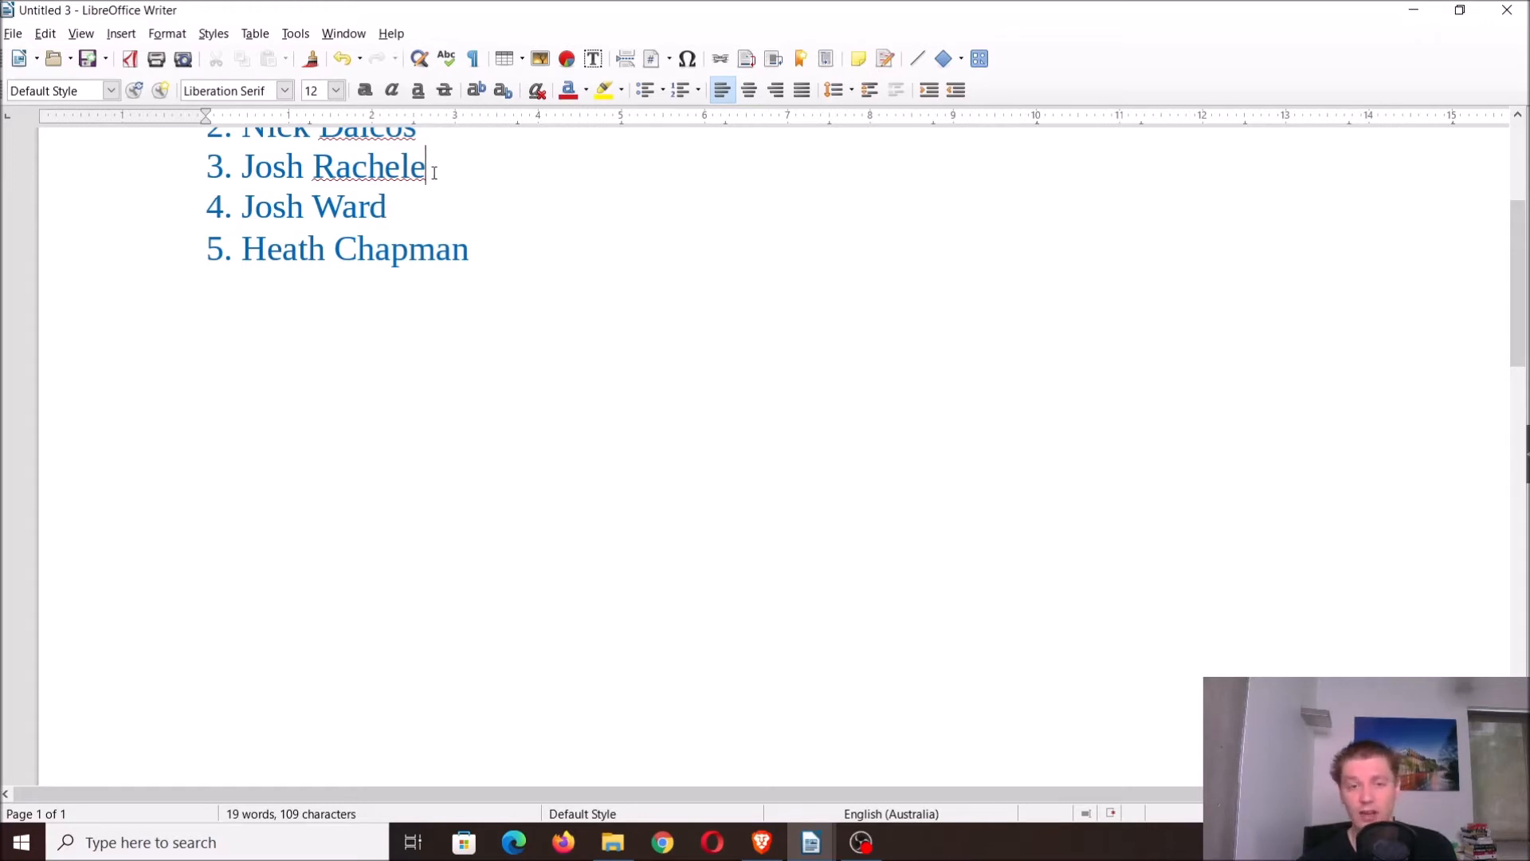
mouse_move(794, 176)
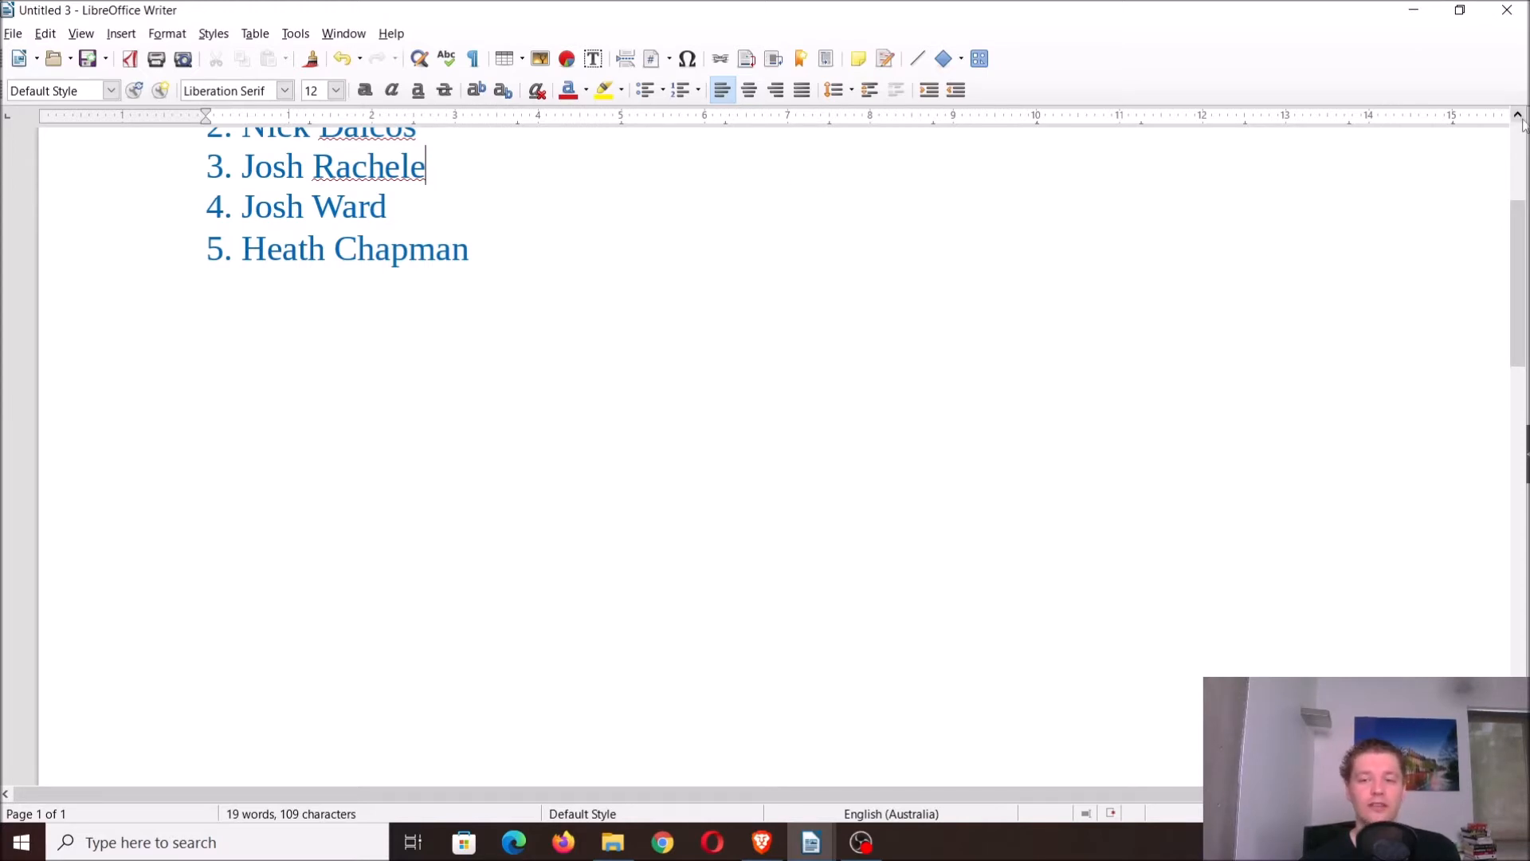
scroll(up, 3)
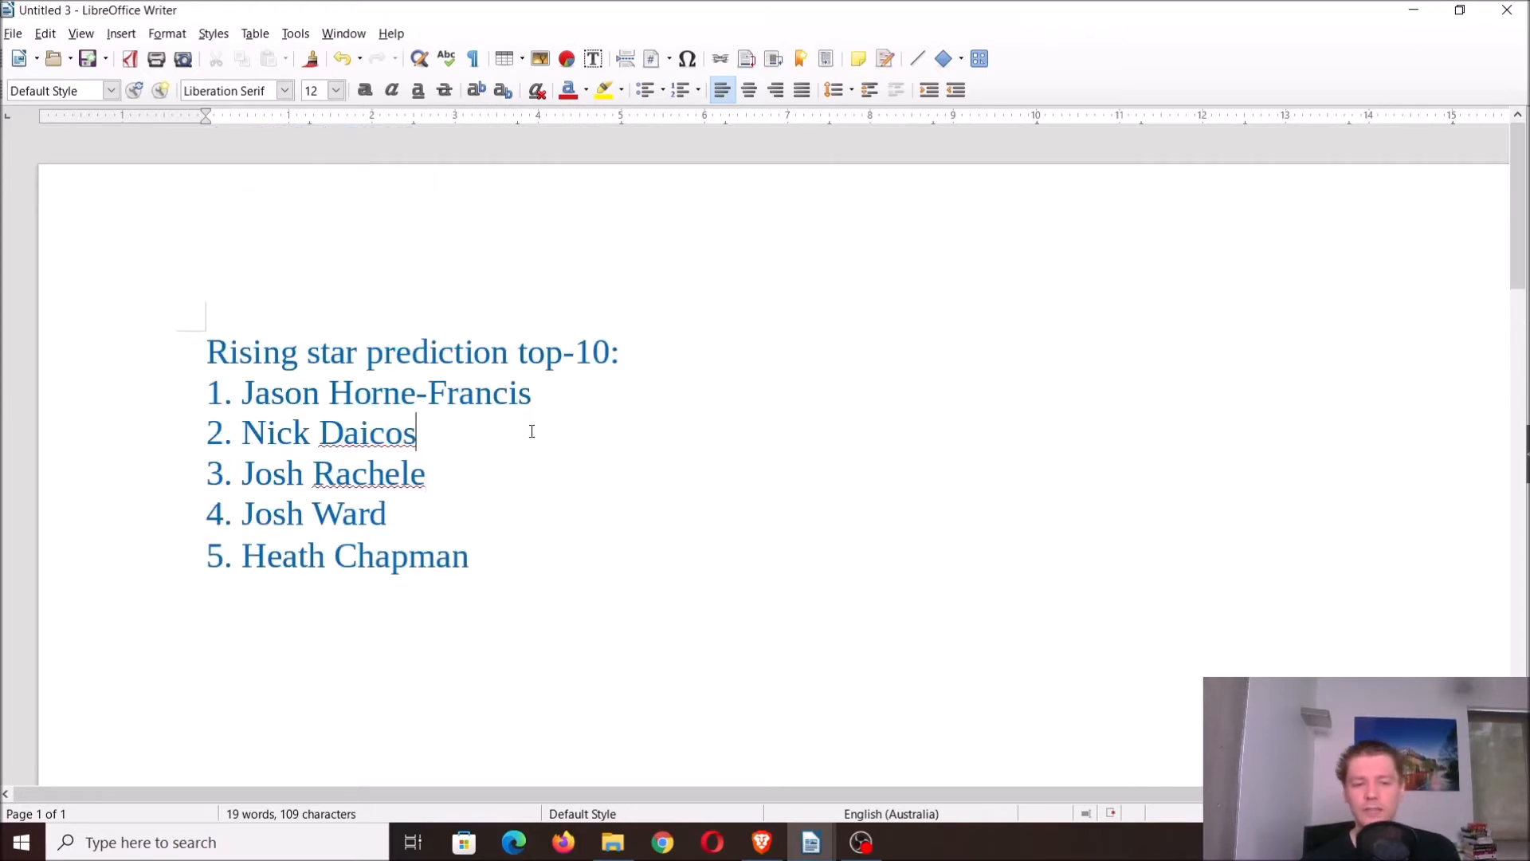
mouse_move(487, 446)
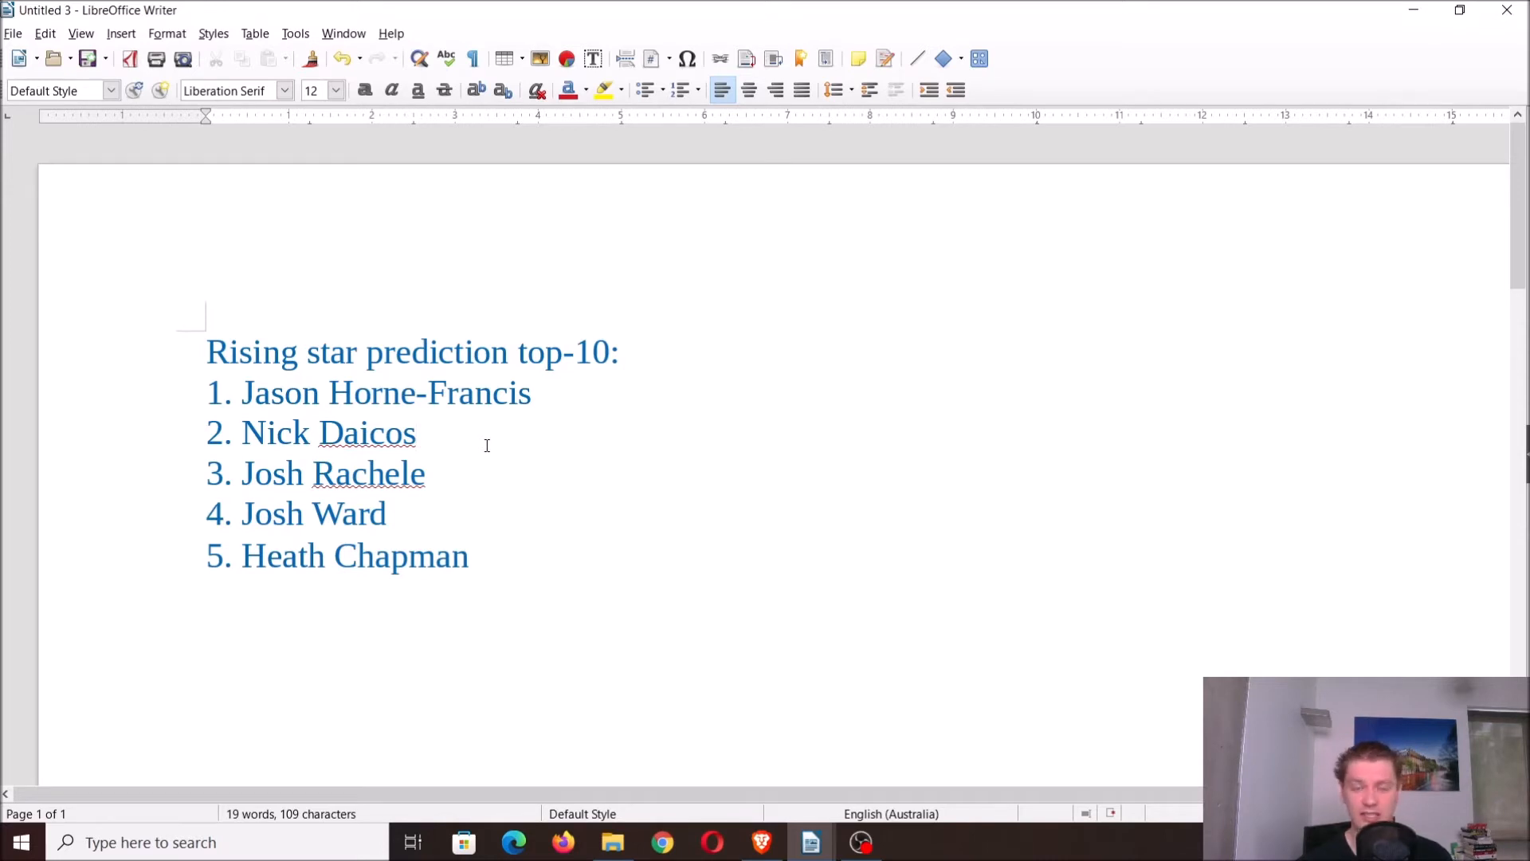
click(417, 432)
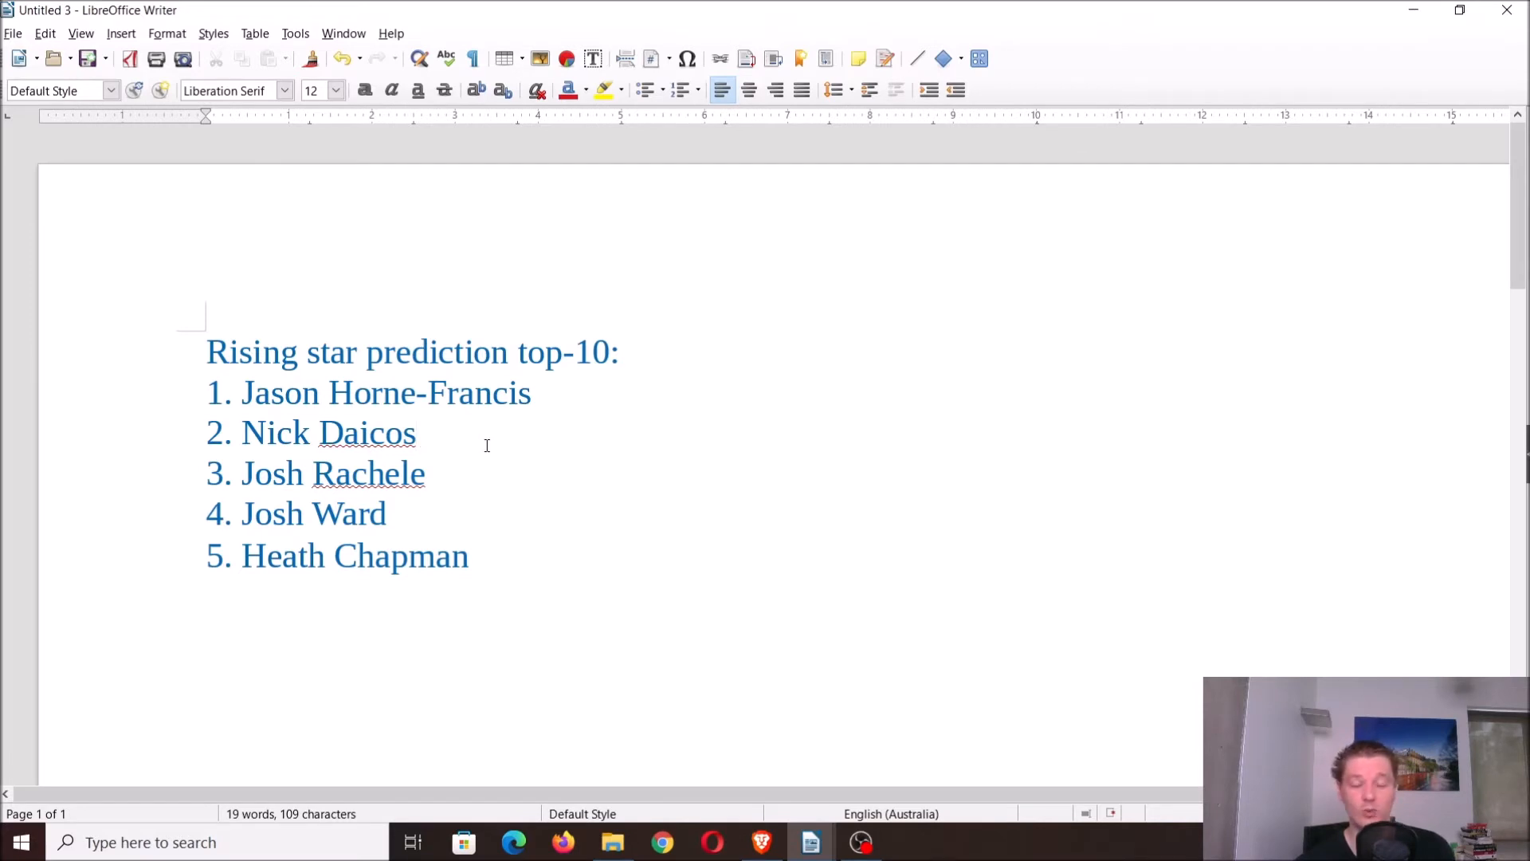
click(417, 432)
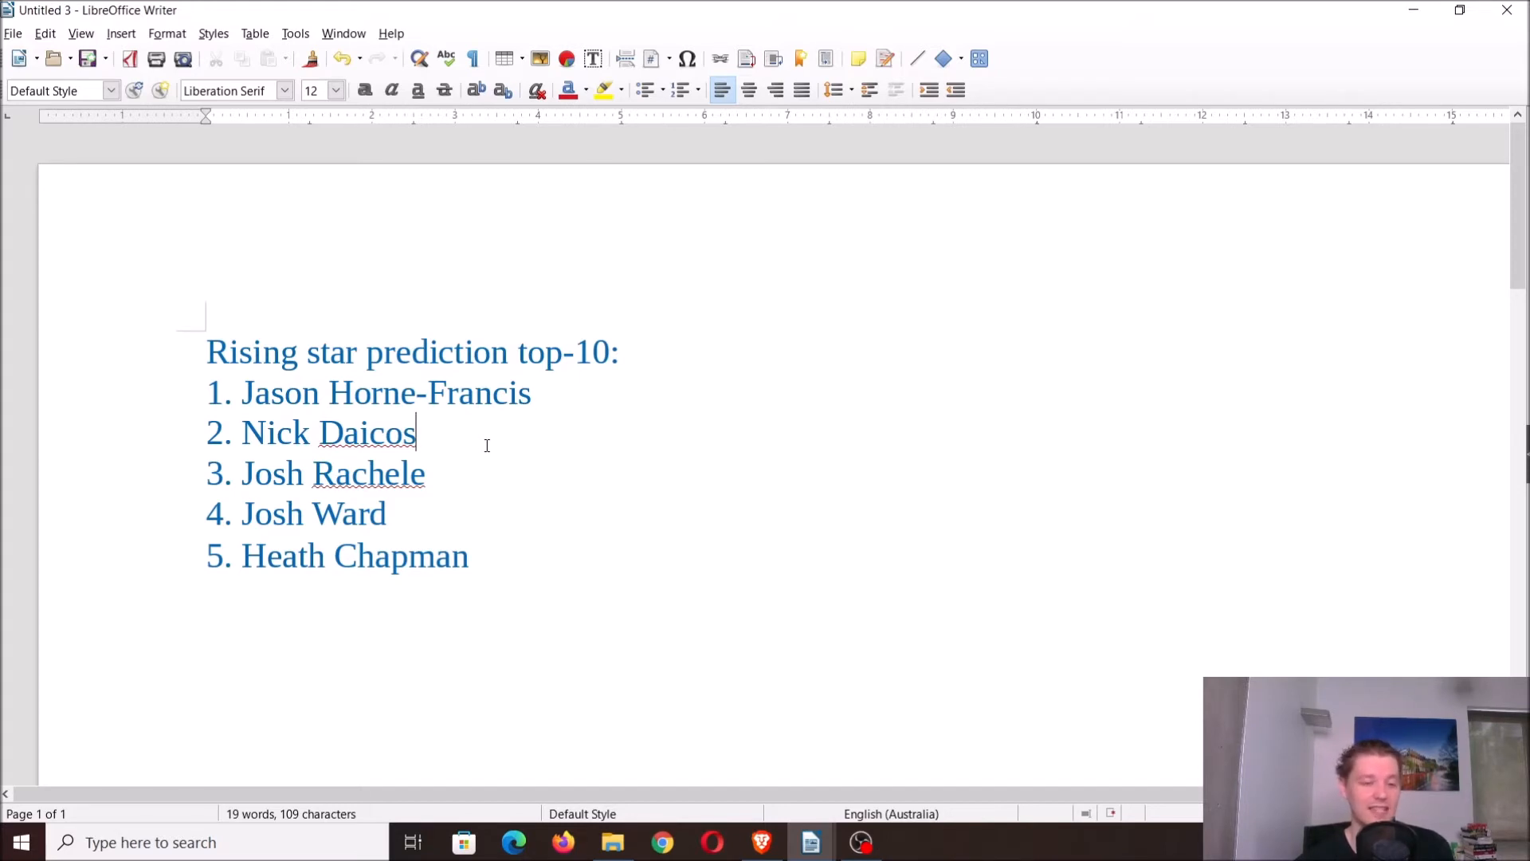
mouse_move(579, 392)
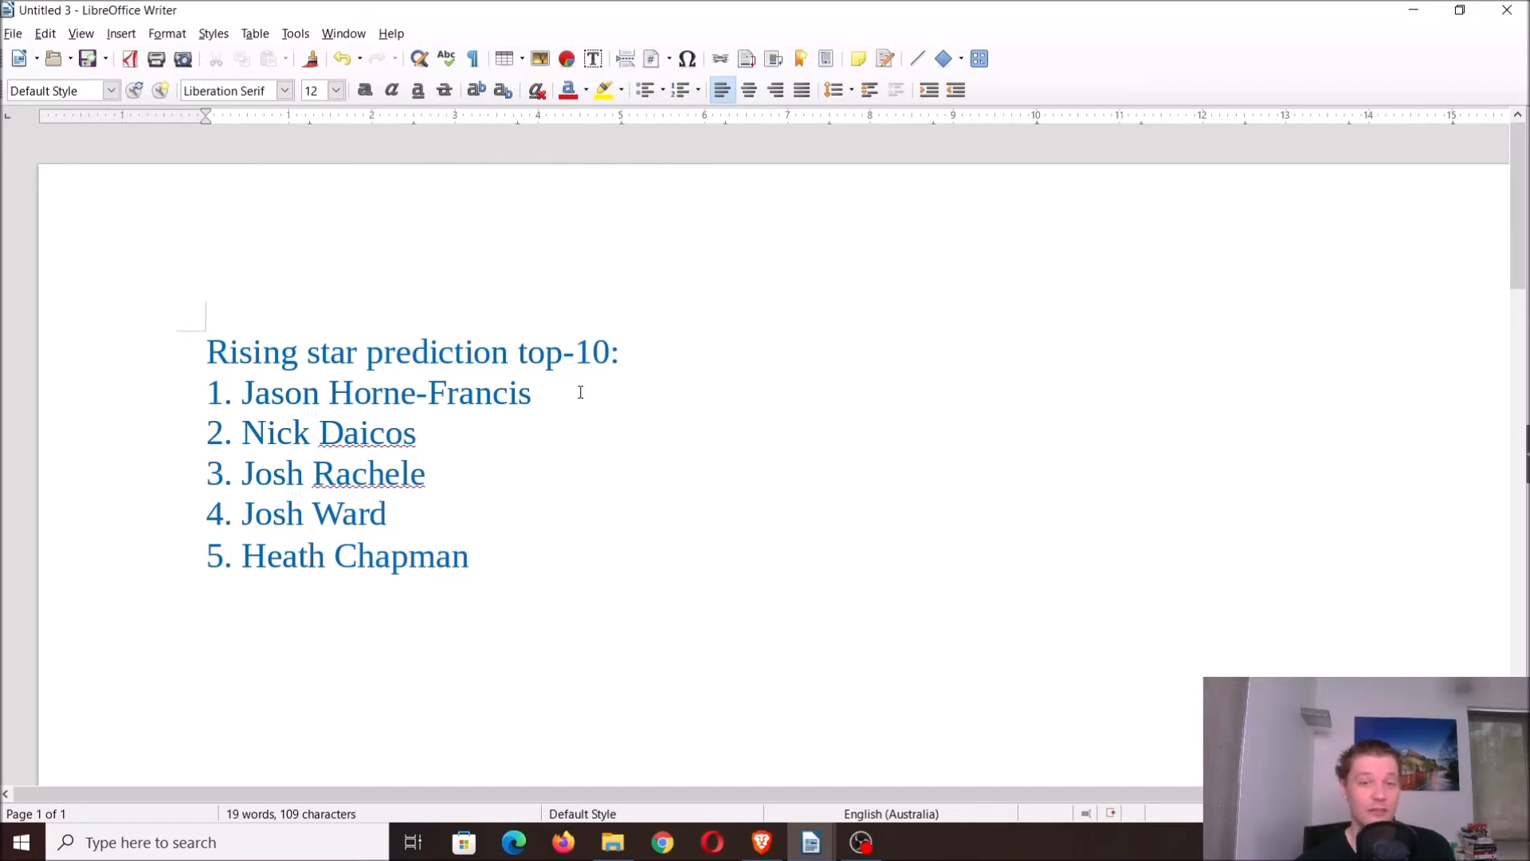
- Work on the Jason Horne-Francis and Josh Ward entries of the prediction list
click(531, 392)
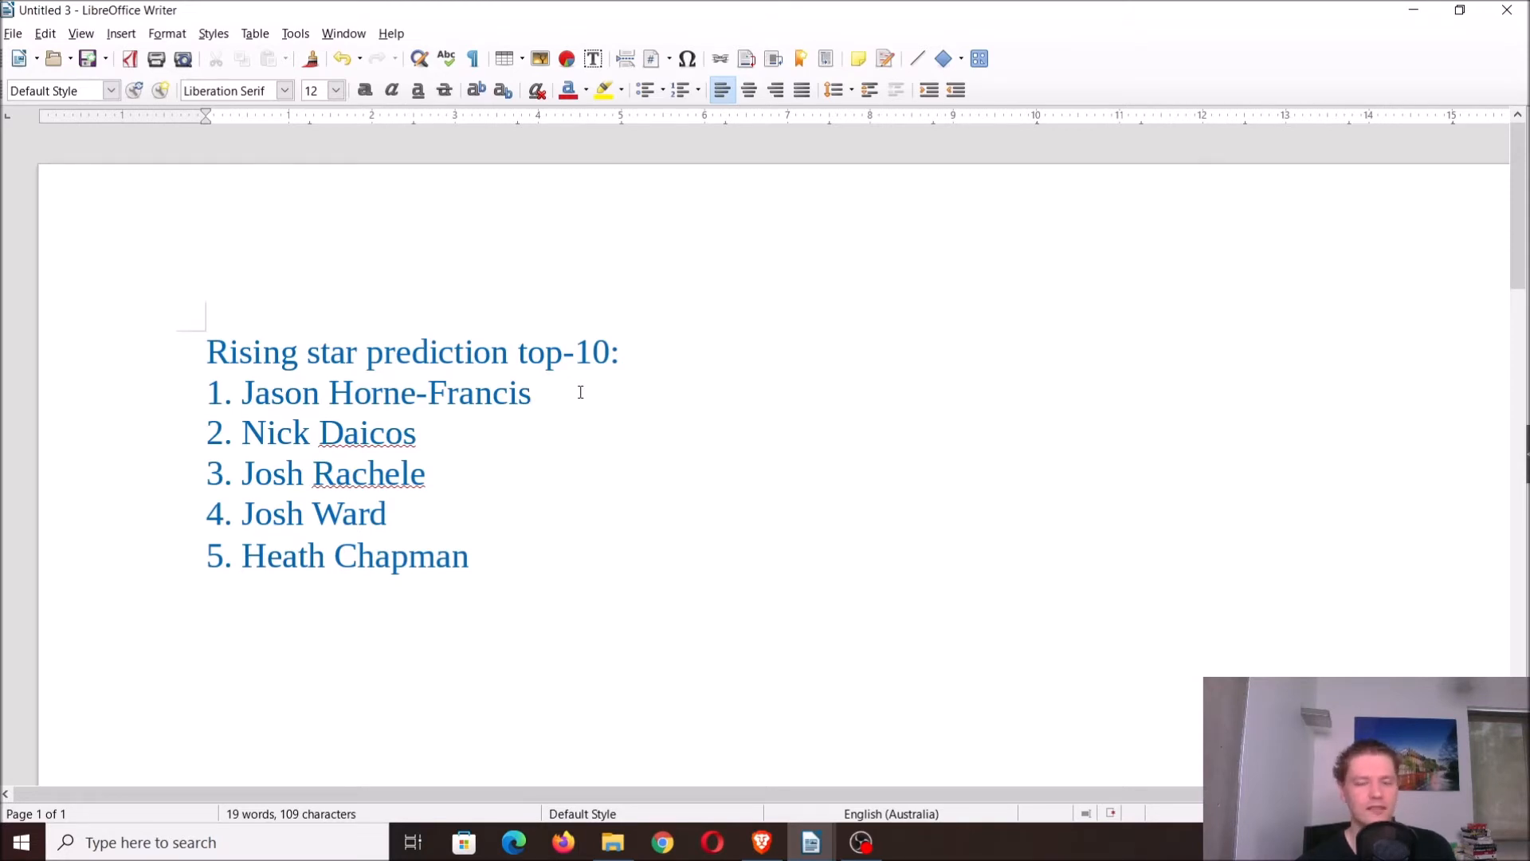
click(531, 392)
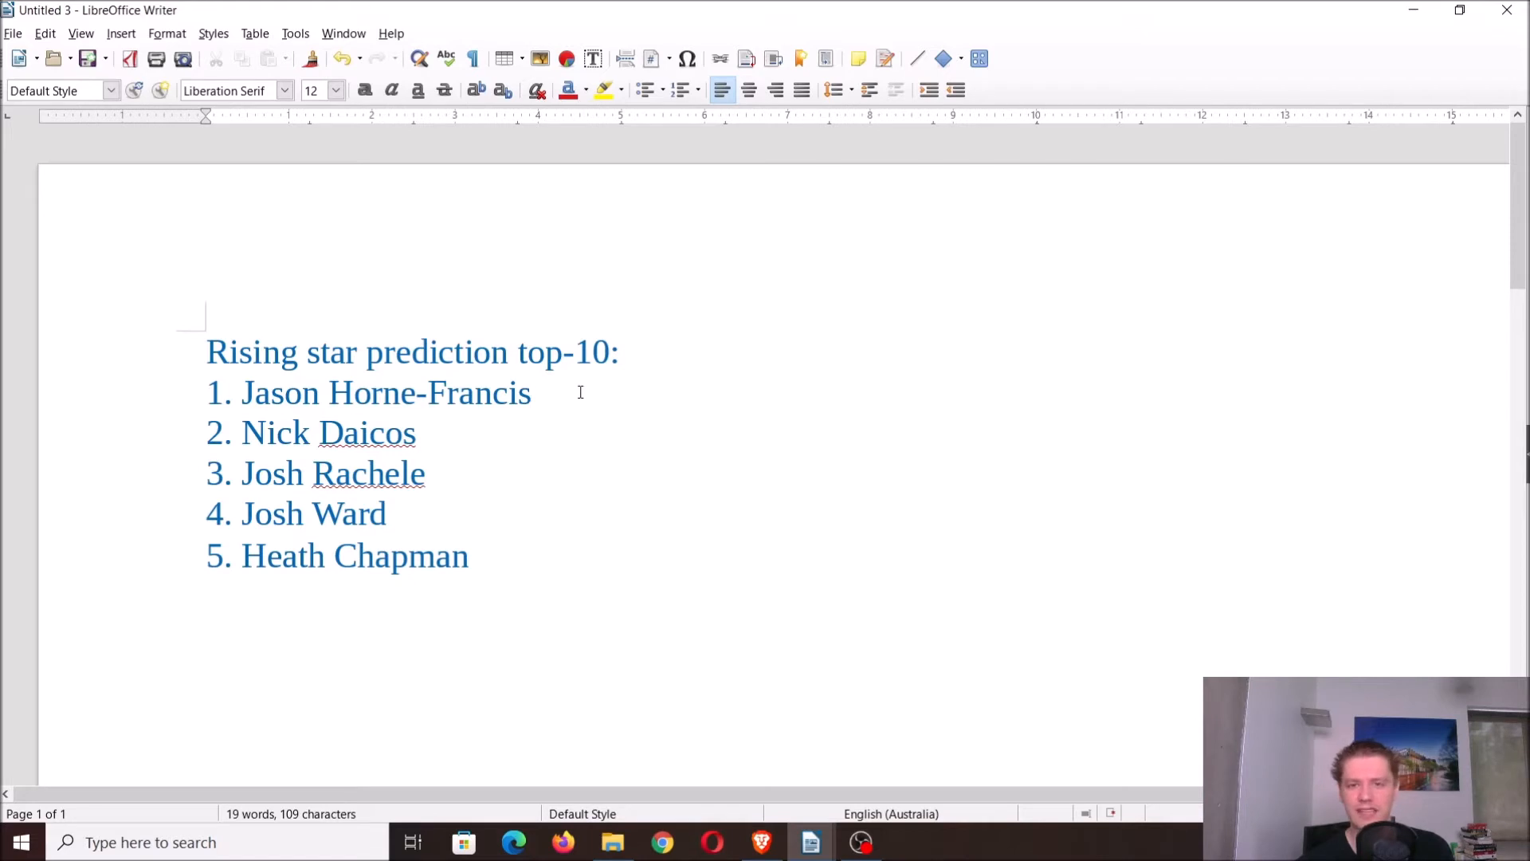
click(531, 392)
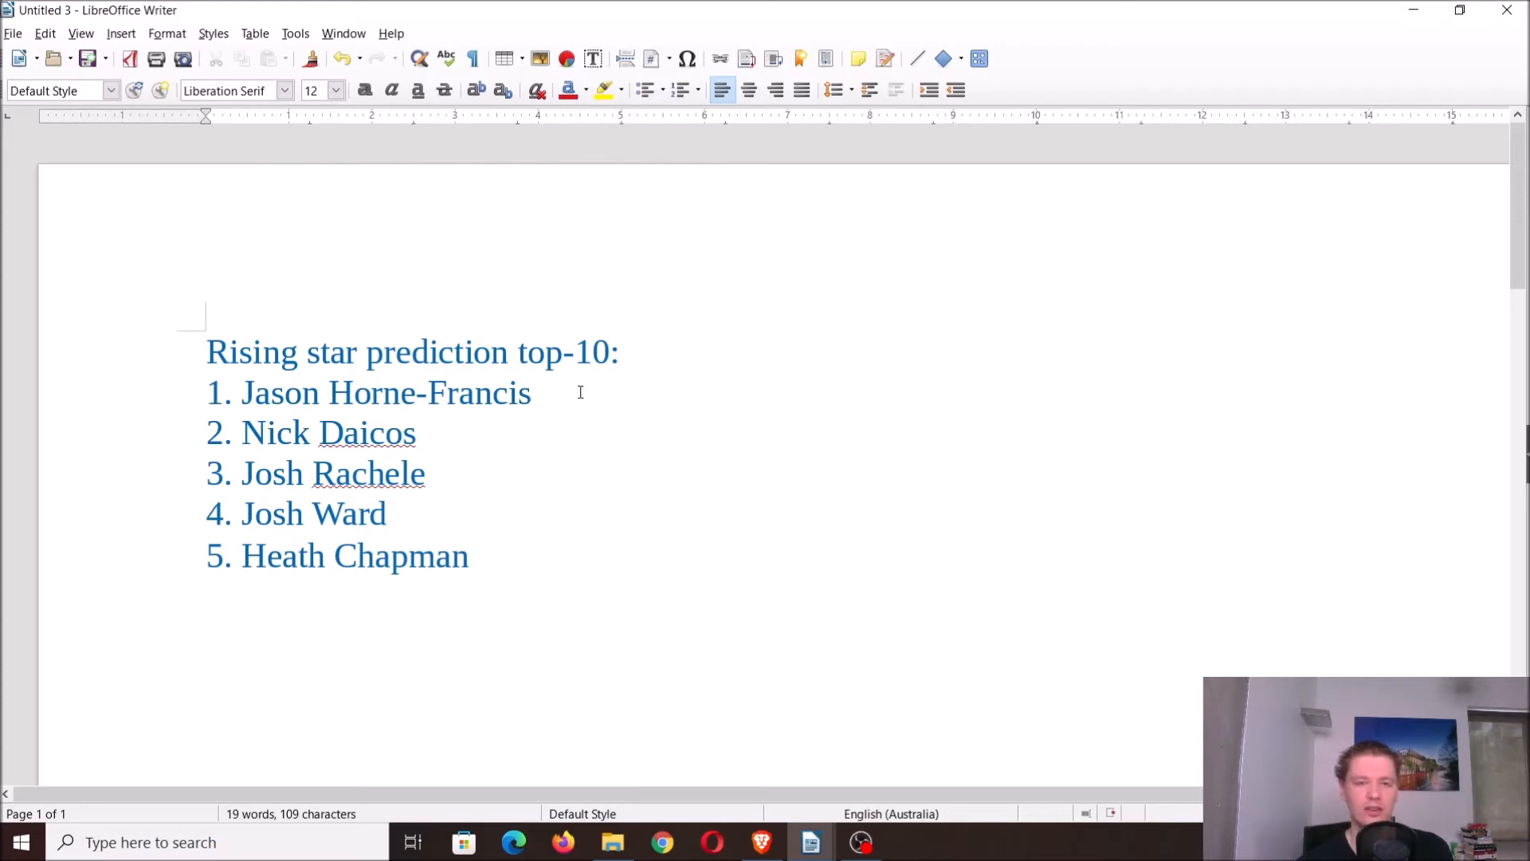
click(531, 392)
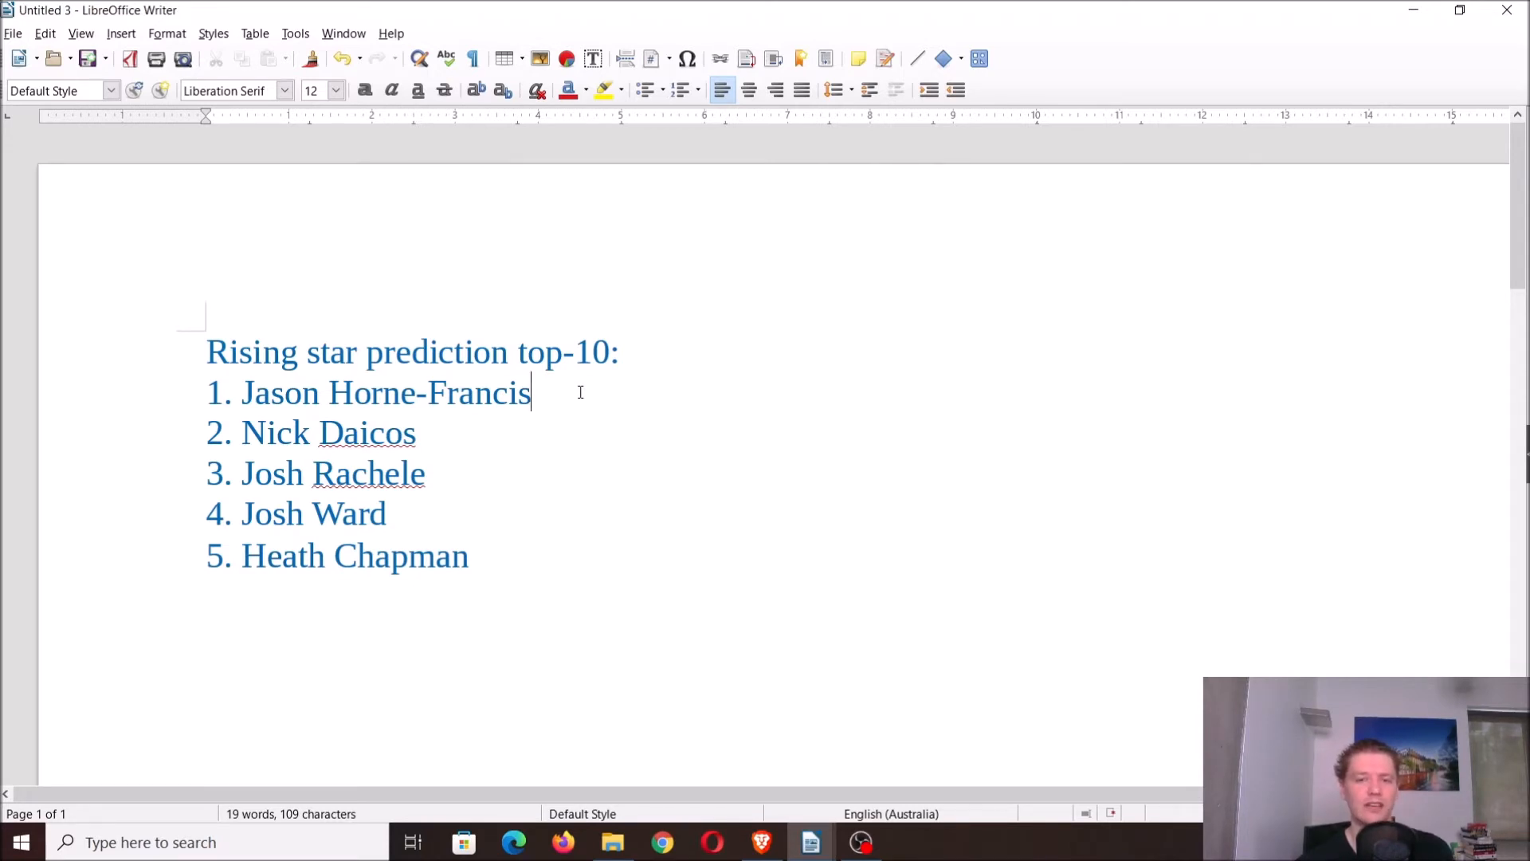
mouse_move(561, 413)
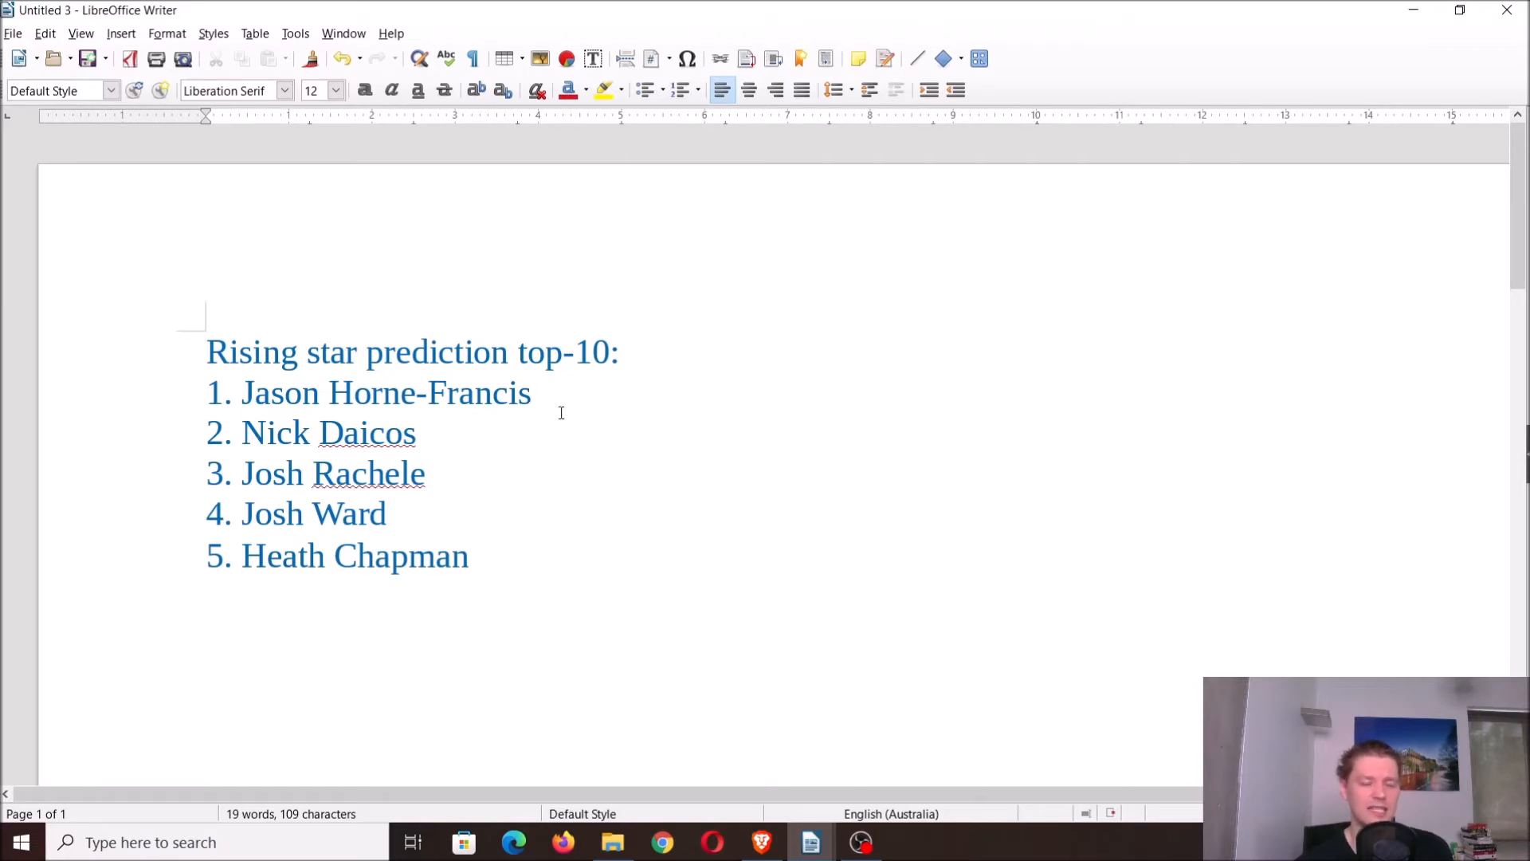
click(531, 392)
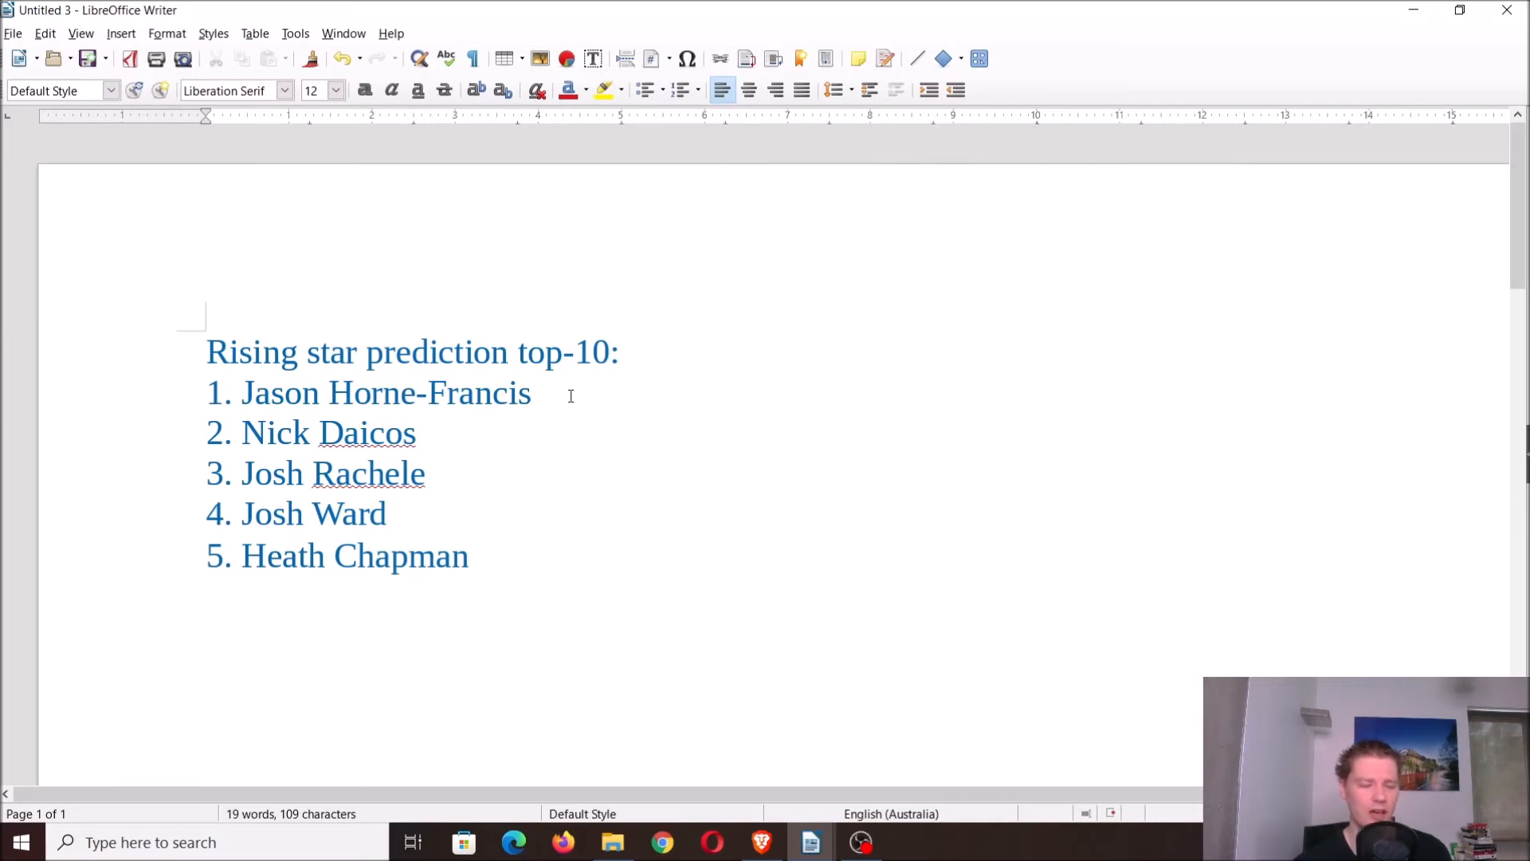
click(532, 393)
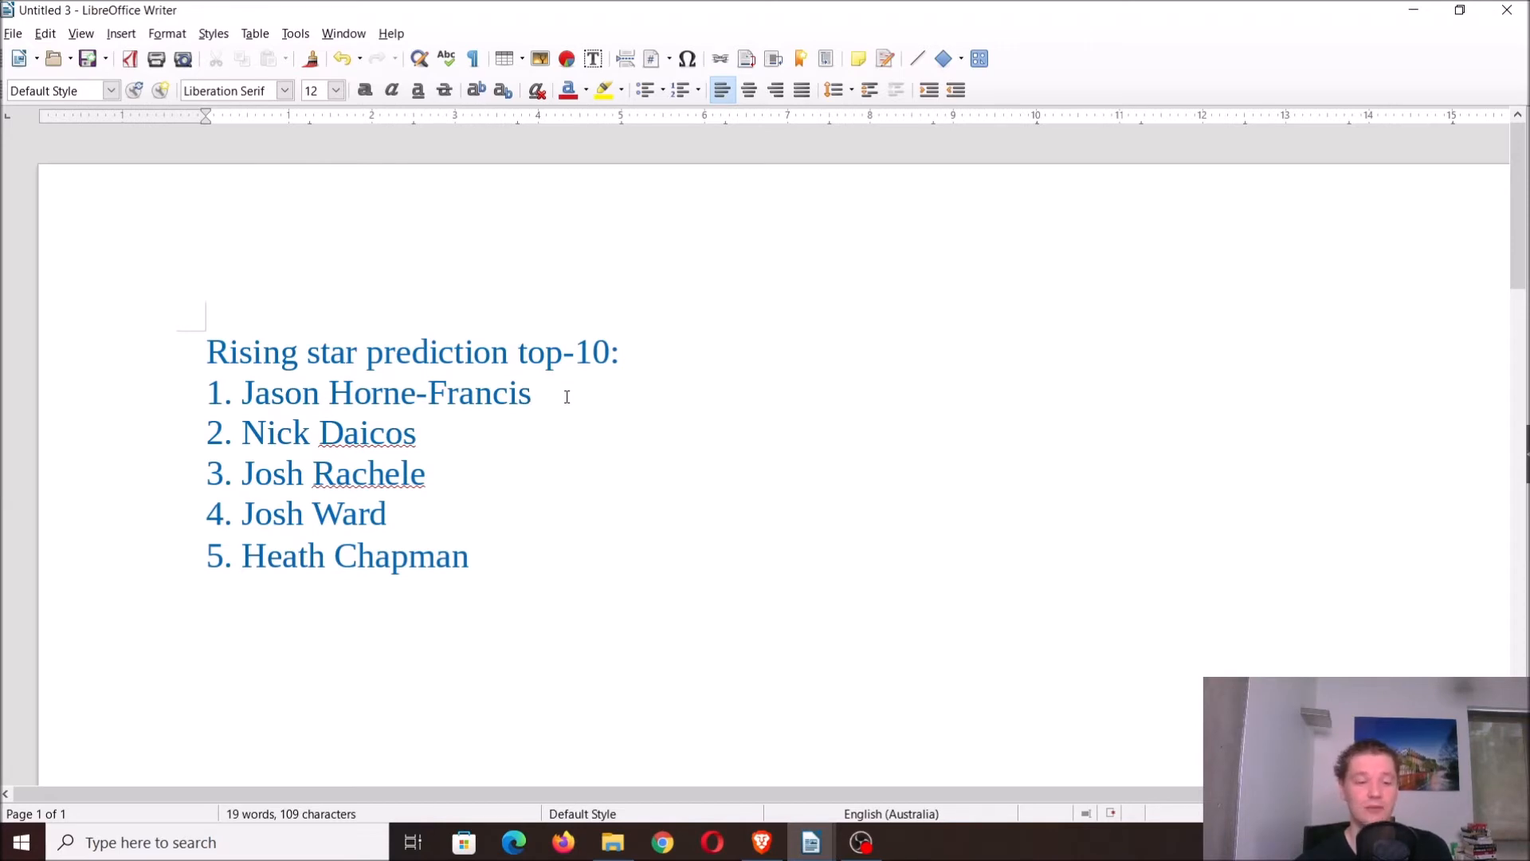
click(387, 514)
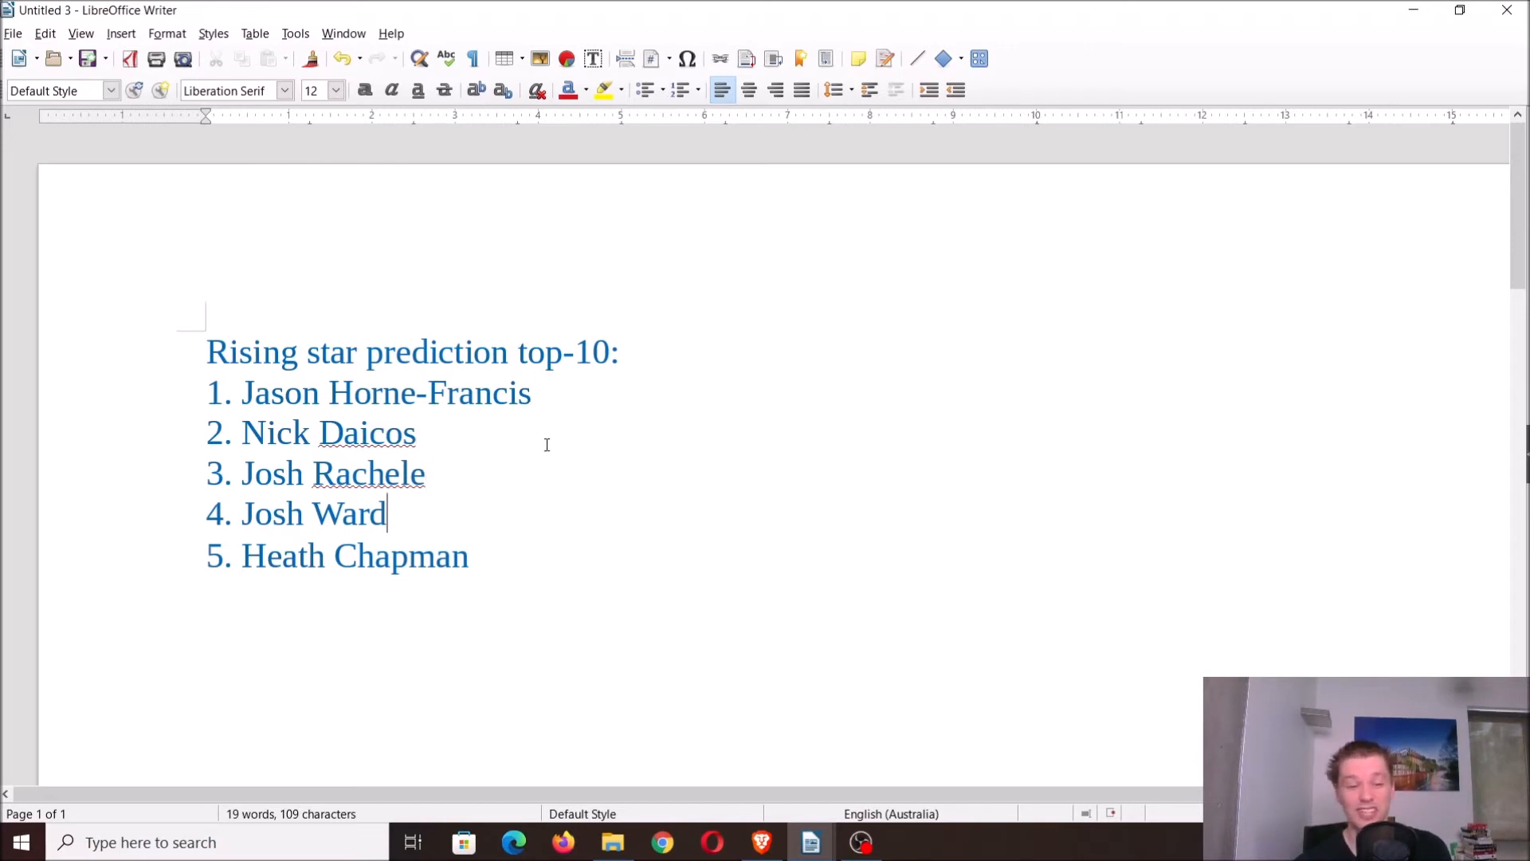
click(531, 393)
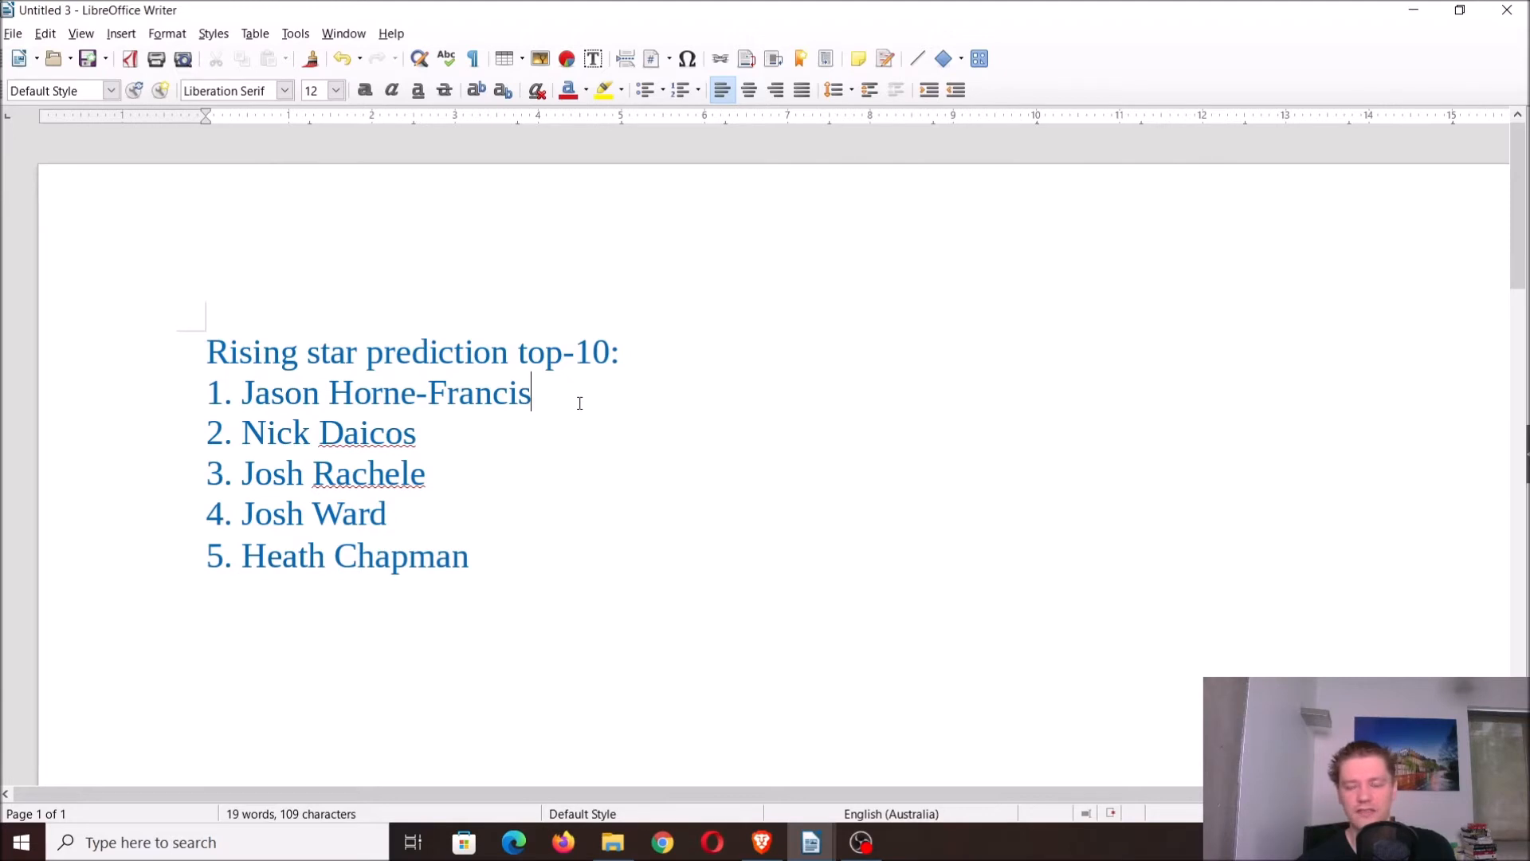
mouse_move(555, 400)
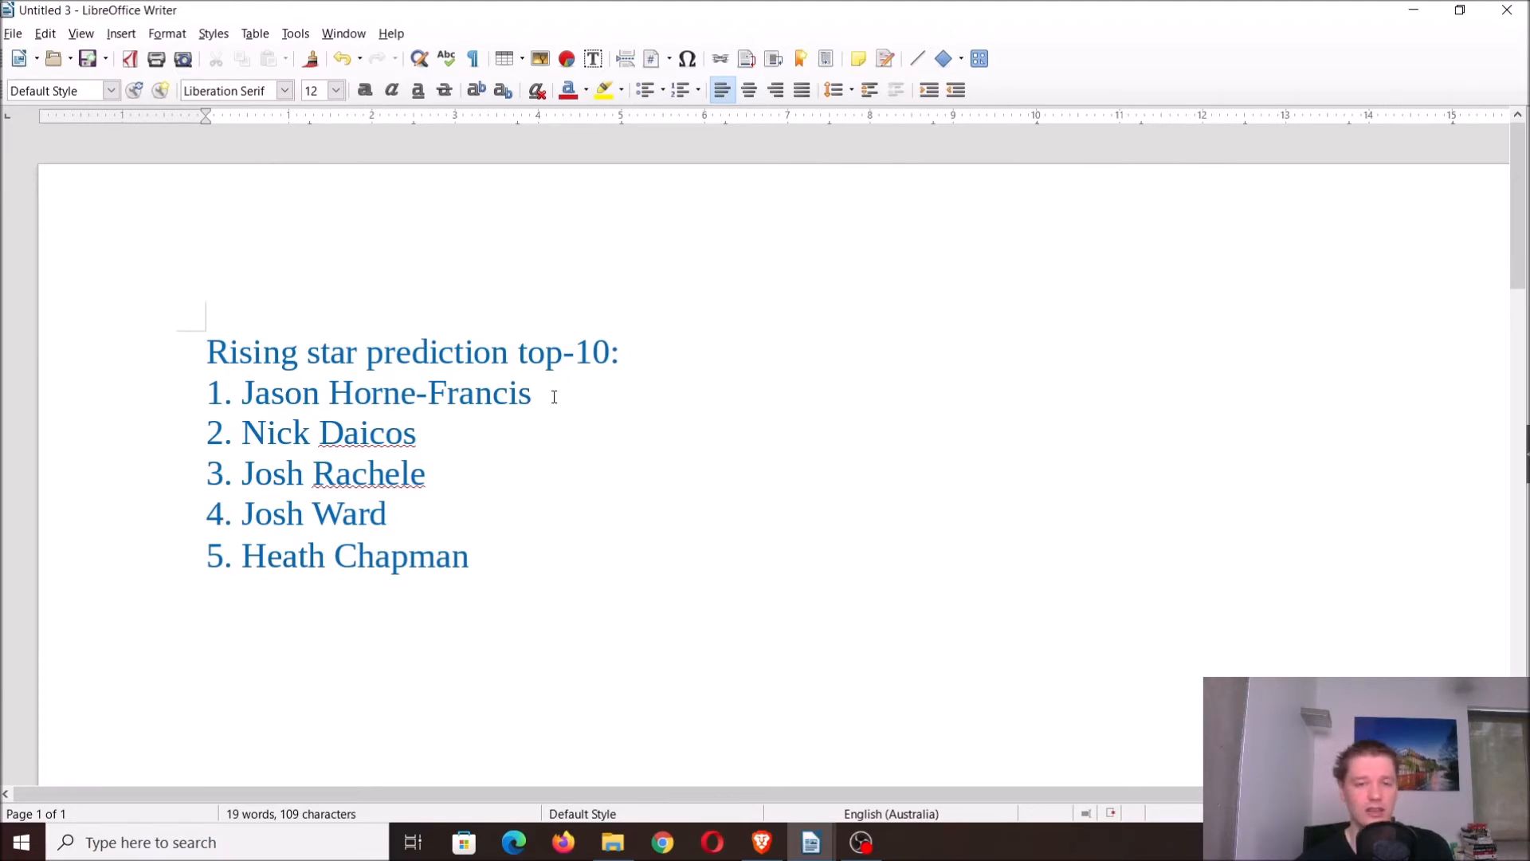
mouse_move(553, 412)
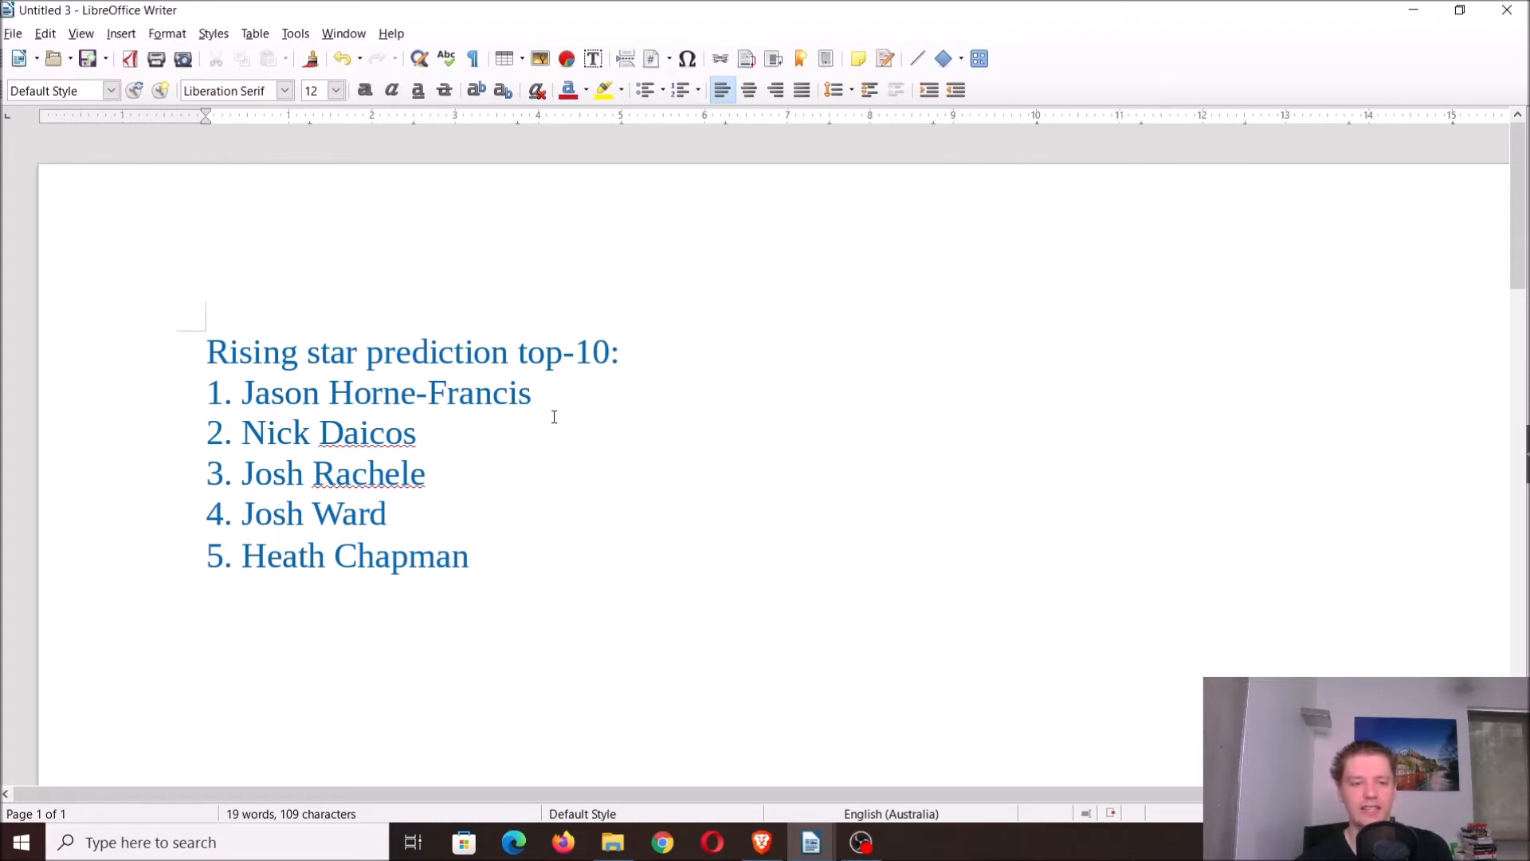
- Finish editing the Jason Horne-Francis line and move down to the Sportsbet odds list
click(533, 392)
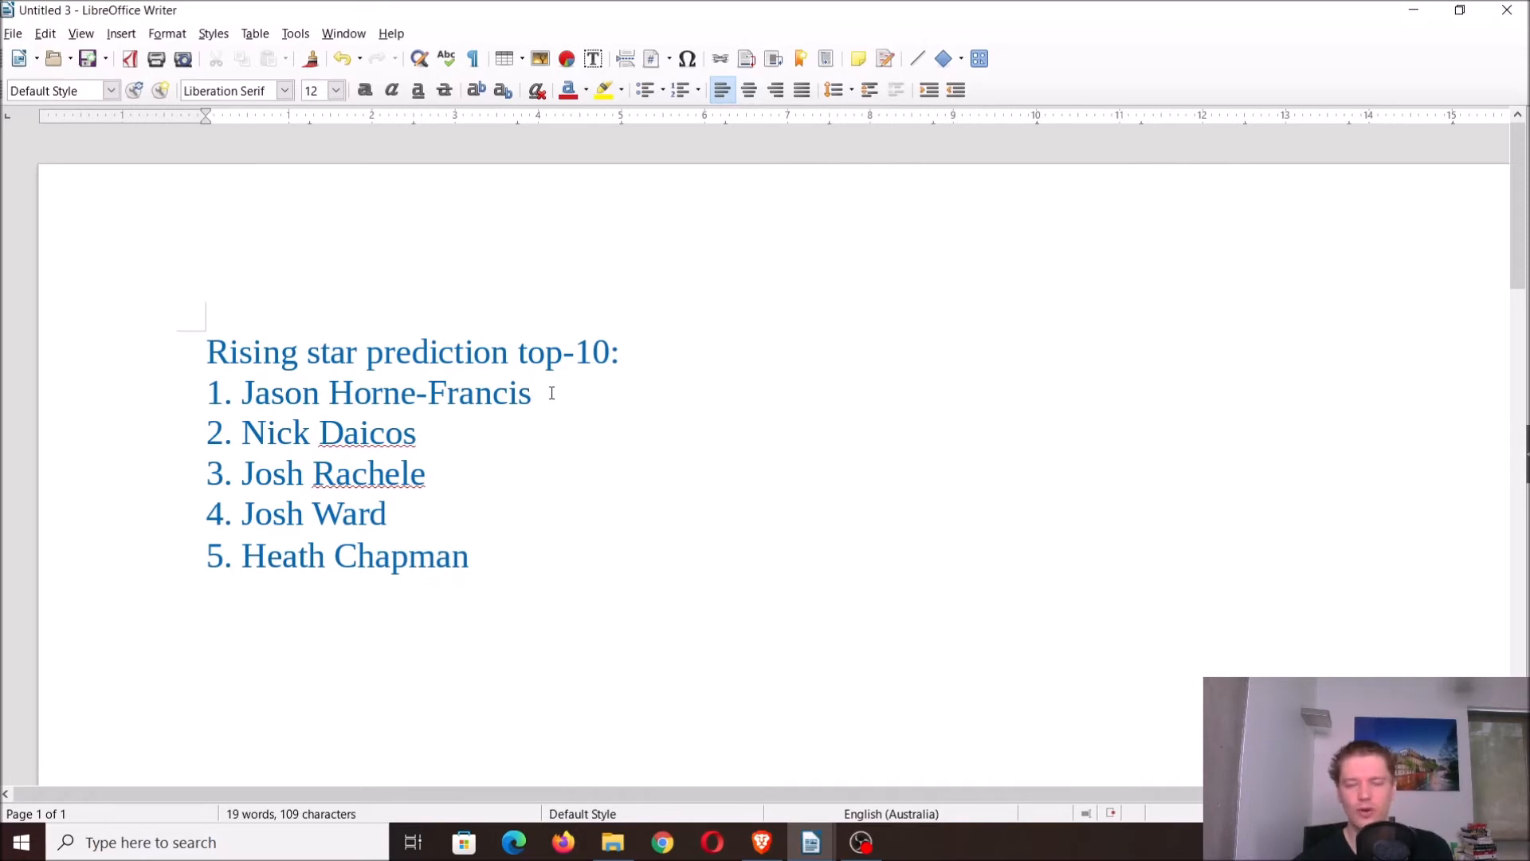
click(534, 393)
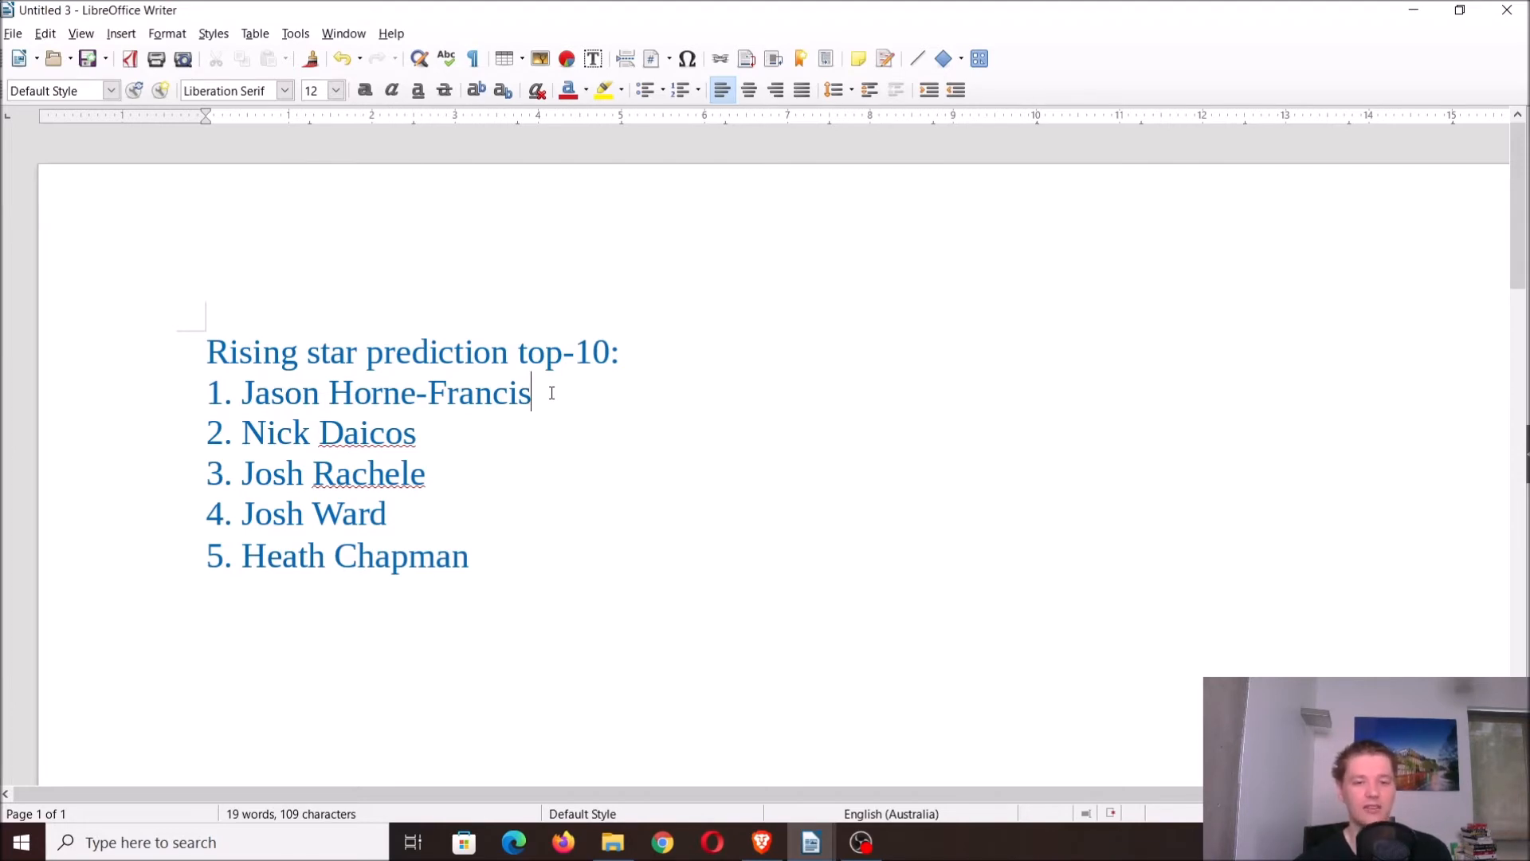
mouse_move(511, 420)
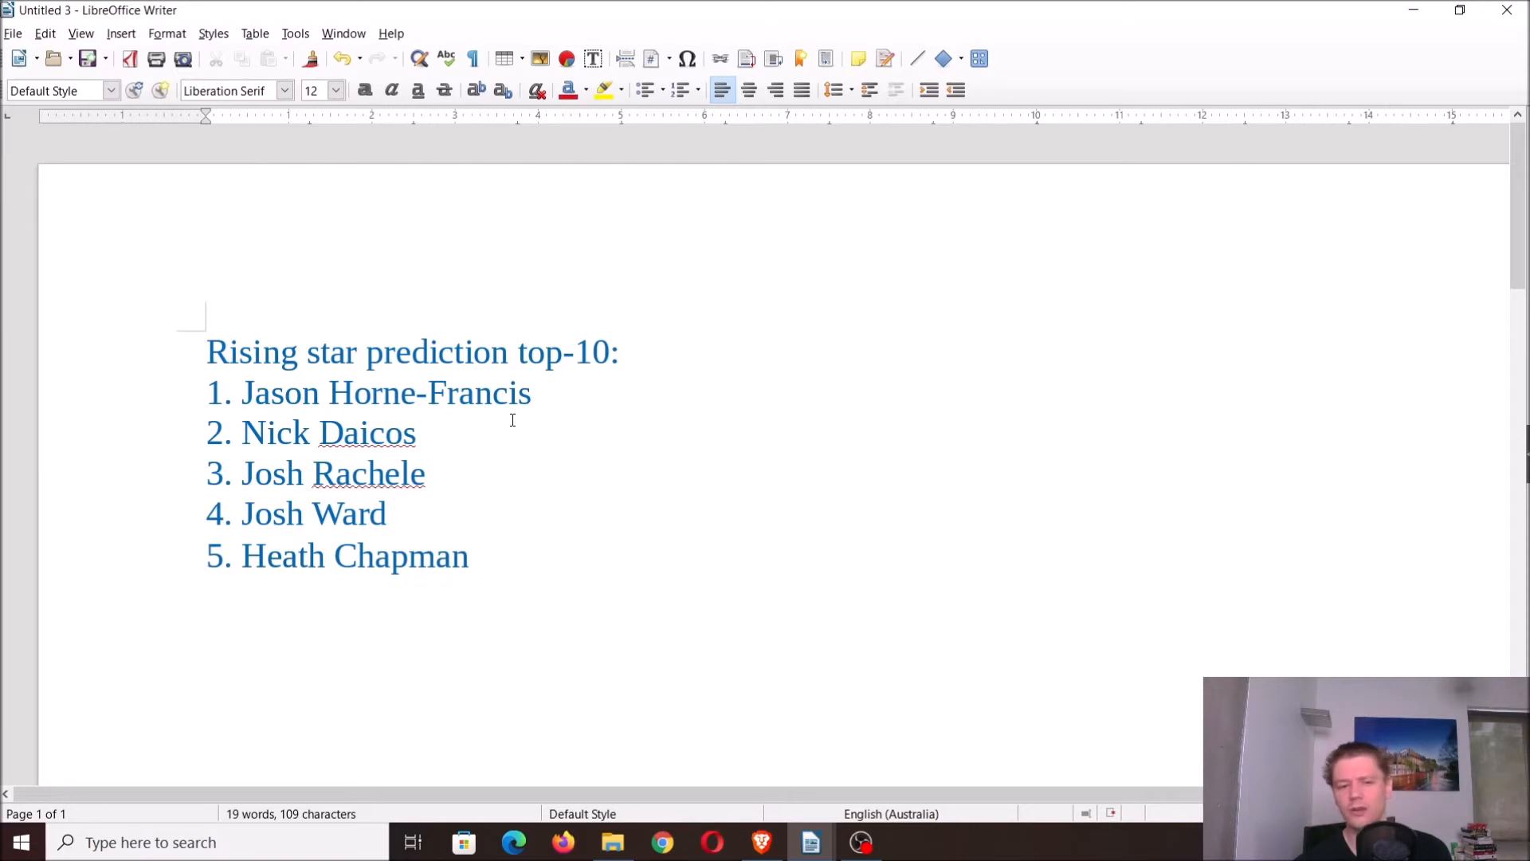
click(531, 392)
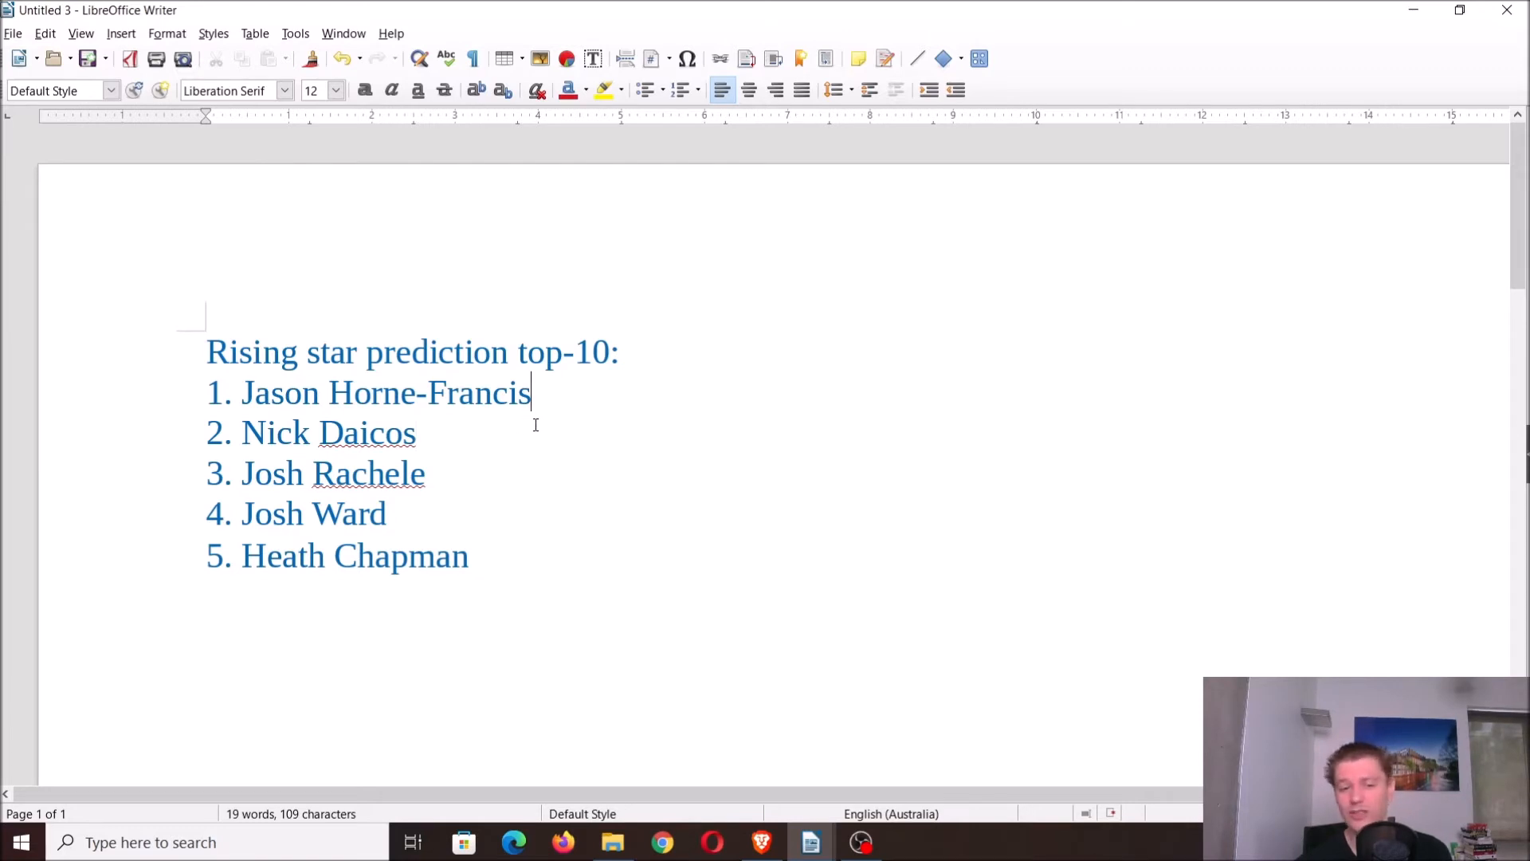
mouse_move(530, 438)
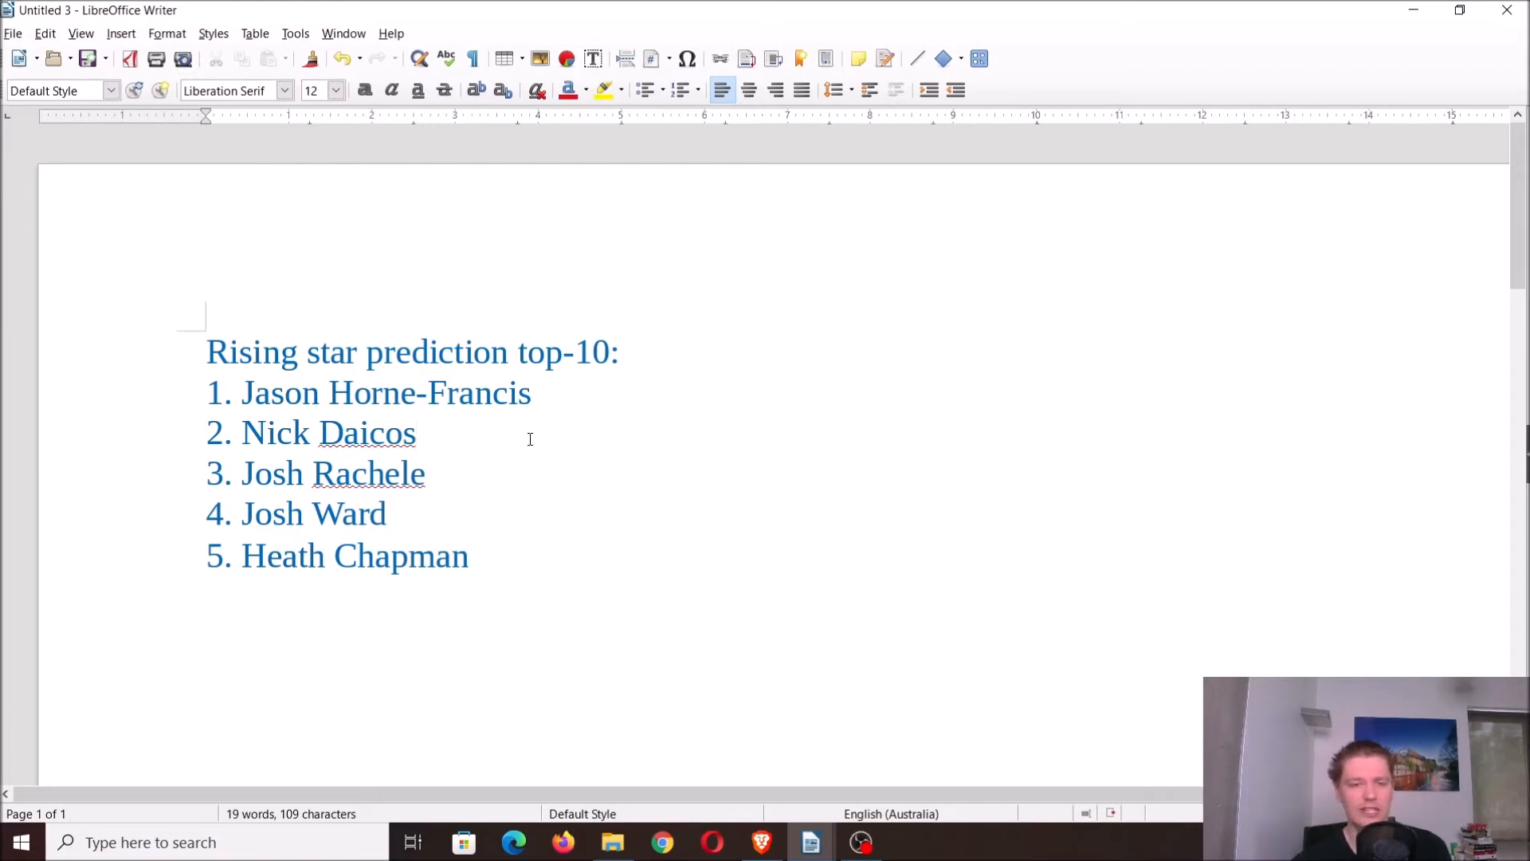
click(387, 513)
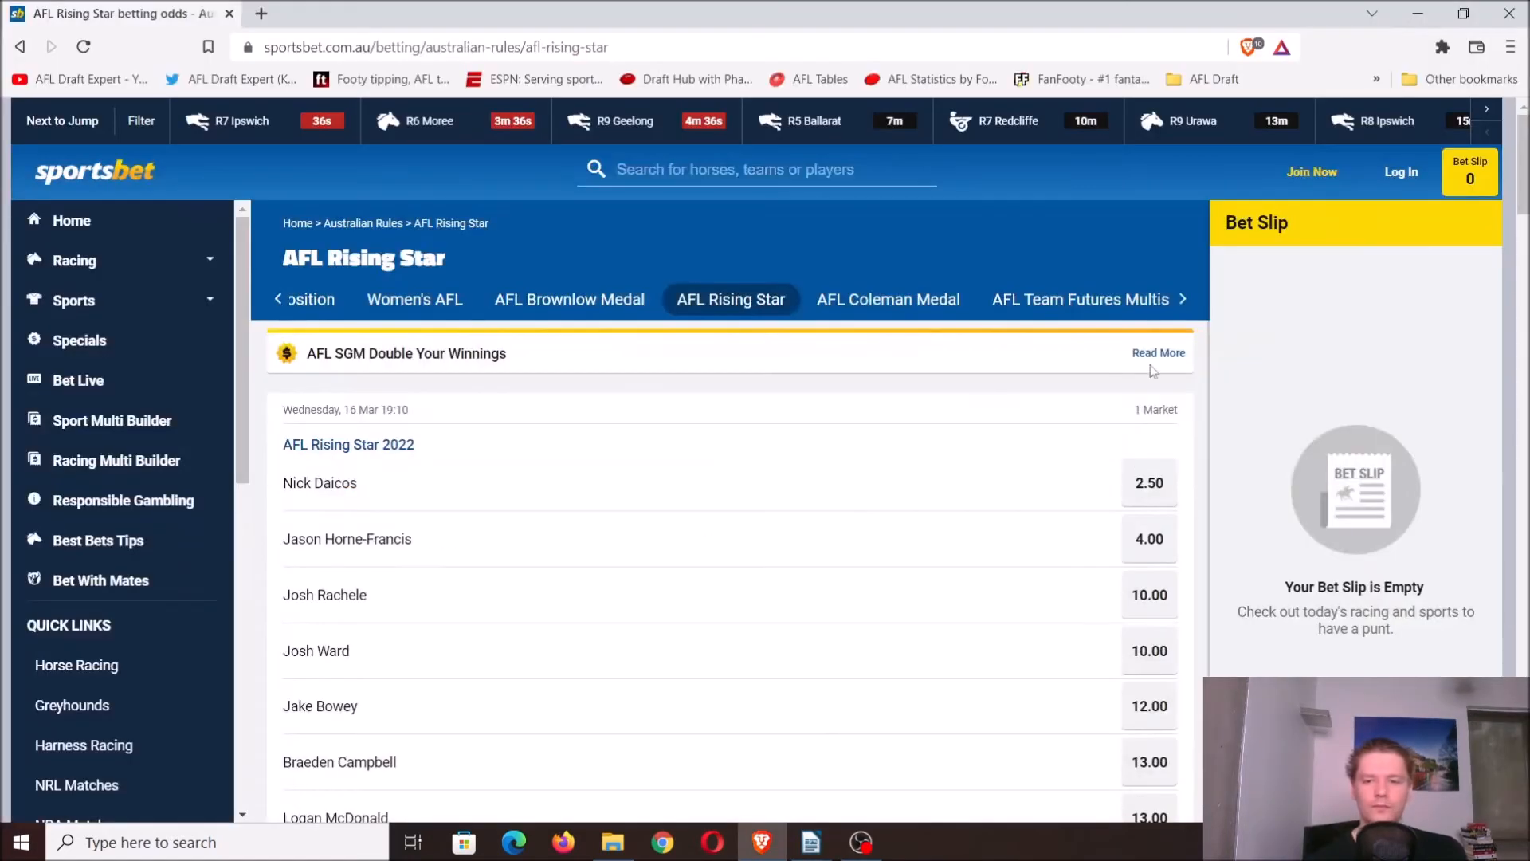
mouse_move(986, 393)
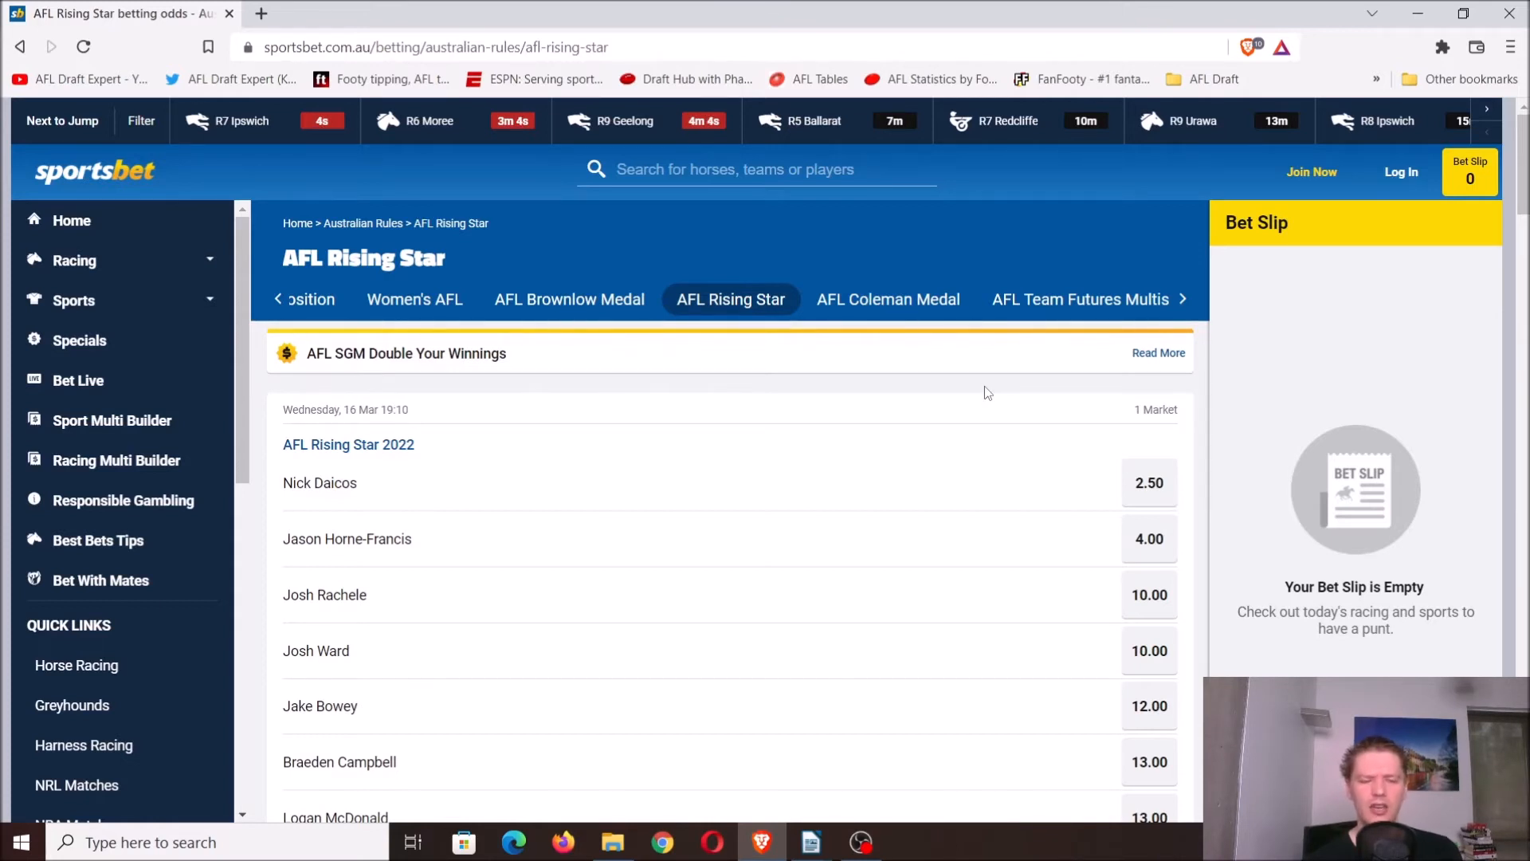
scroll(down, 3)
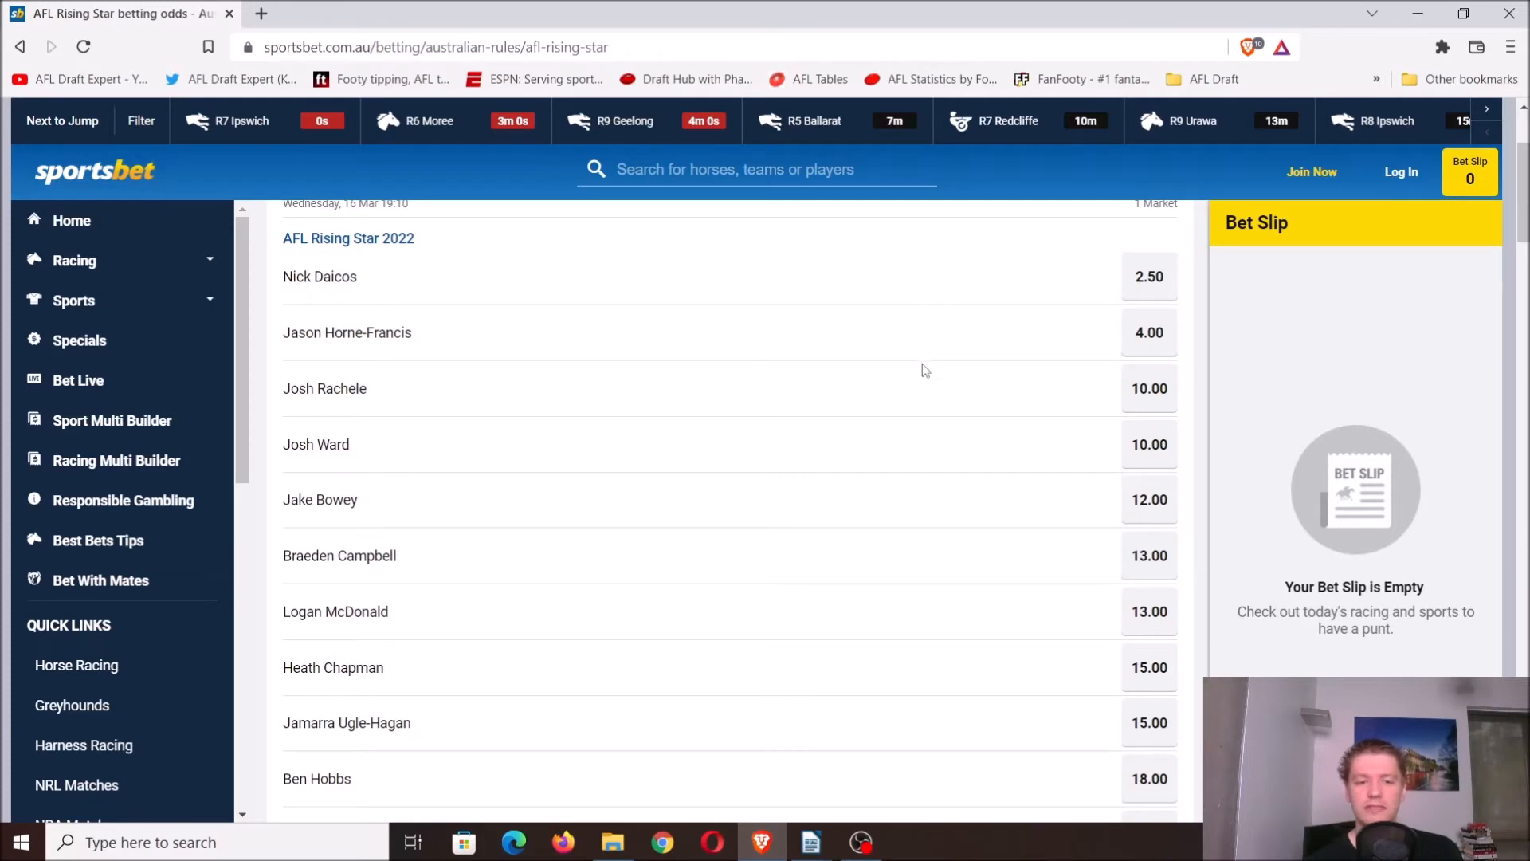
mouse_move(916, 348)
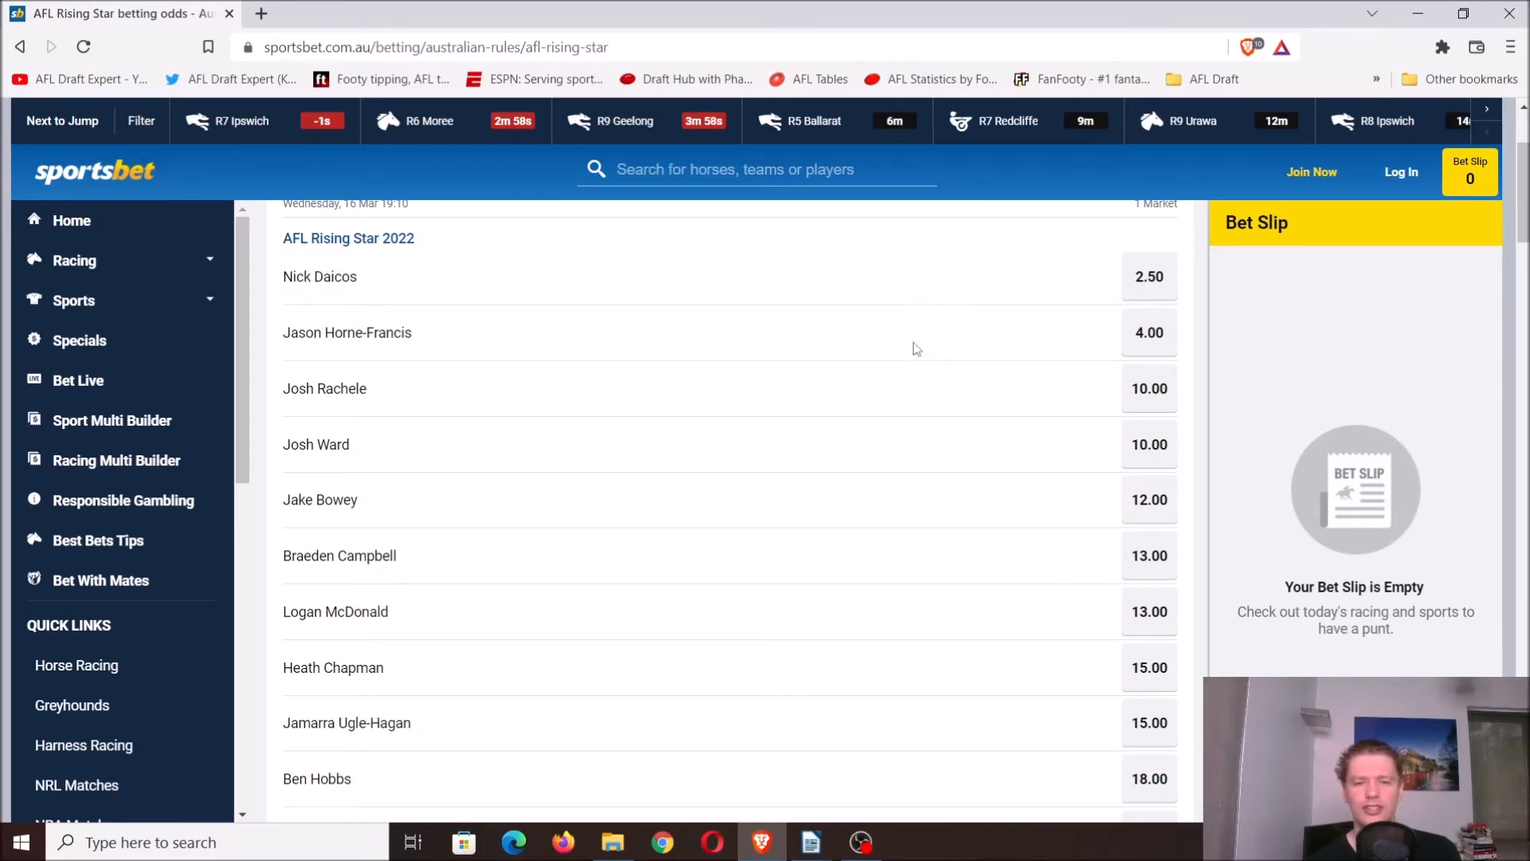
mouse_move(1127, 358)
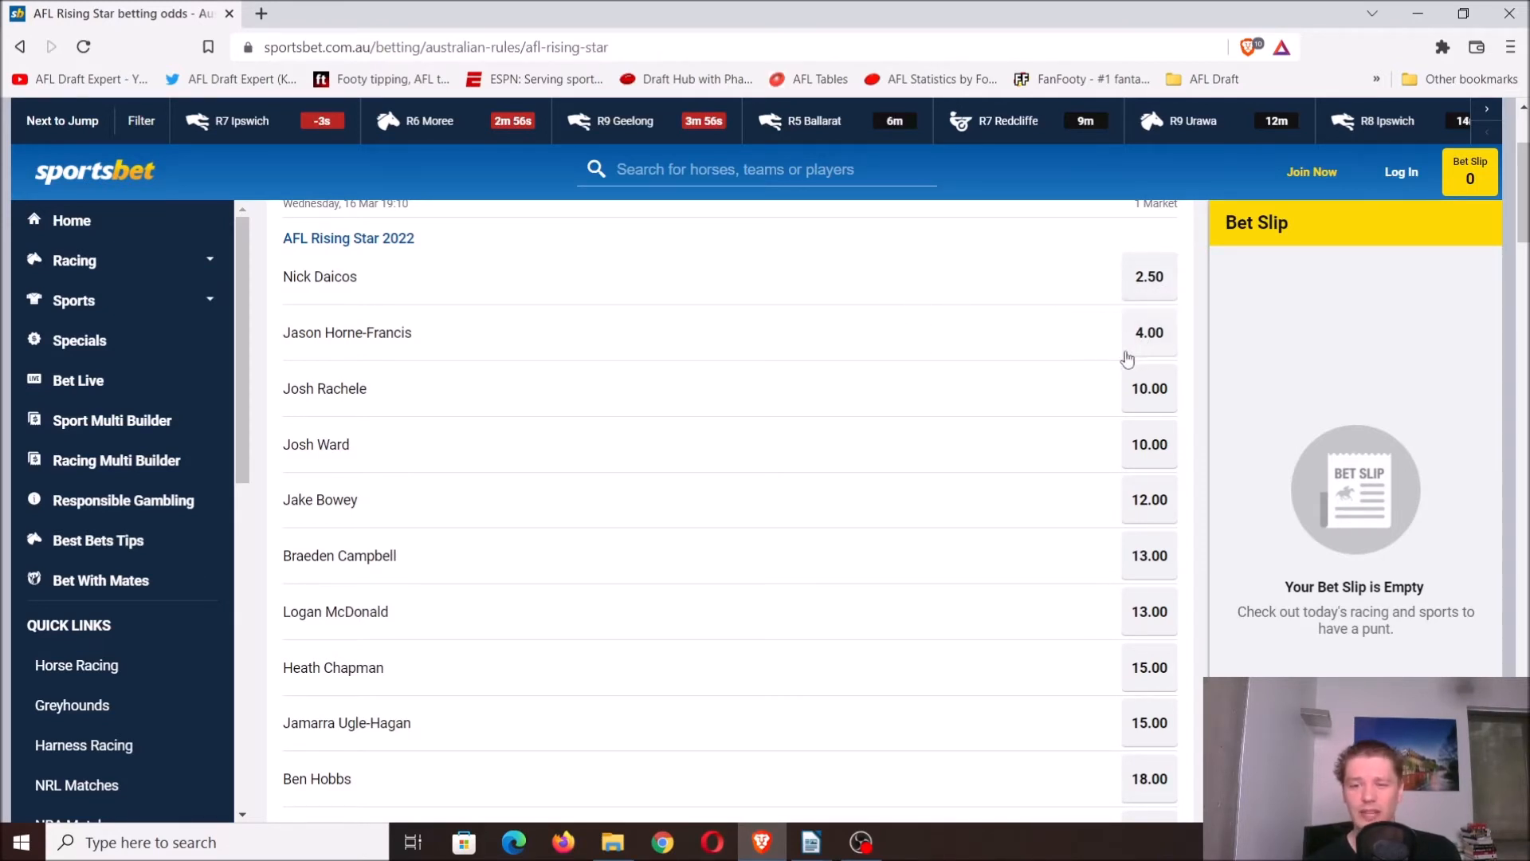
mouse_move(1092, 322)
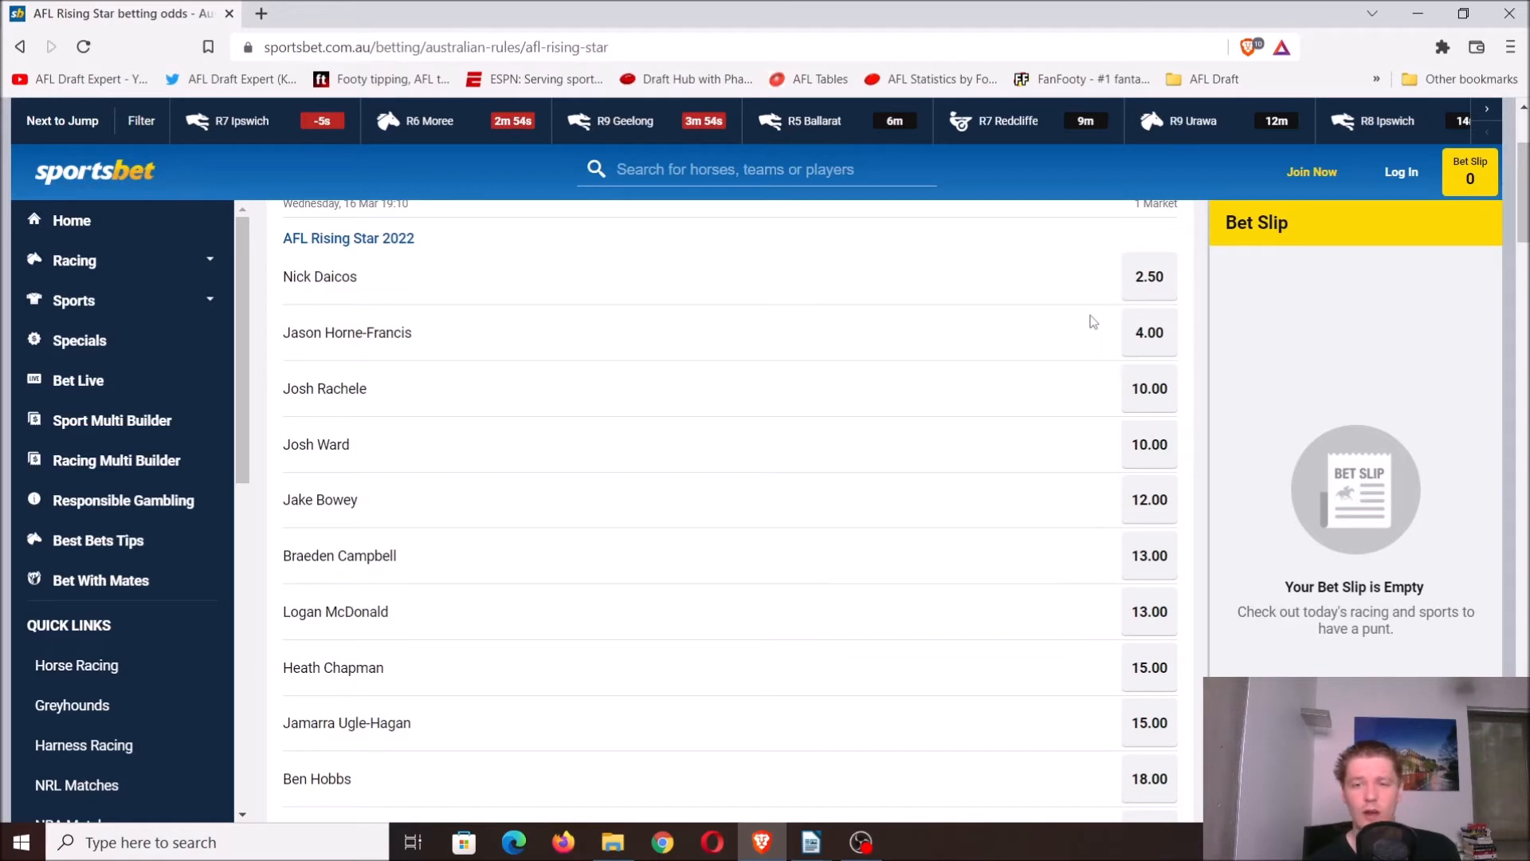
mouse_move(1195, 303)
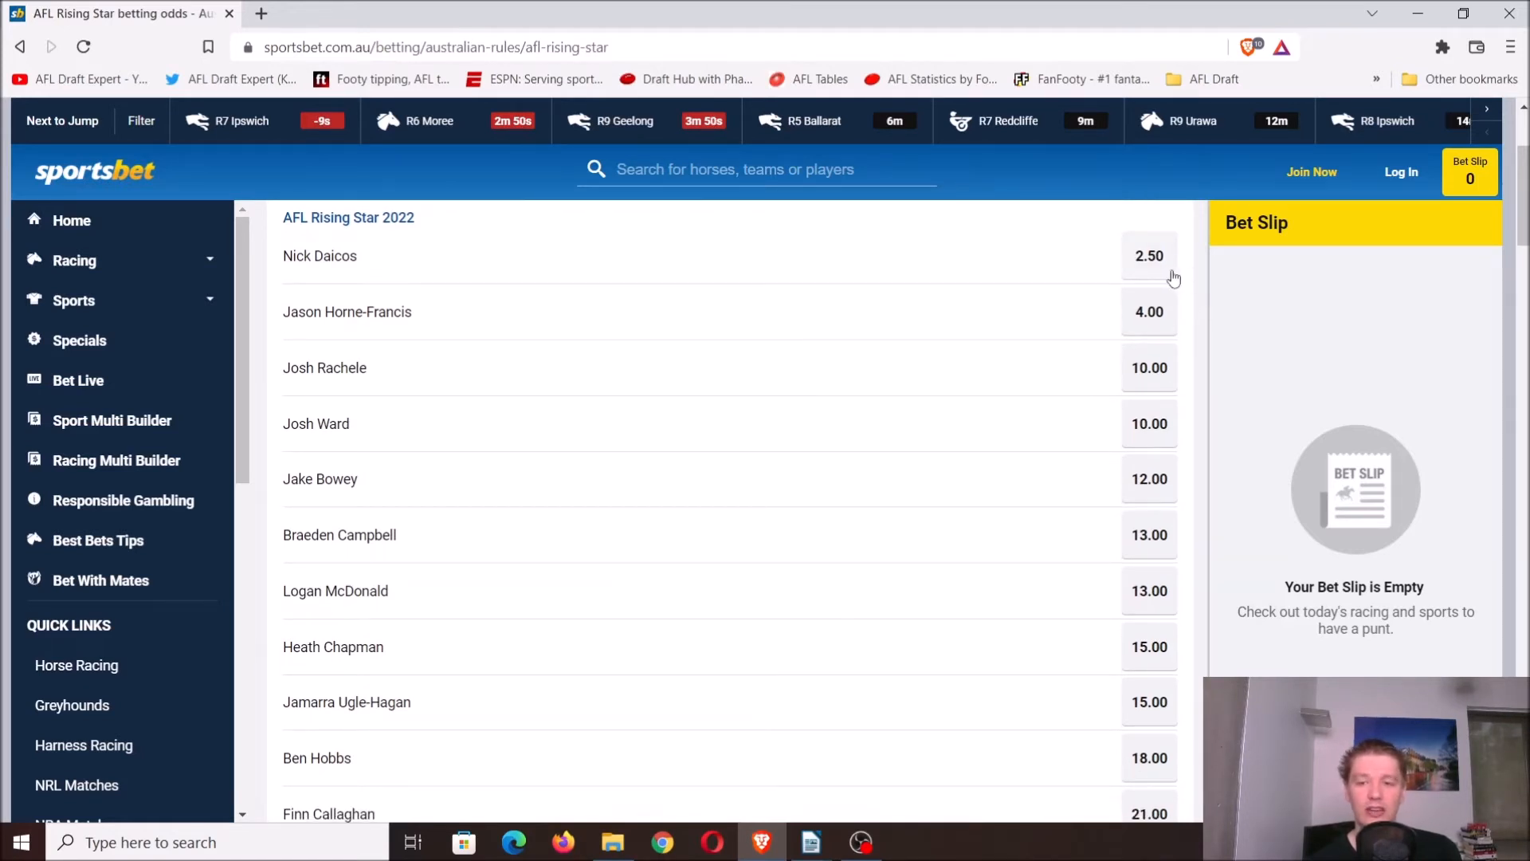
mouse_move(1195, 266)
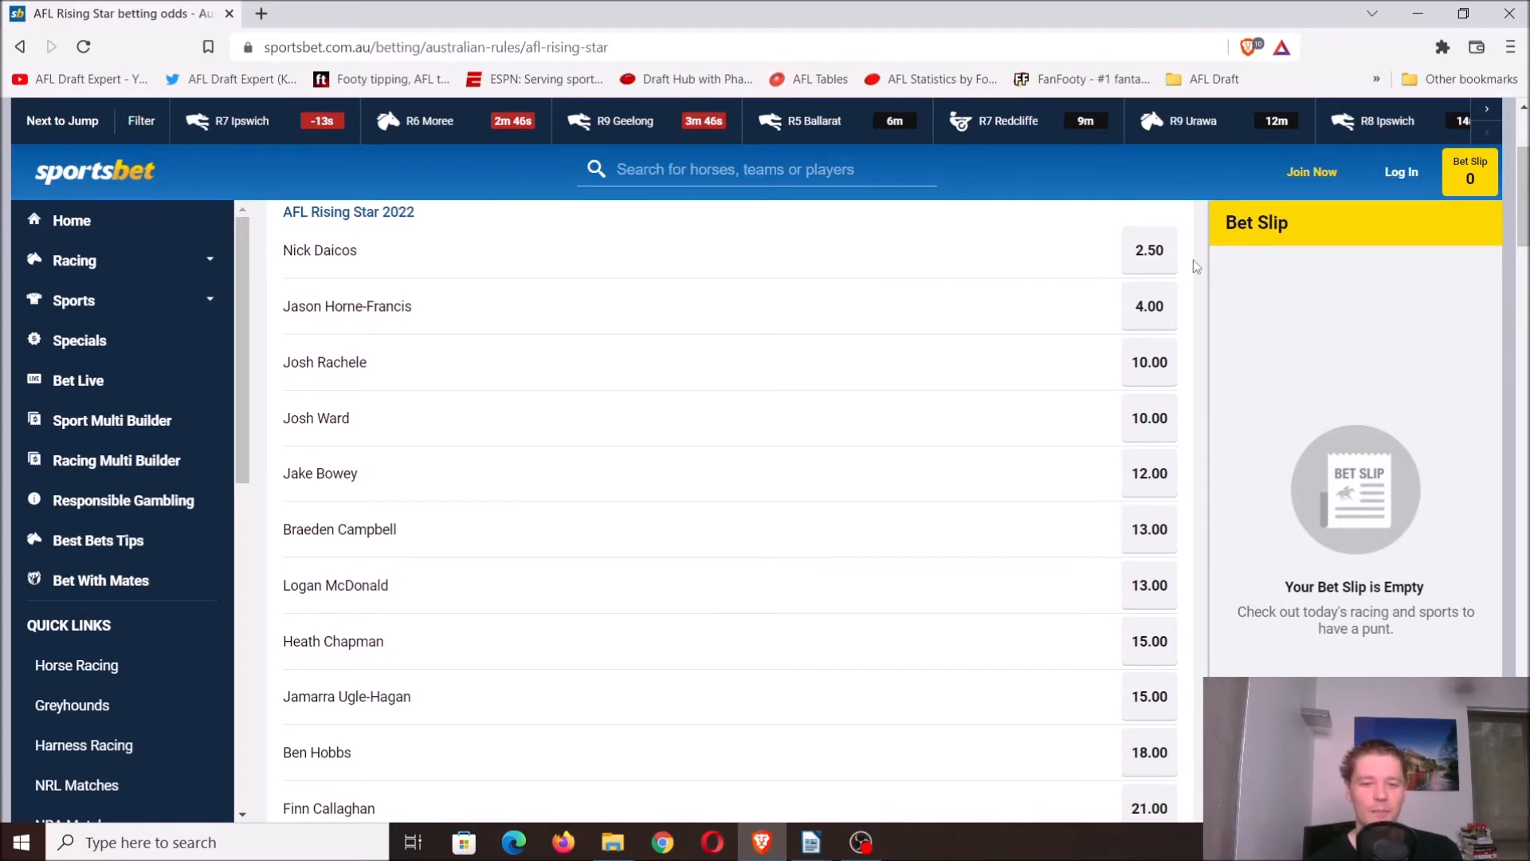
mouse_move(964, 383)
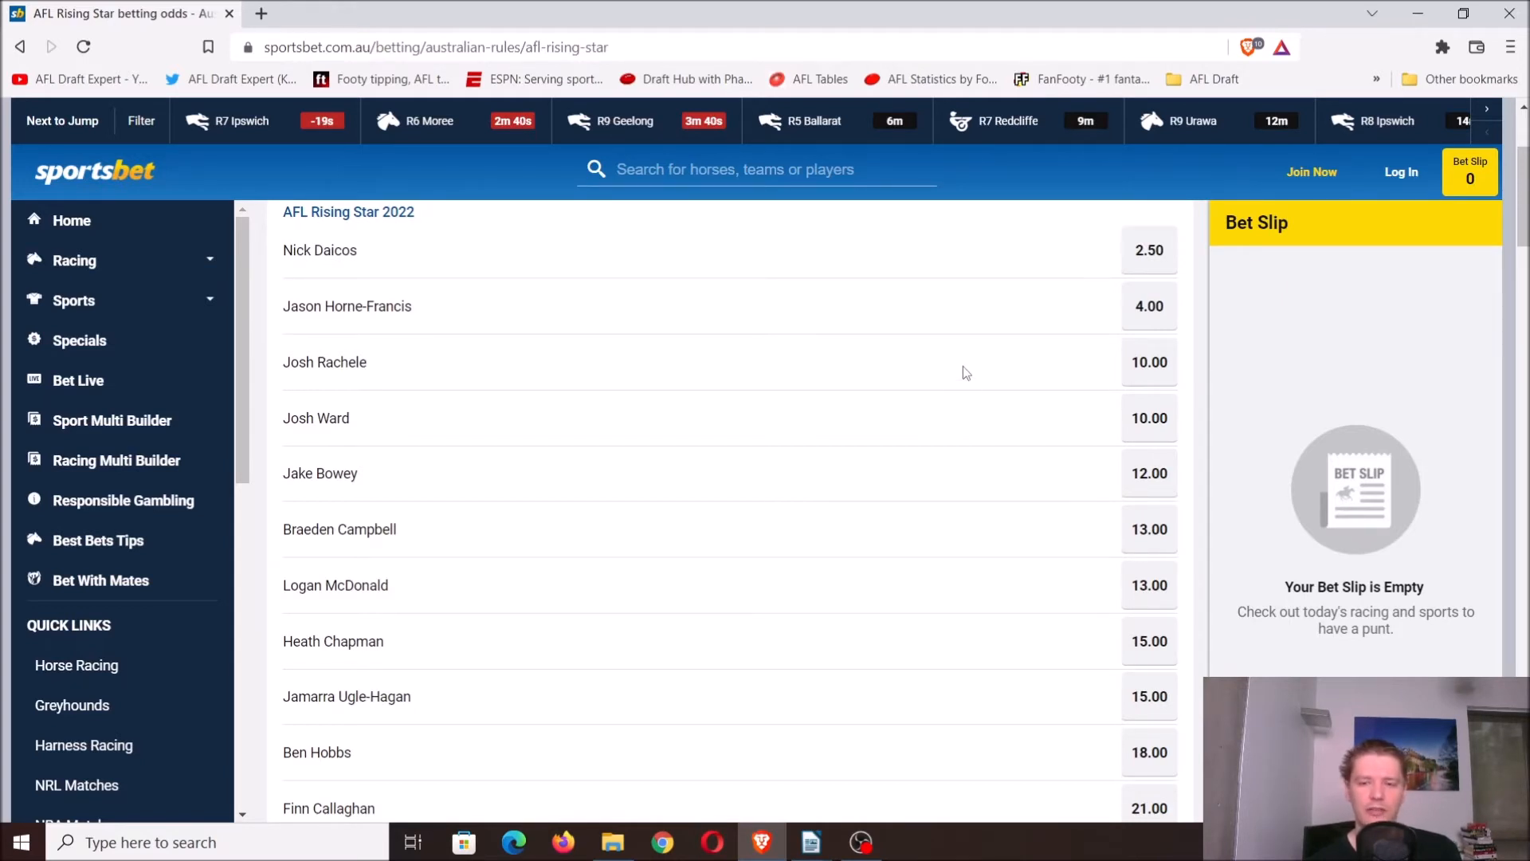
mouse_move(958, 420)
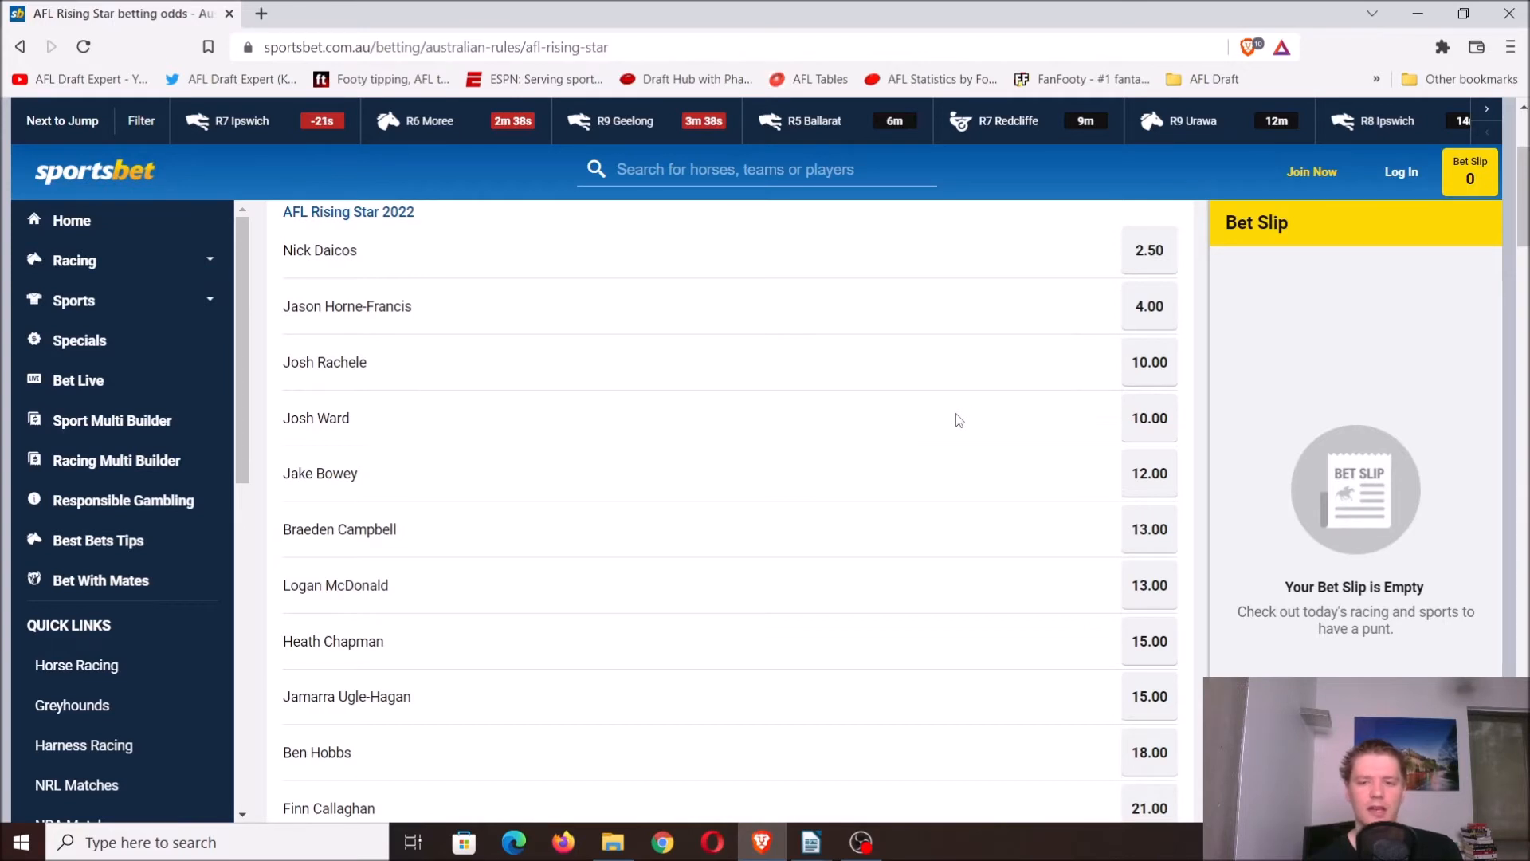
mouse_move(926, 490)
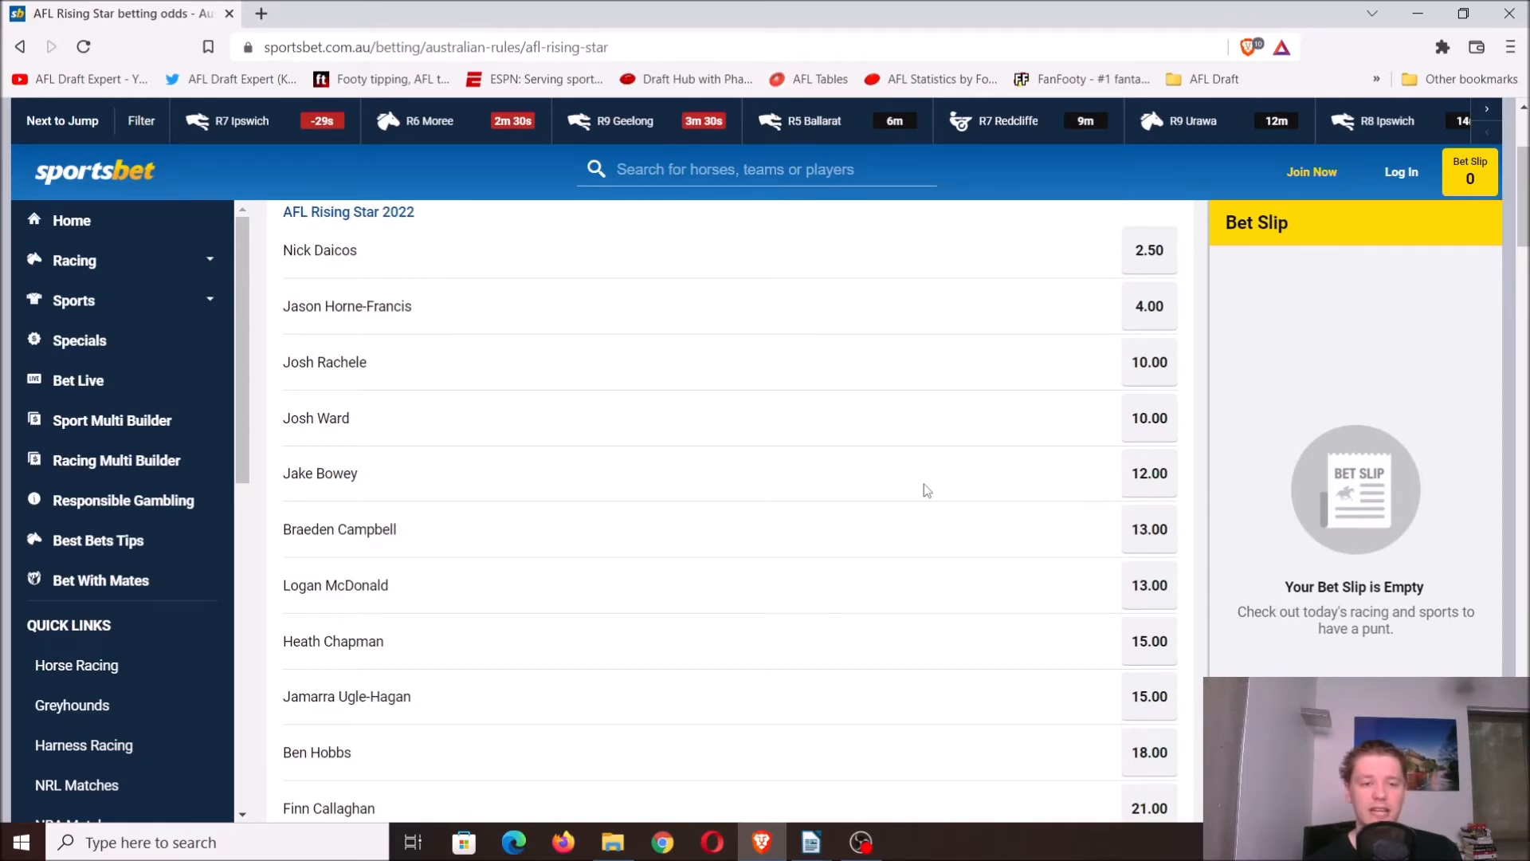
mouse_move(848, 534)
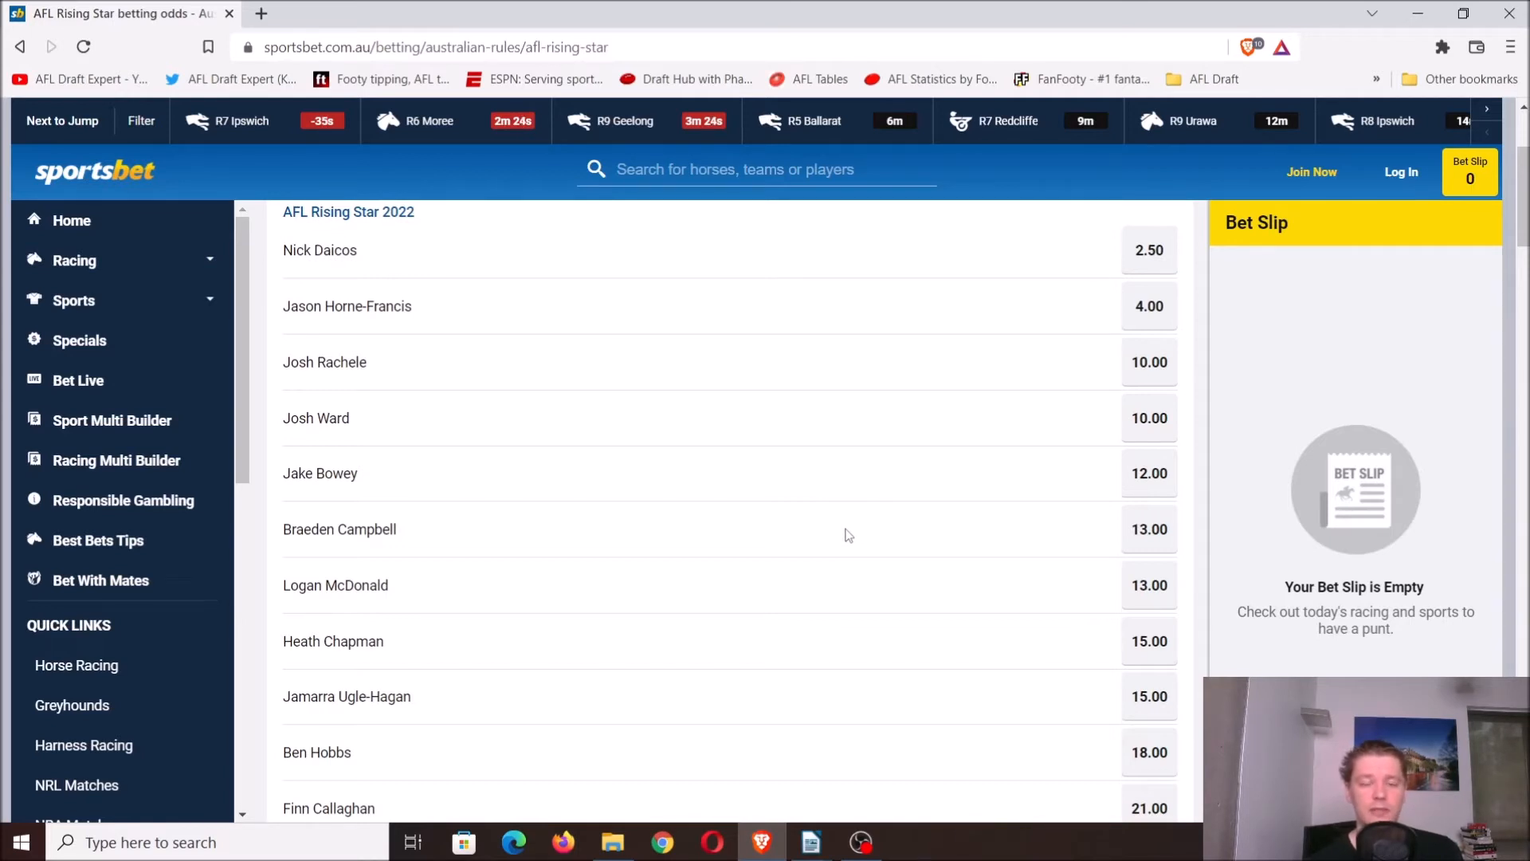
mouse_move(812, 595)
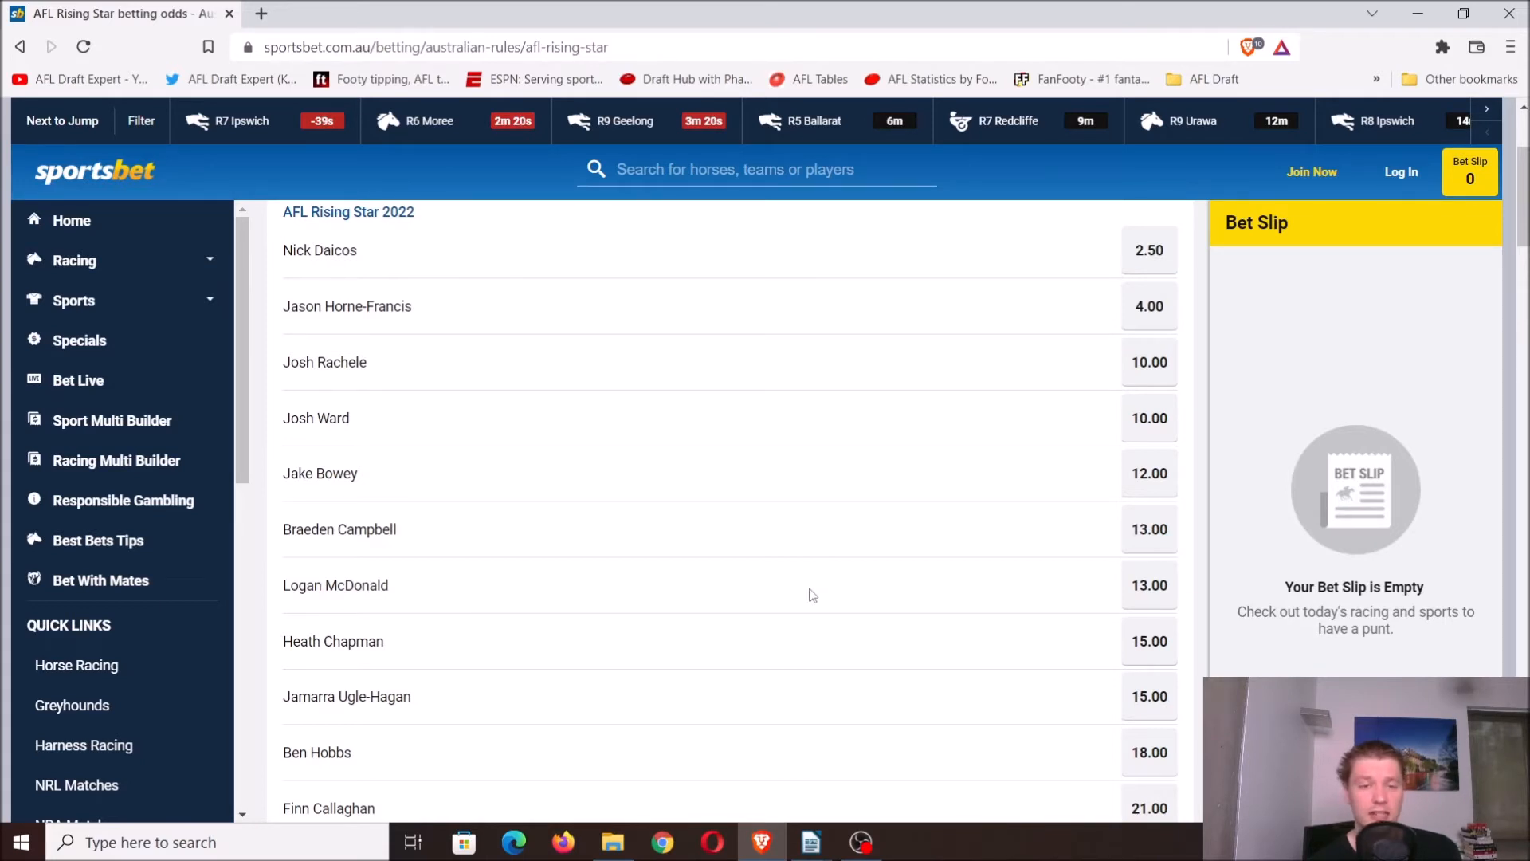
mouse_move(804, 640)
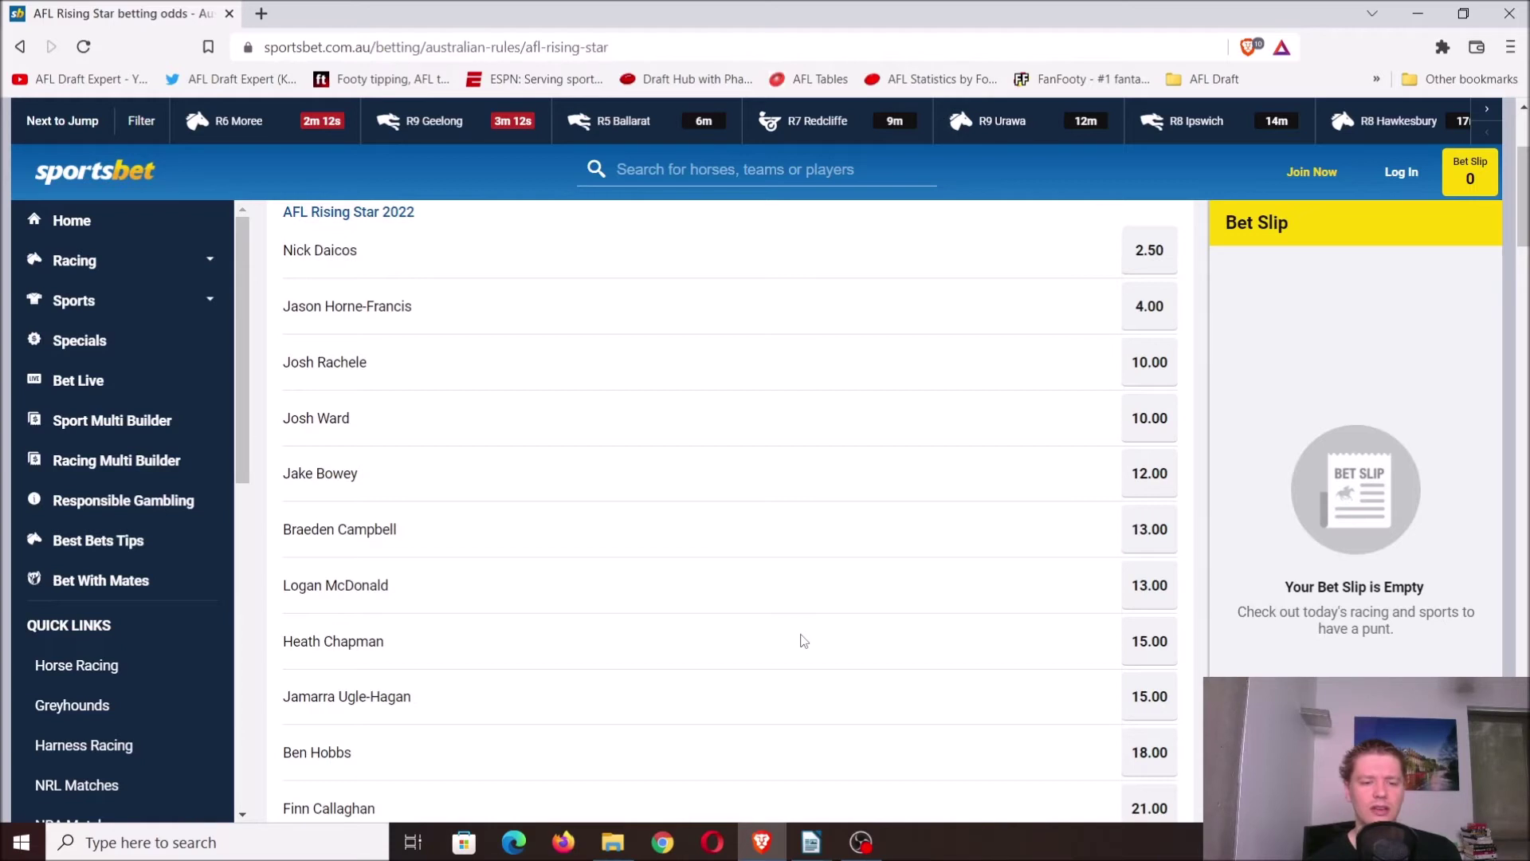
scroll(down, 3)
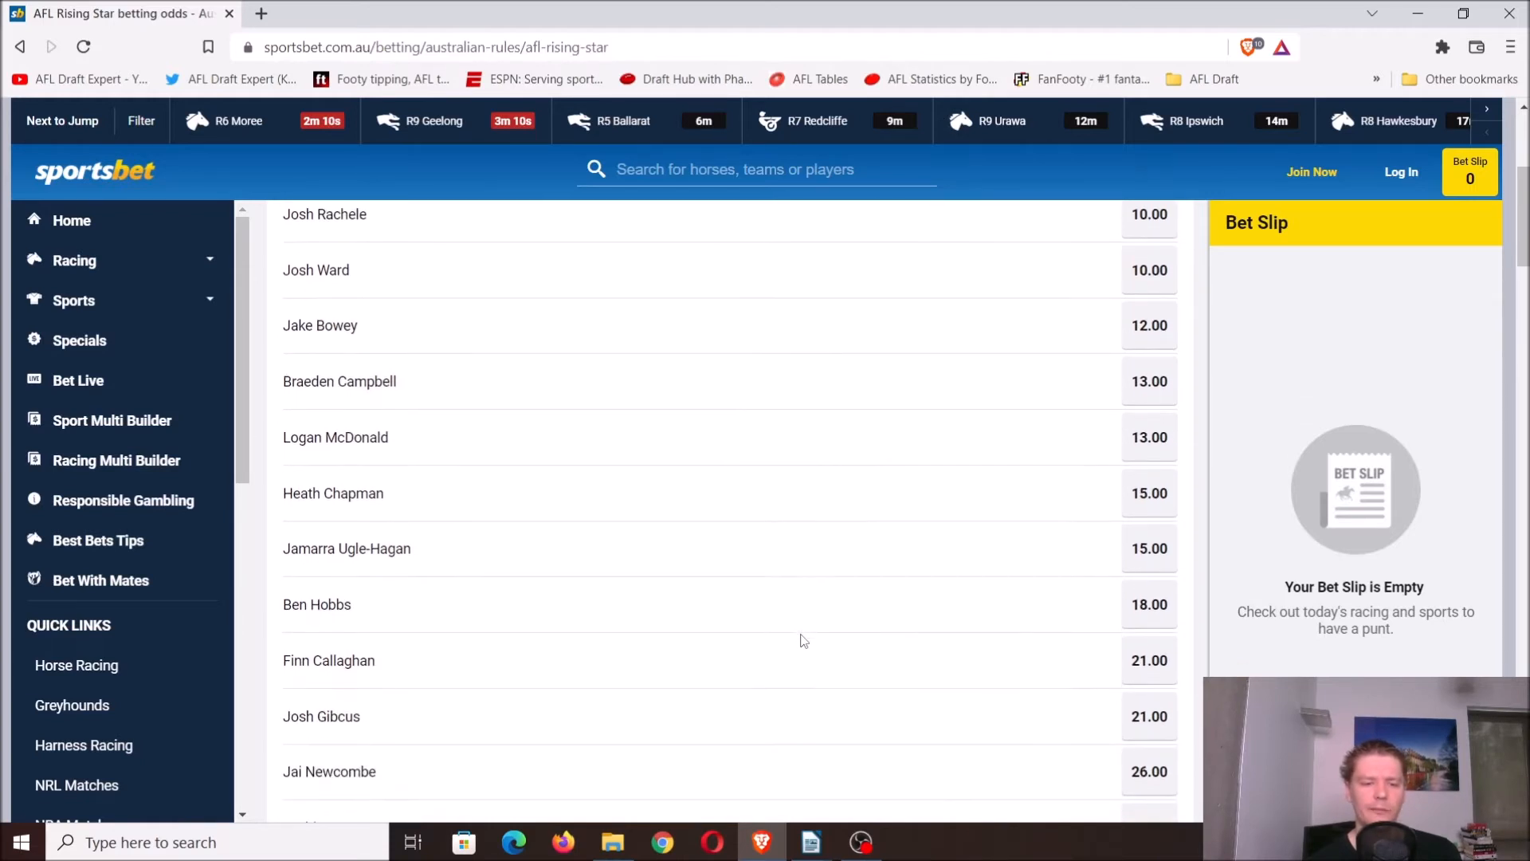
scroll(down, 3)
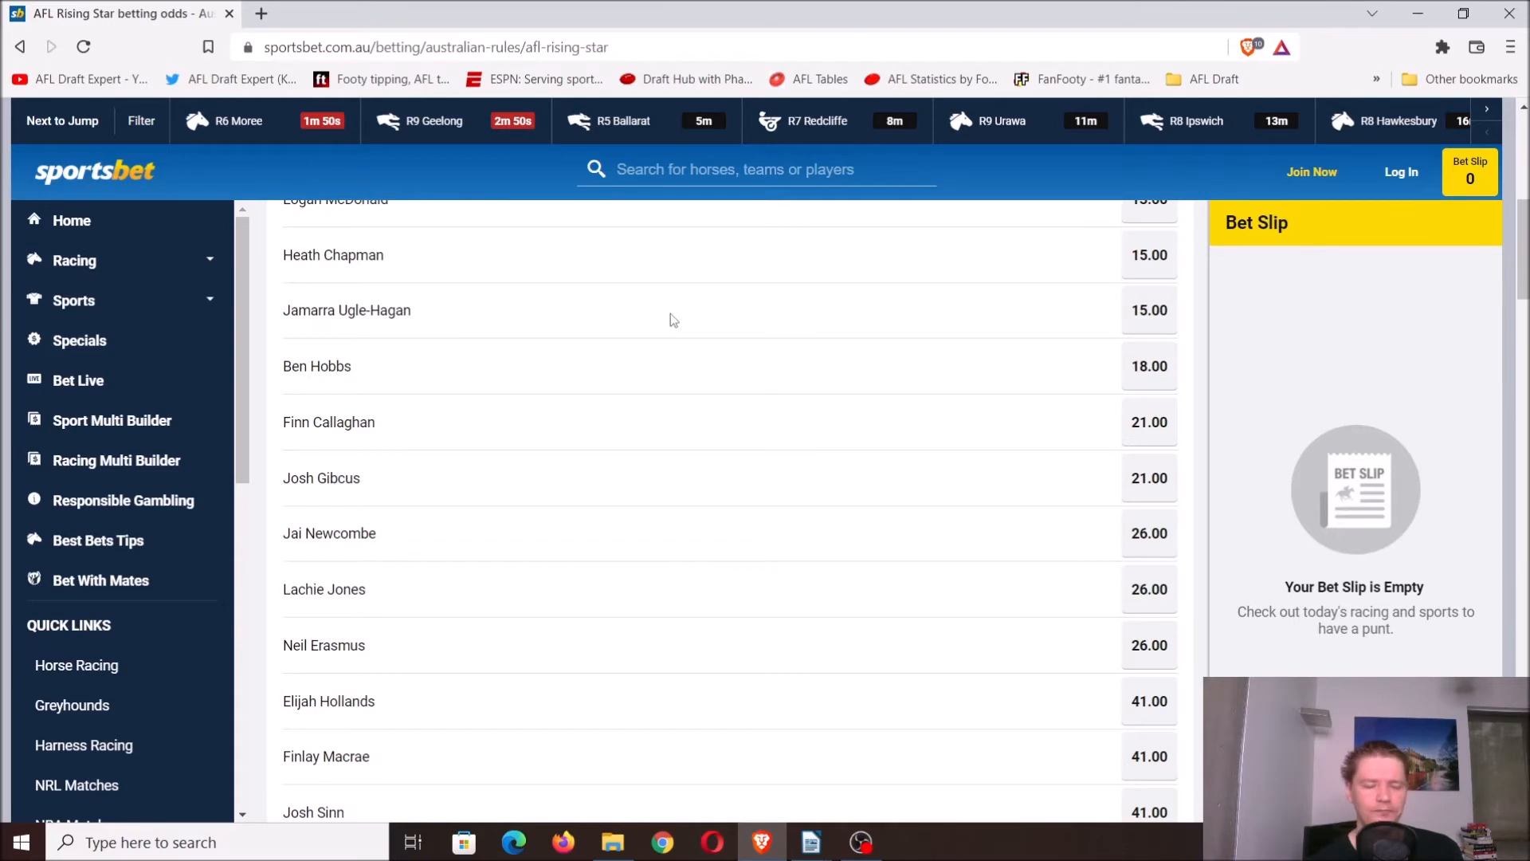
mouse_move(657, 374)
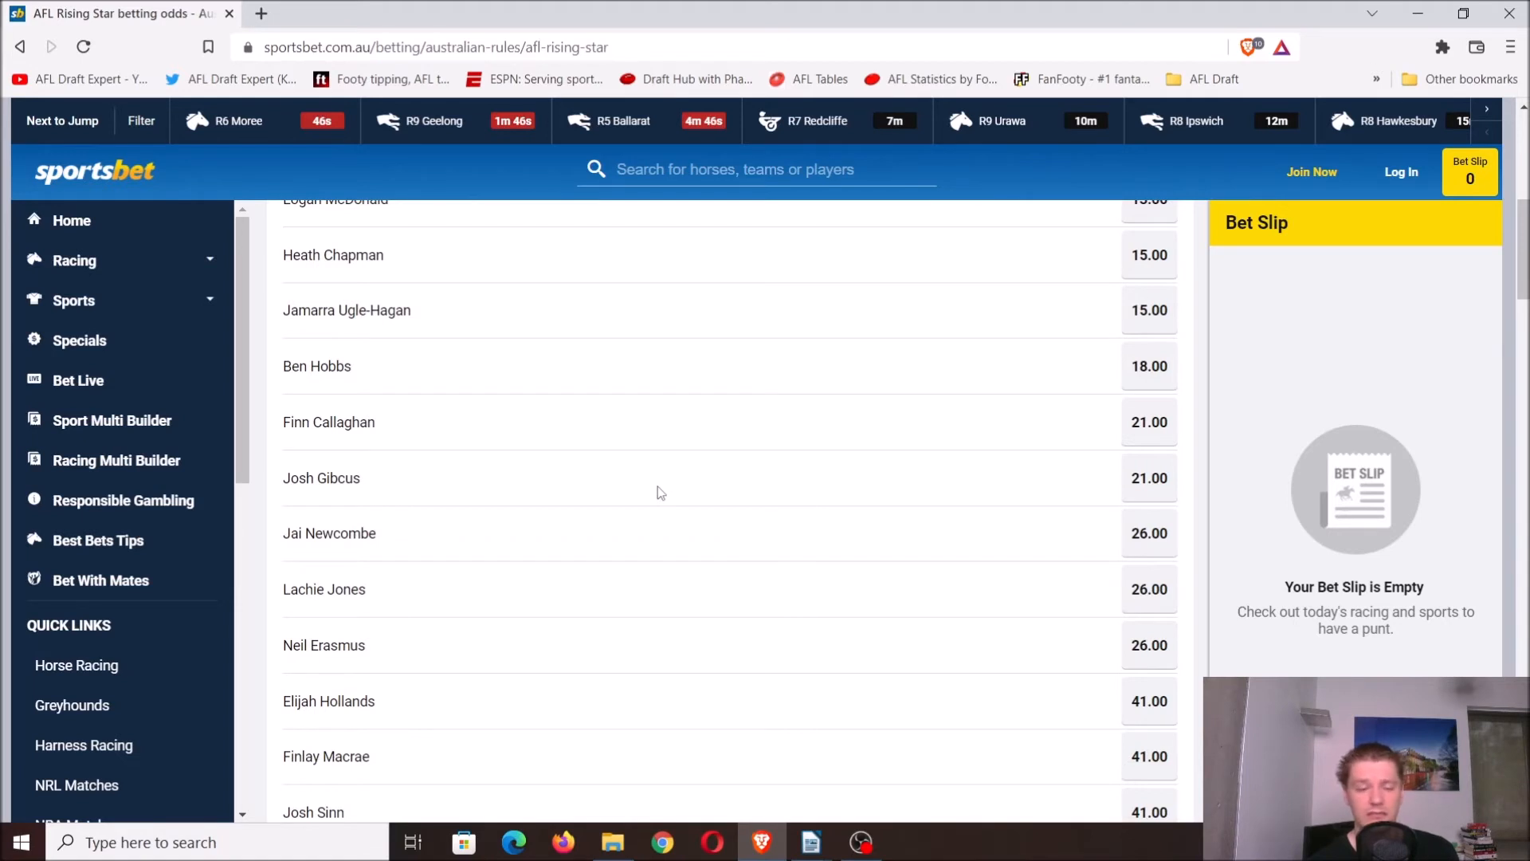
- Scroll the Rising Star odds down from Ben Hobbs at 18.00 to Sam De Koning at 41.00
scroll(down, 3)
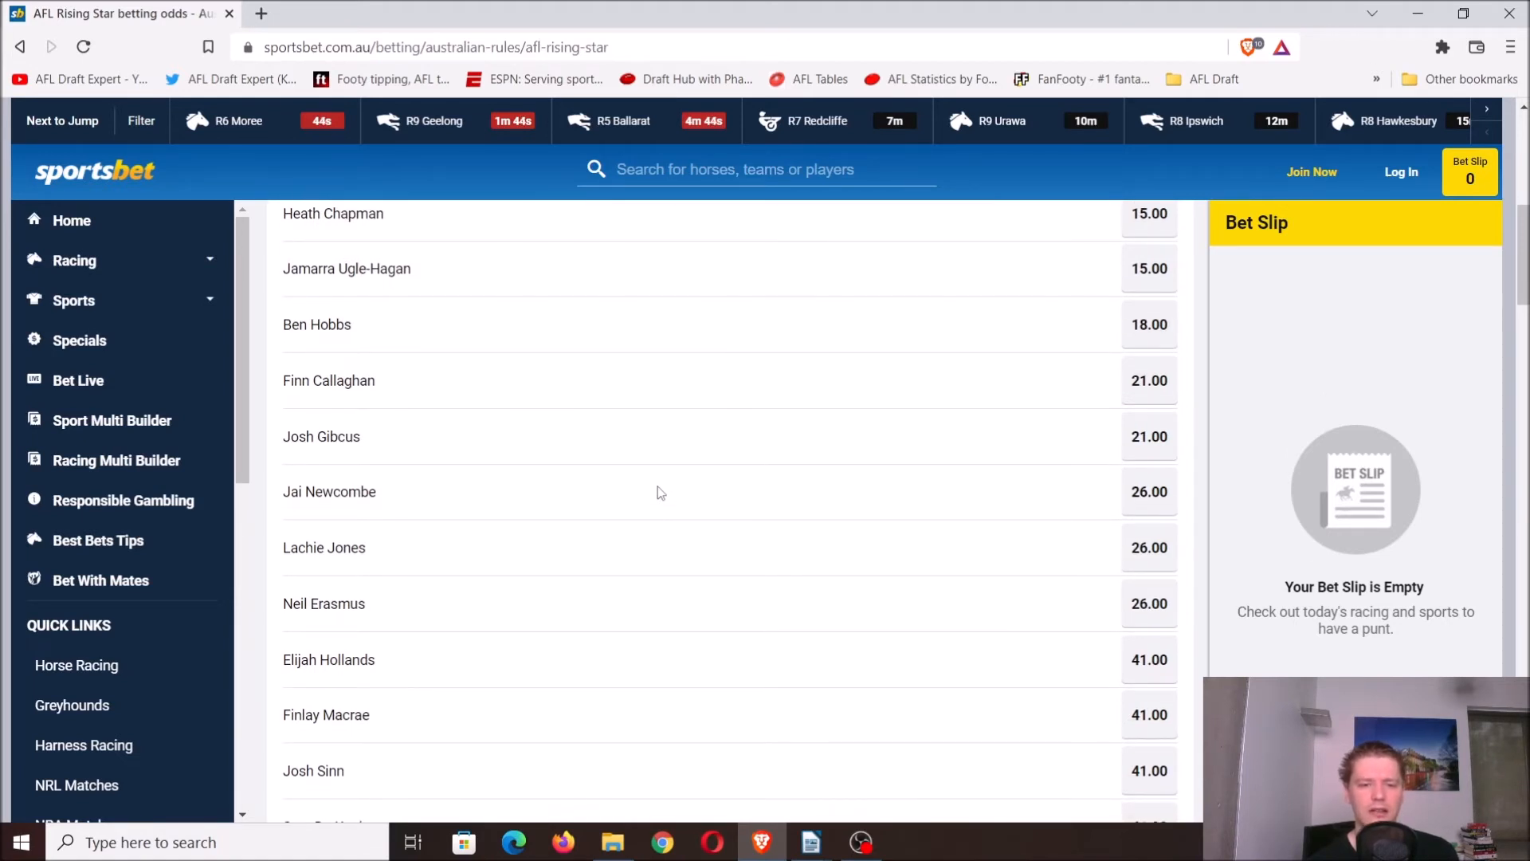
mouse_move(660, 448)
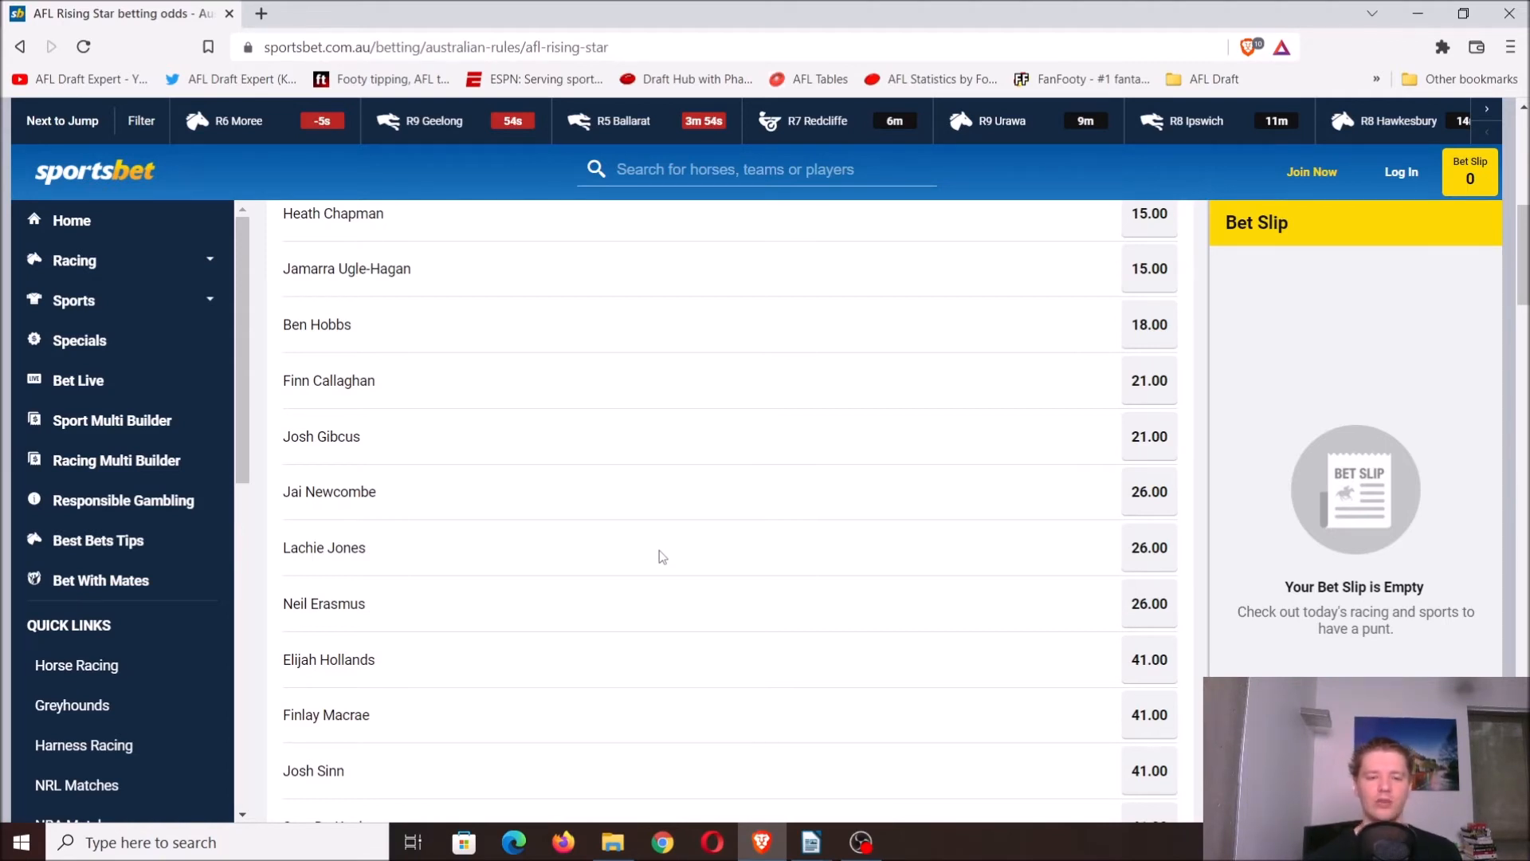
scroll(down, 3)
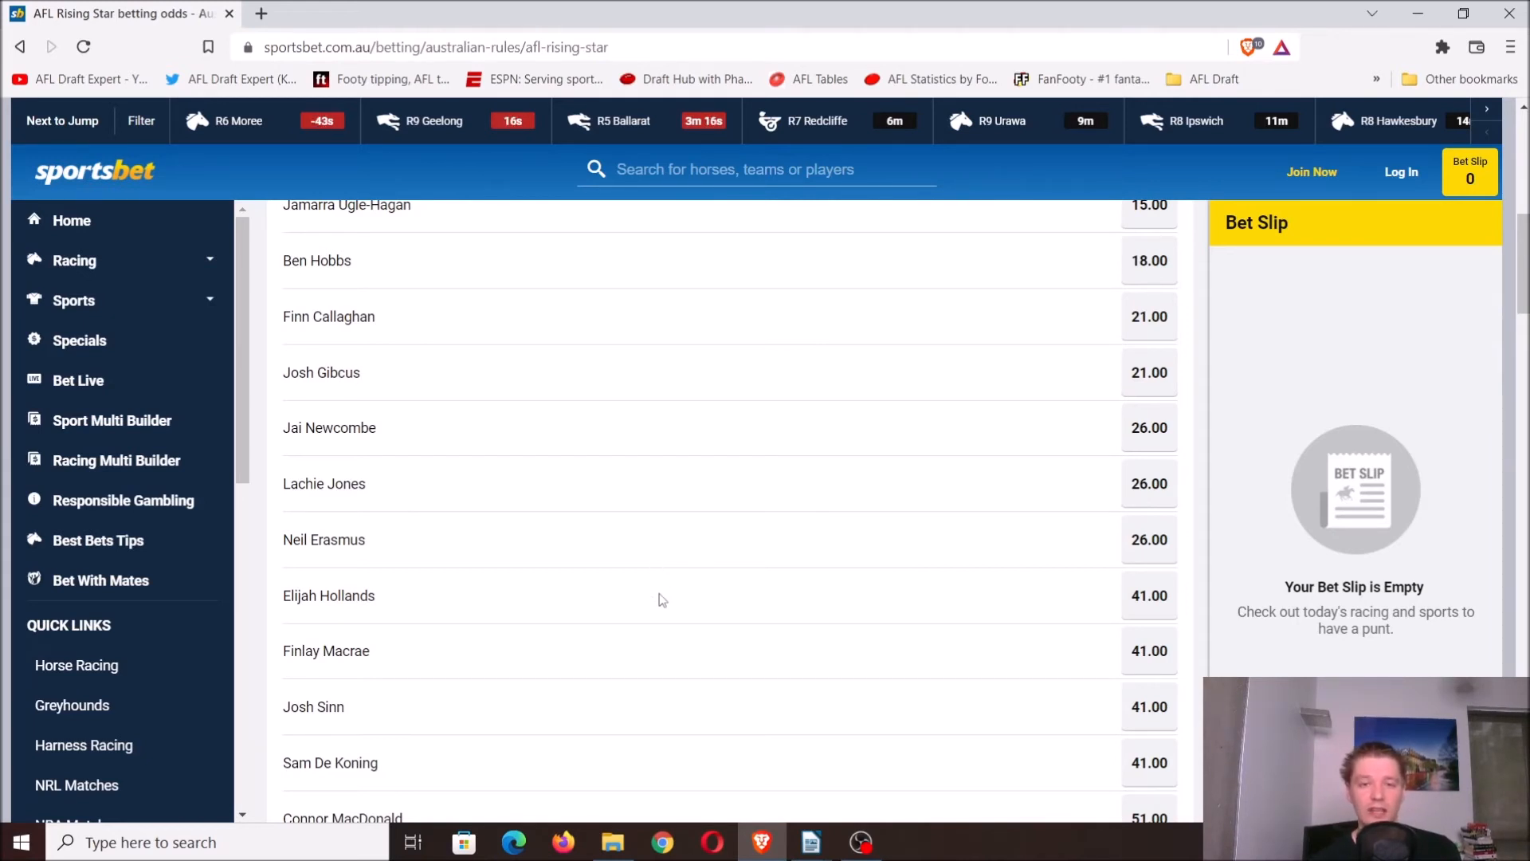
mouse_move(653, 539)
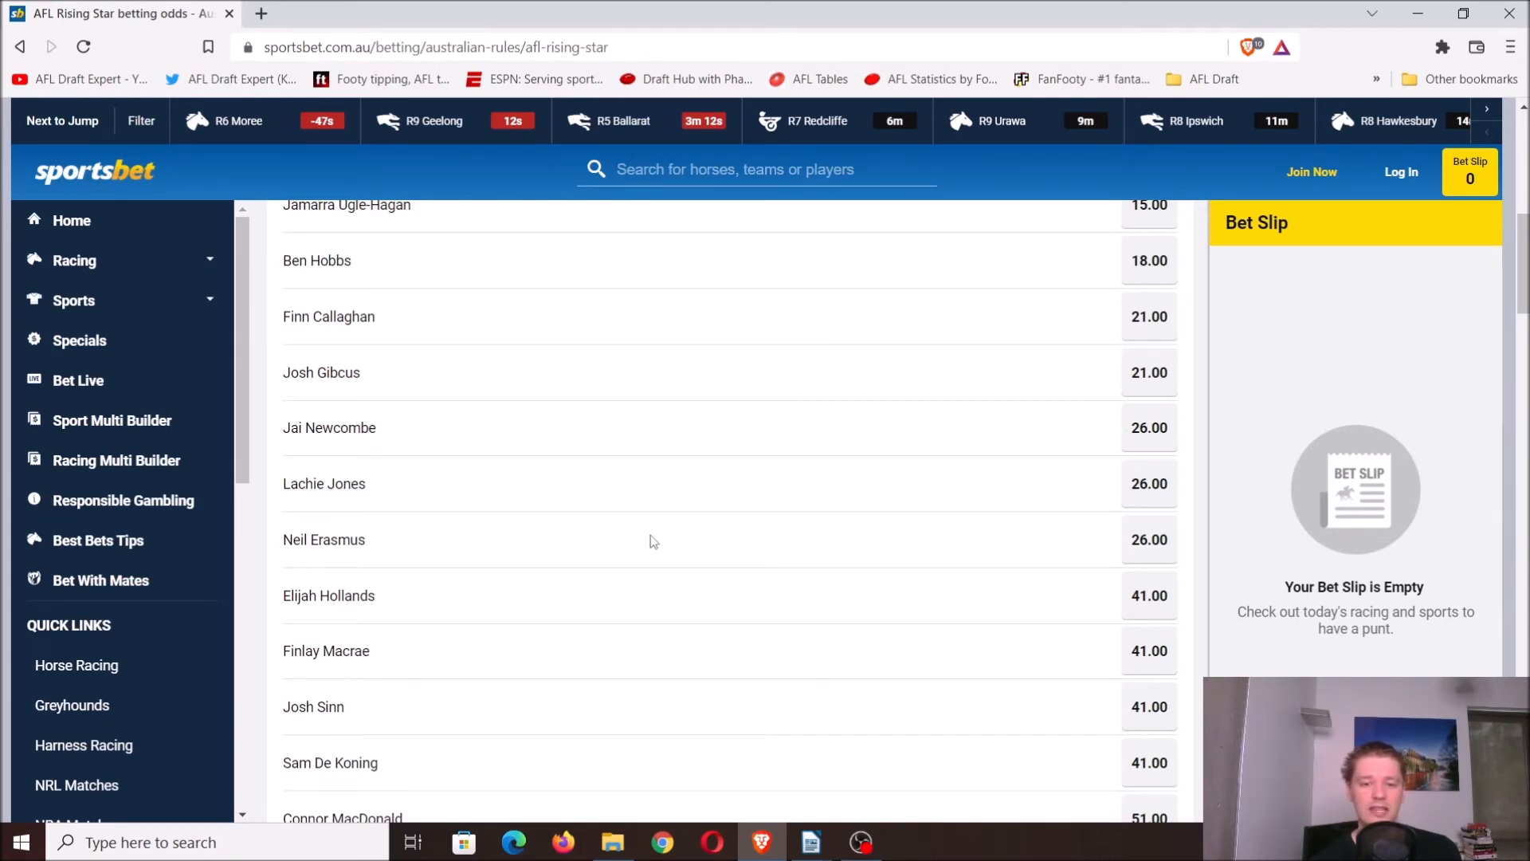
mouse_move(643, 612)
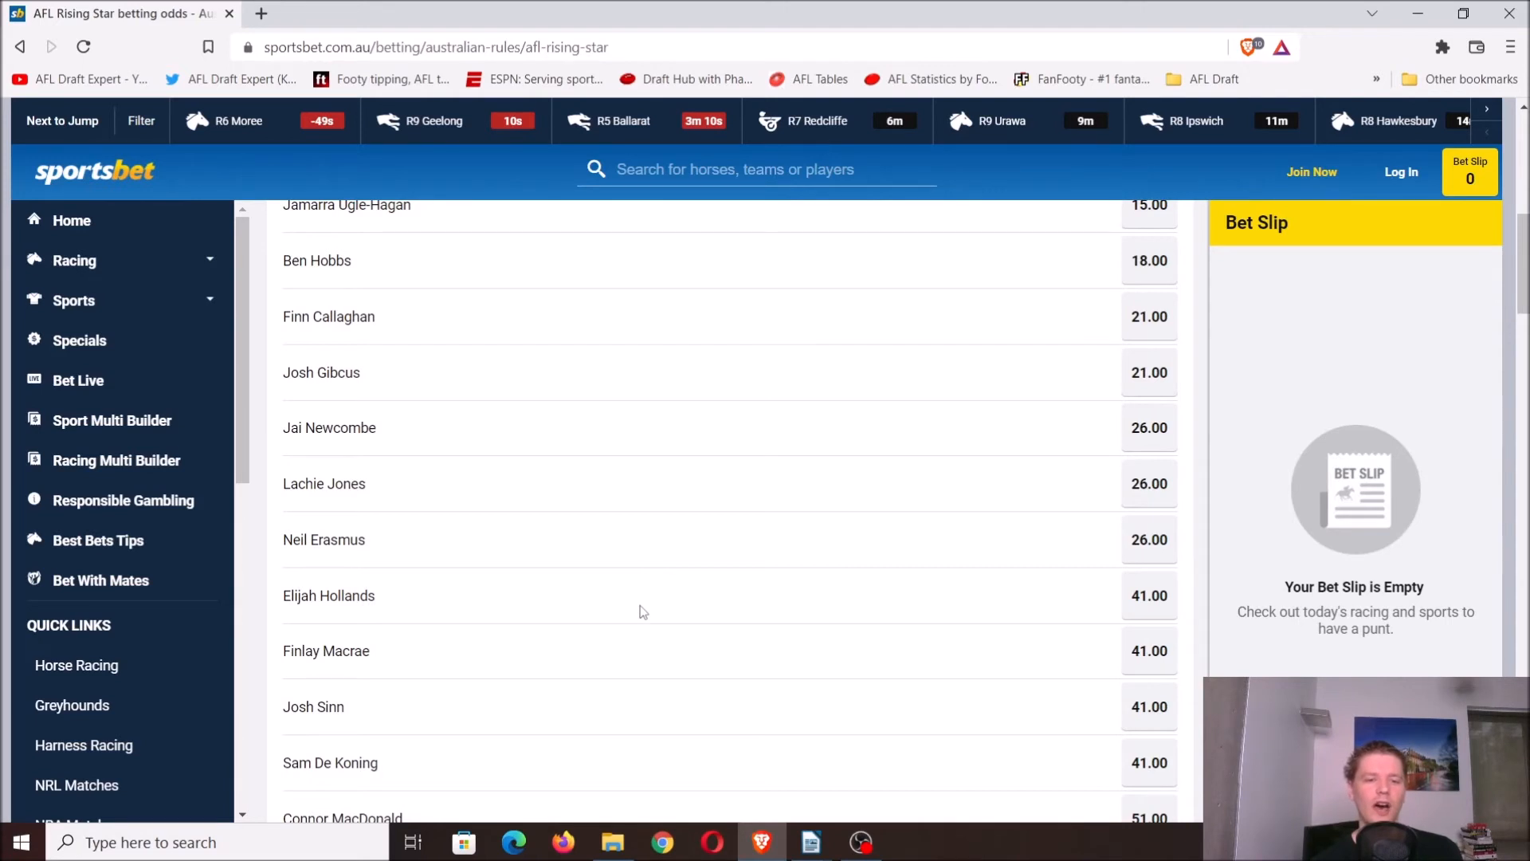
- Scroll further down to the 51.00 players and Alex Davies at 67.00
scroll(down, 3)
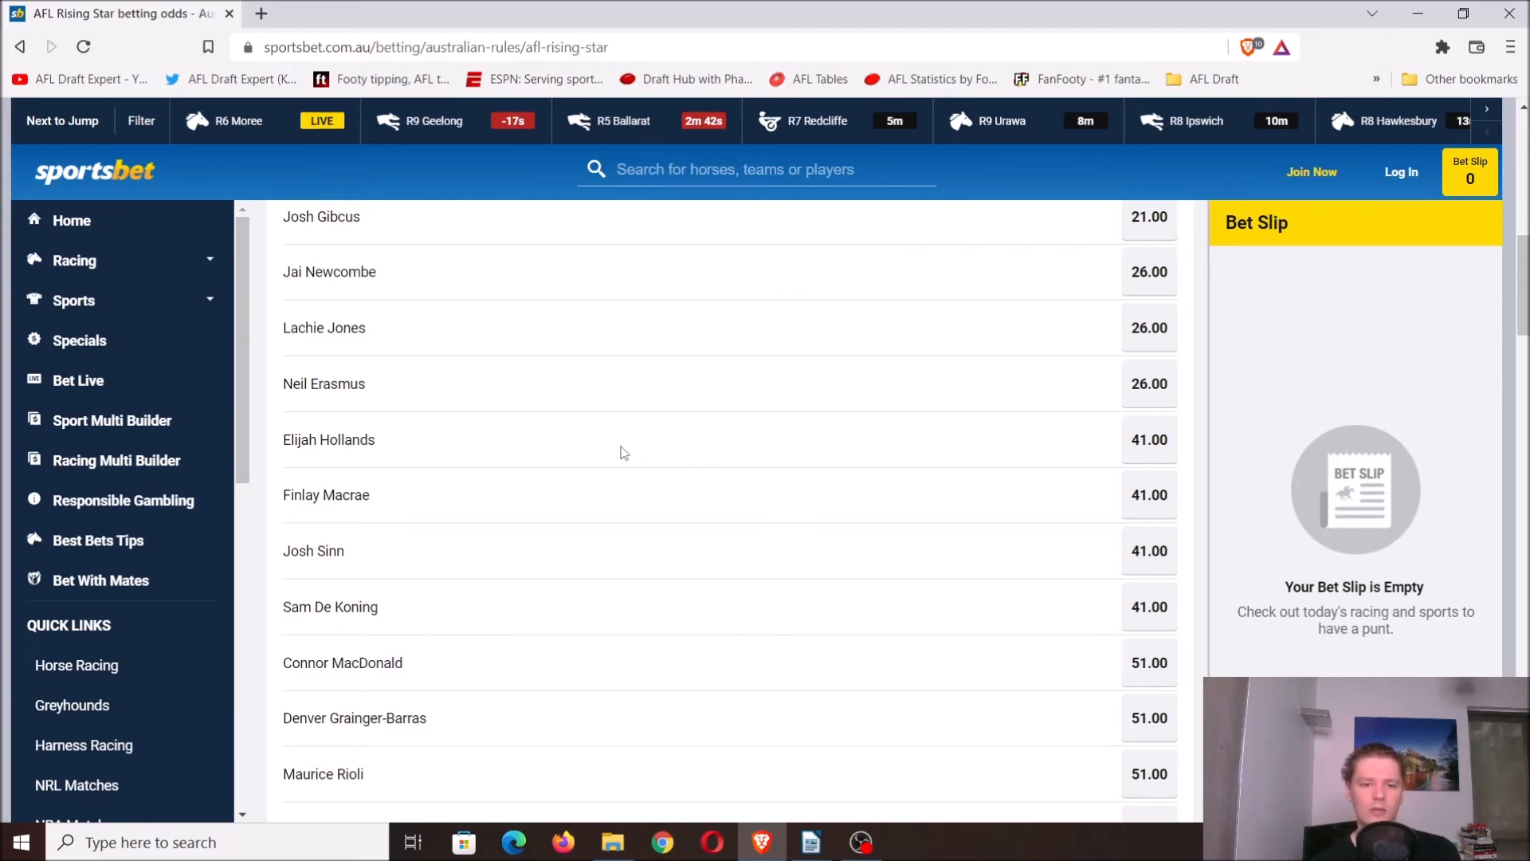
scroll(down, 3)
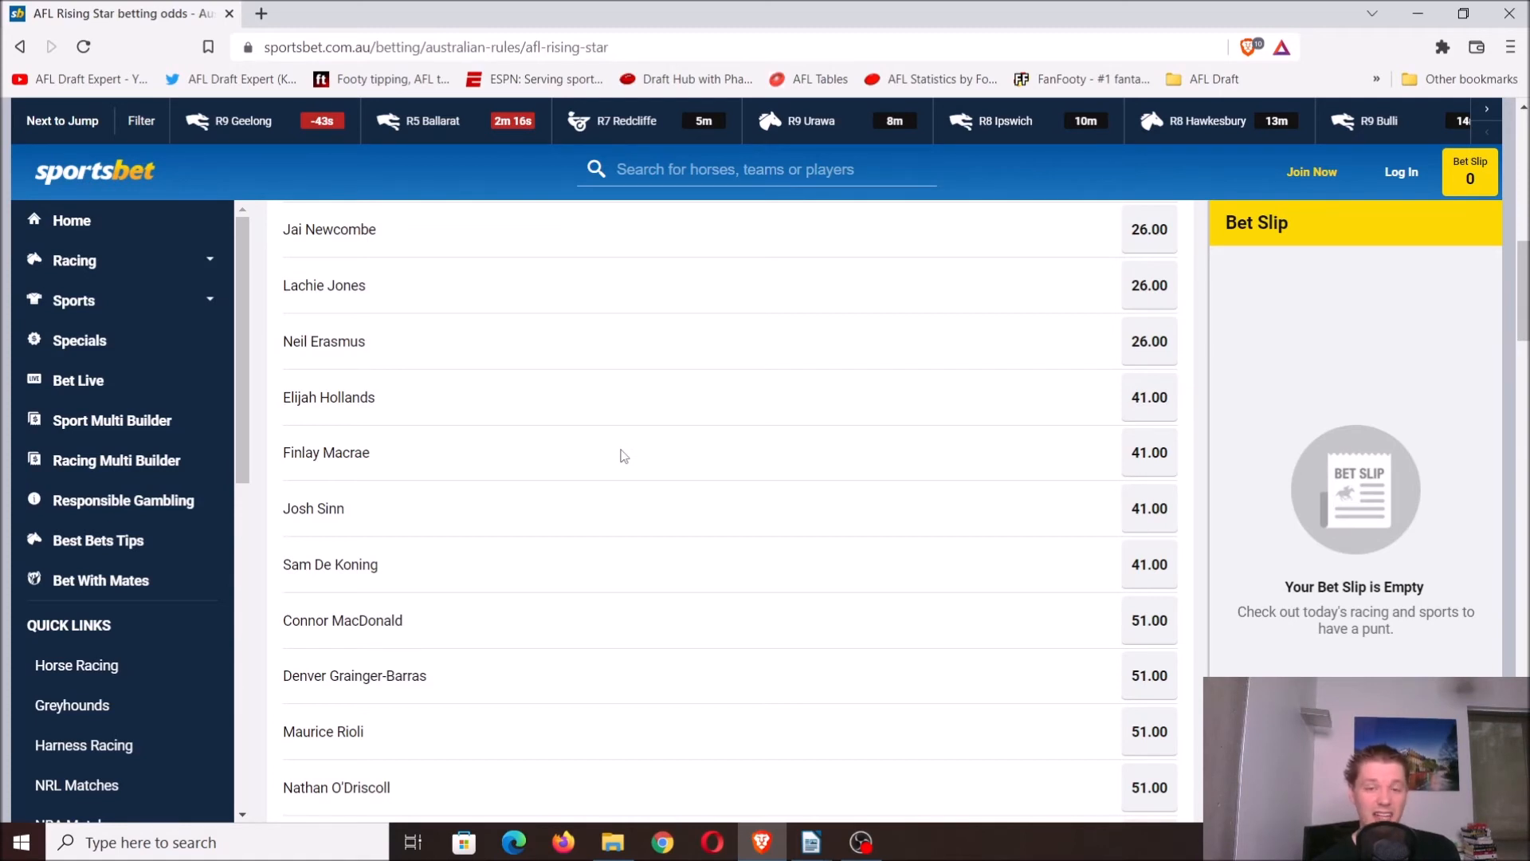
scroll(down, 3)
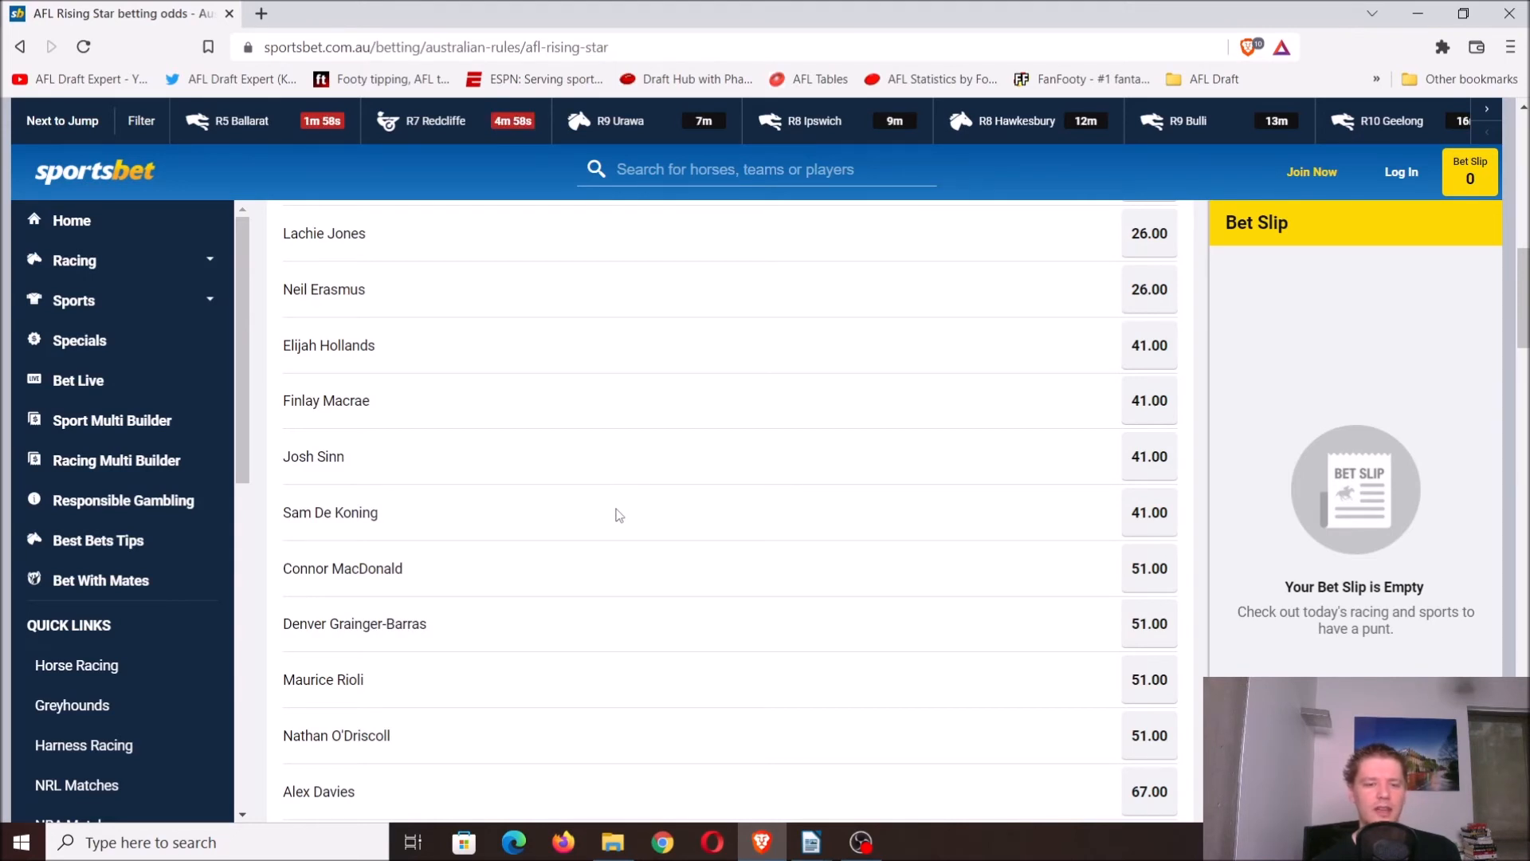
mouse_move(573, 528)
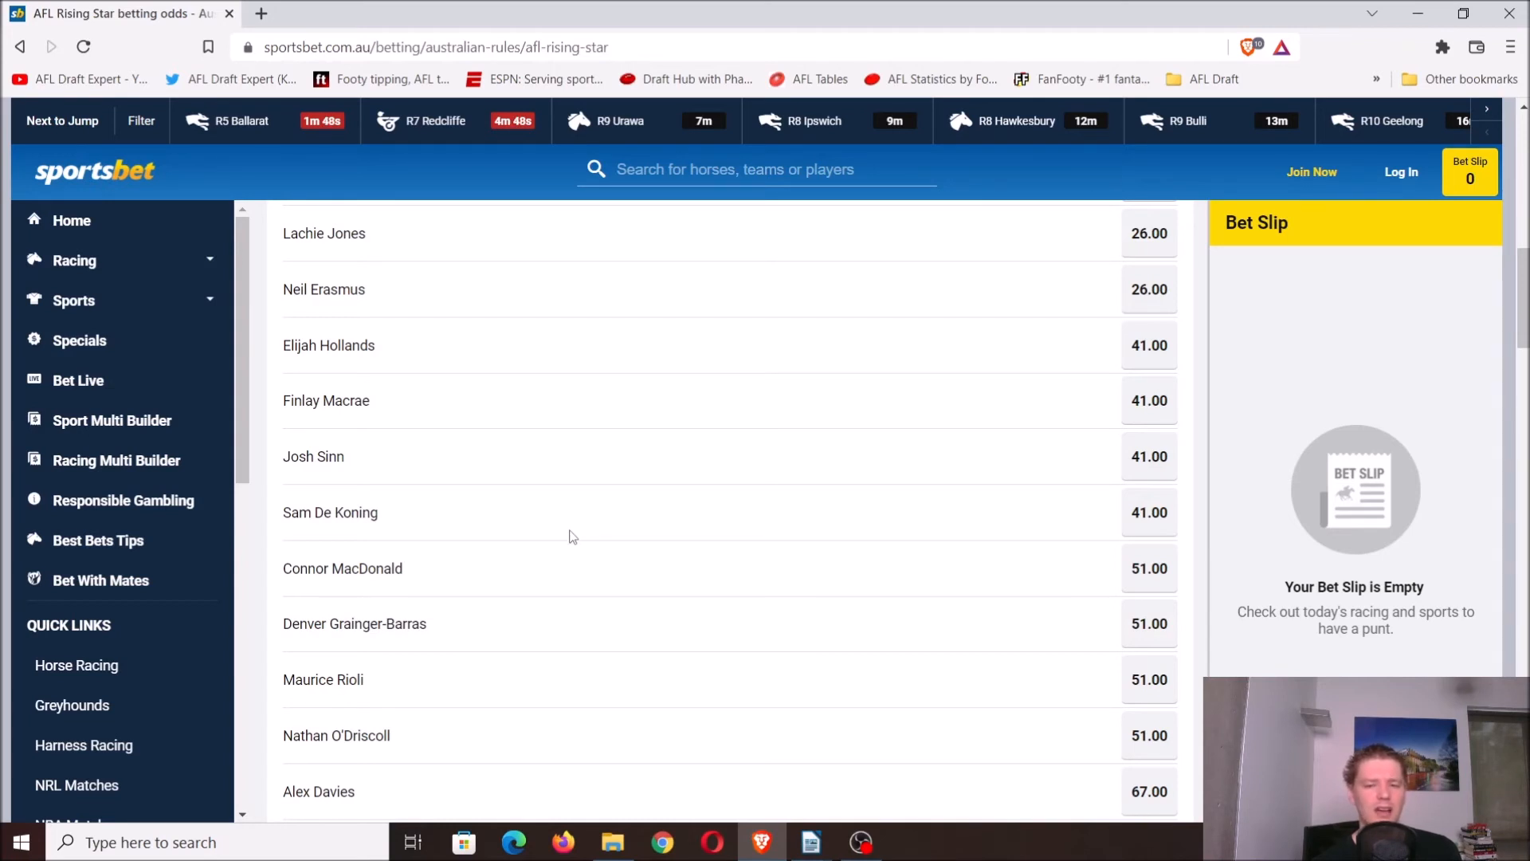
mouse_move(628, 553)
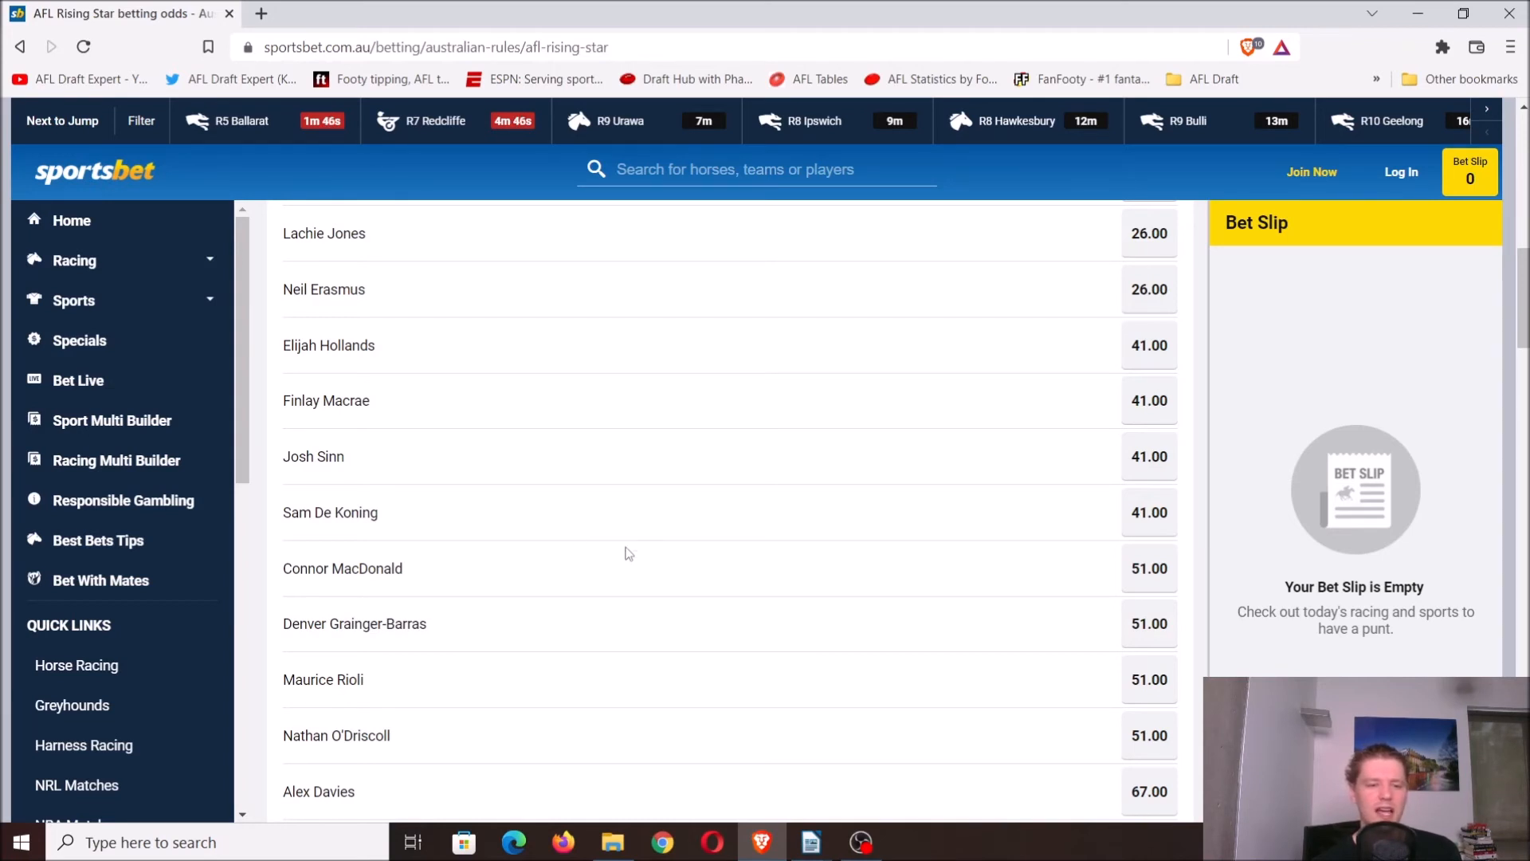
- Scroll up and back down the market to the 67.00 group with Brodie Kemp, Jye Amiss and Tyler Sonsie
scroll(down, 3)
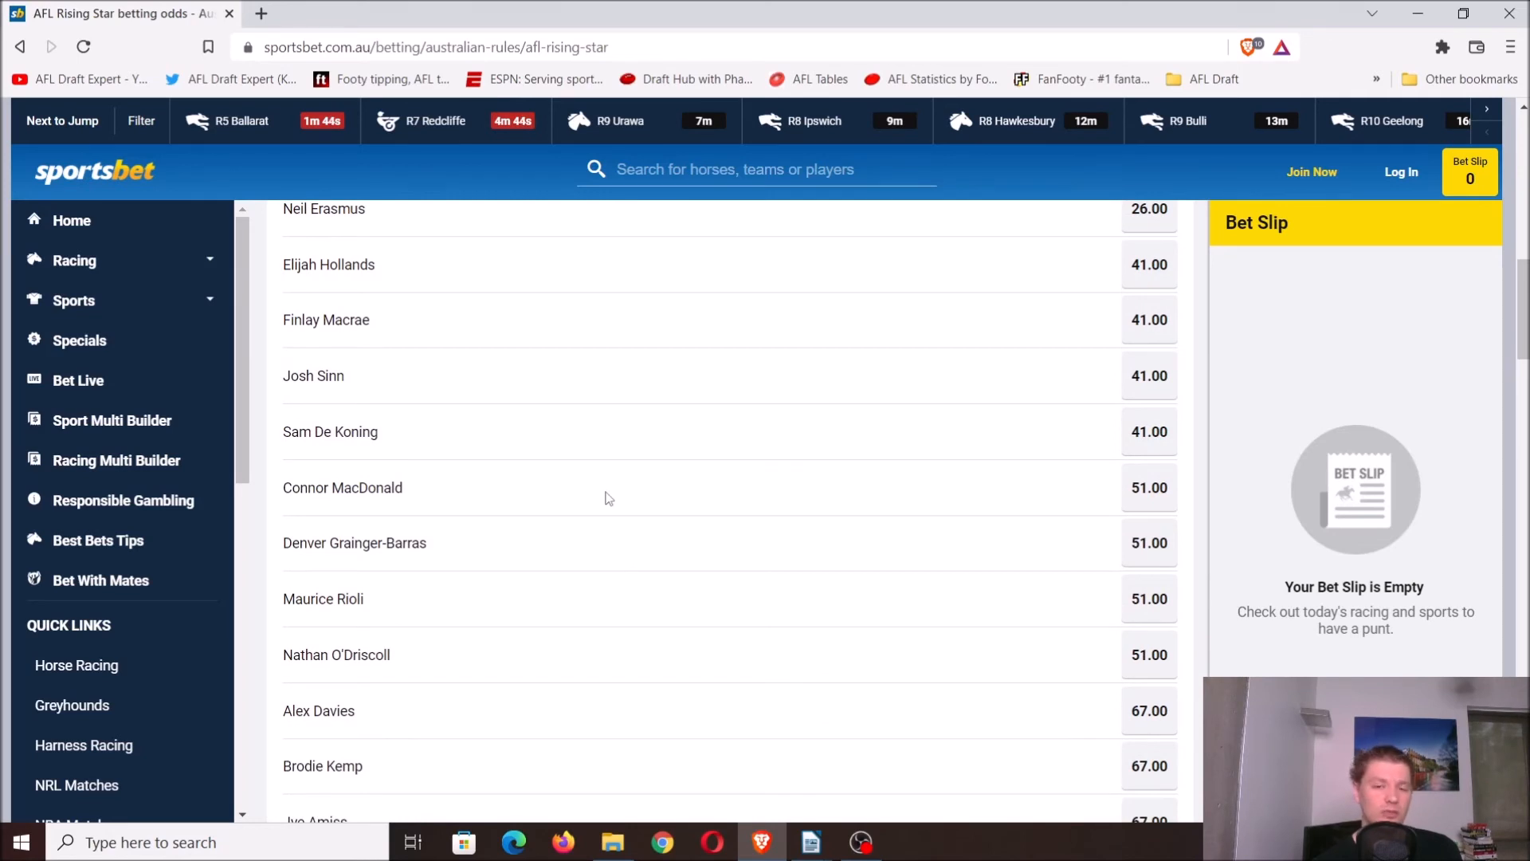
mouse_move(596, 549)
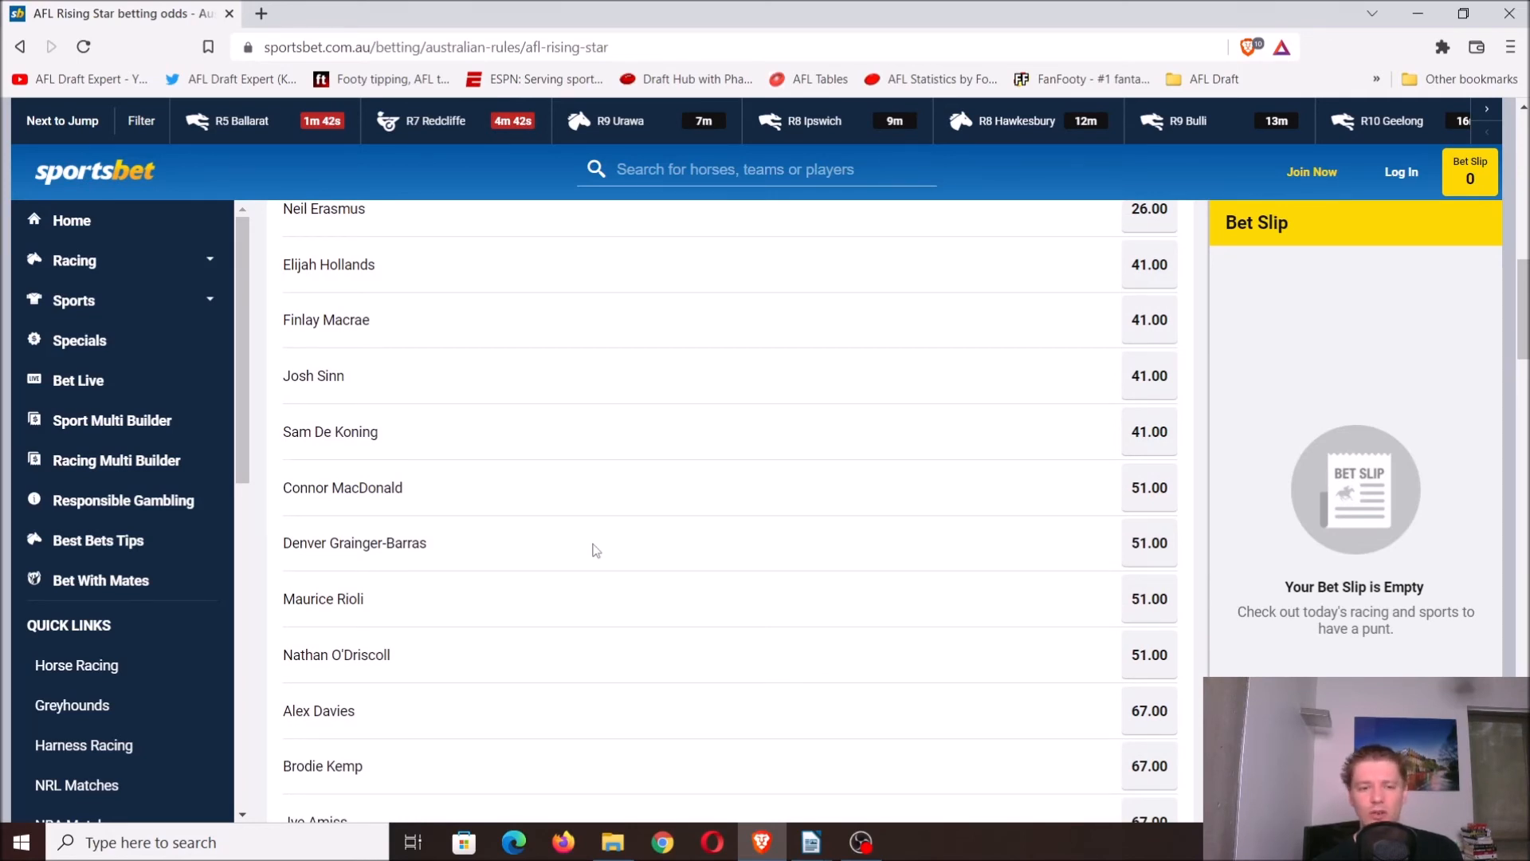
mouse_move(584, 508)
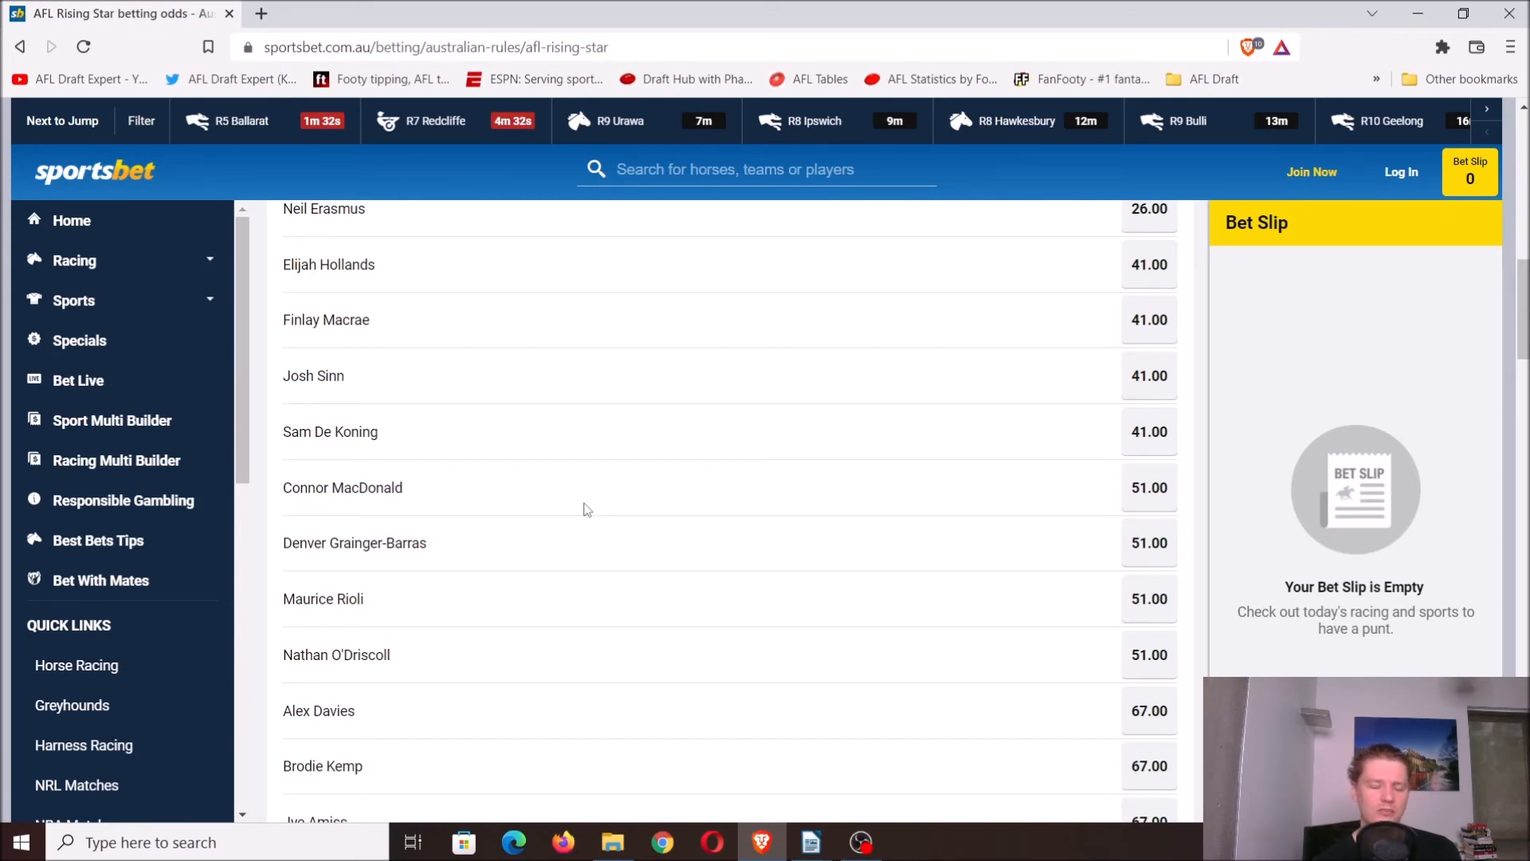
mouse_move(571, 553)
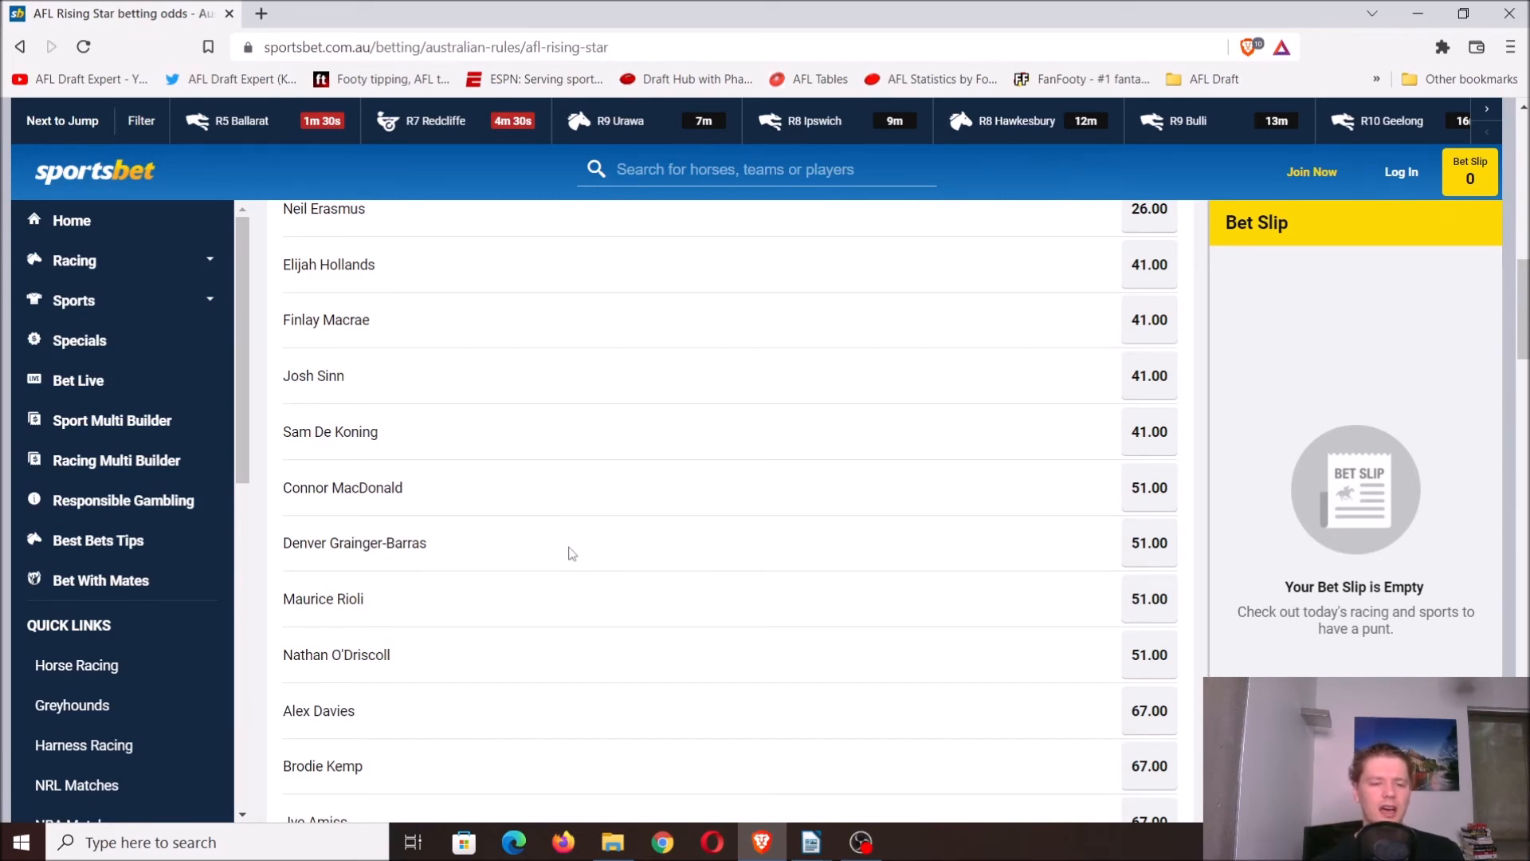
mouse_move(527, 564)
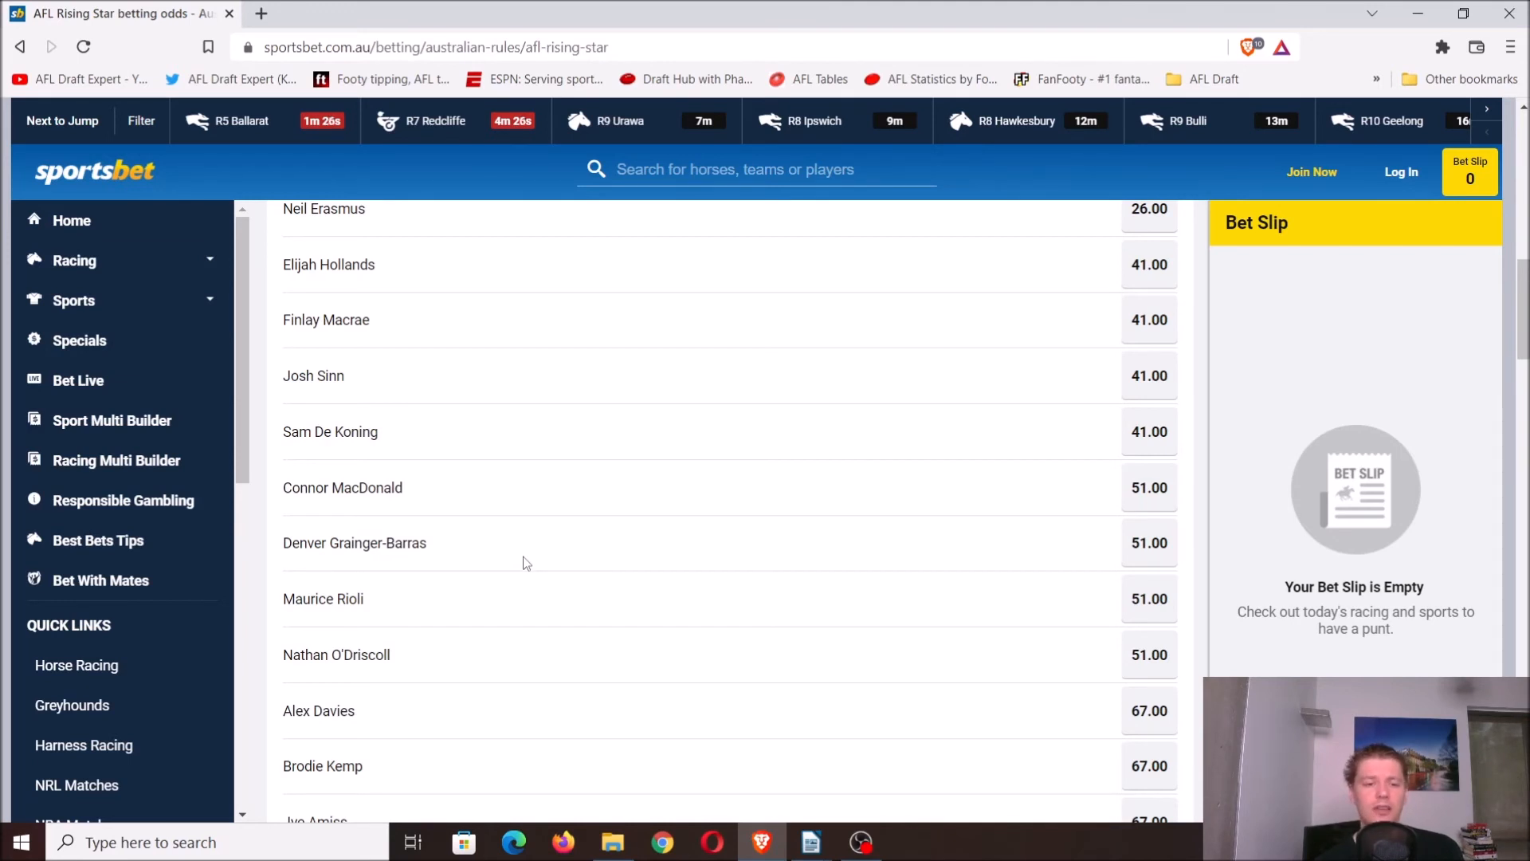
mouse_move(470, 557)
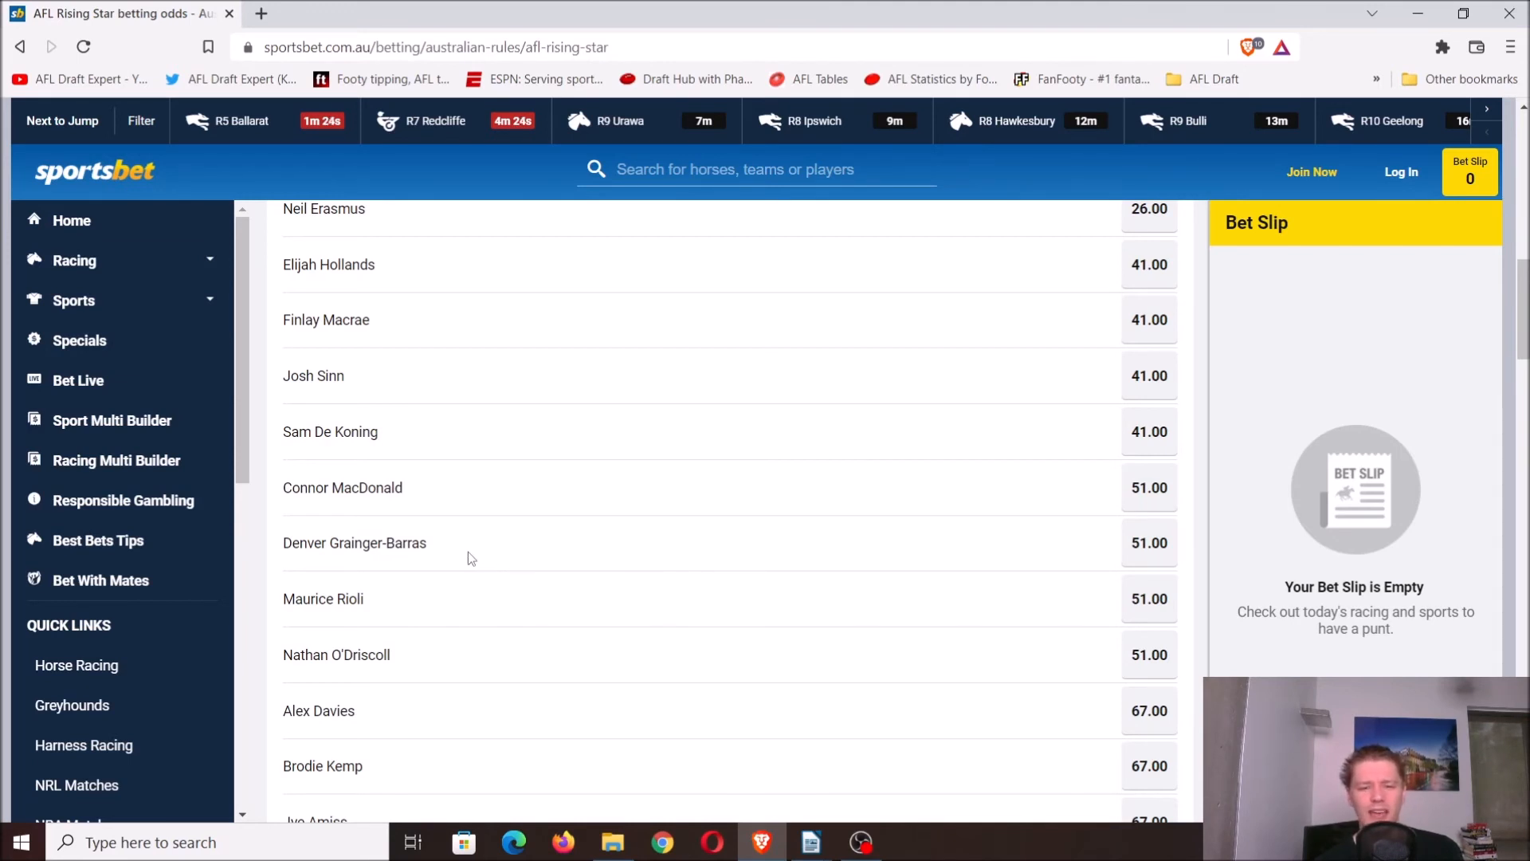
scroll(up, 3)
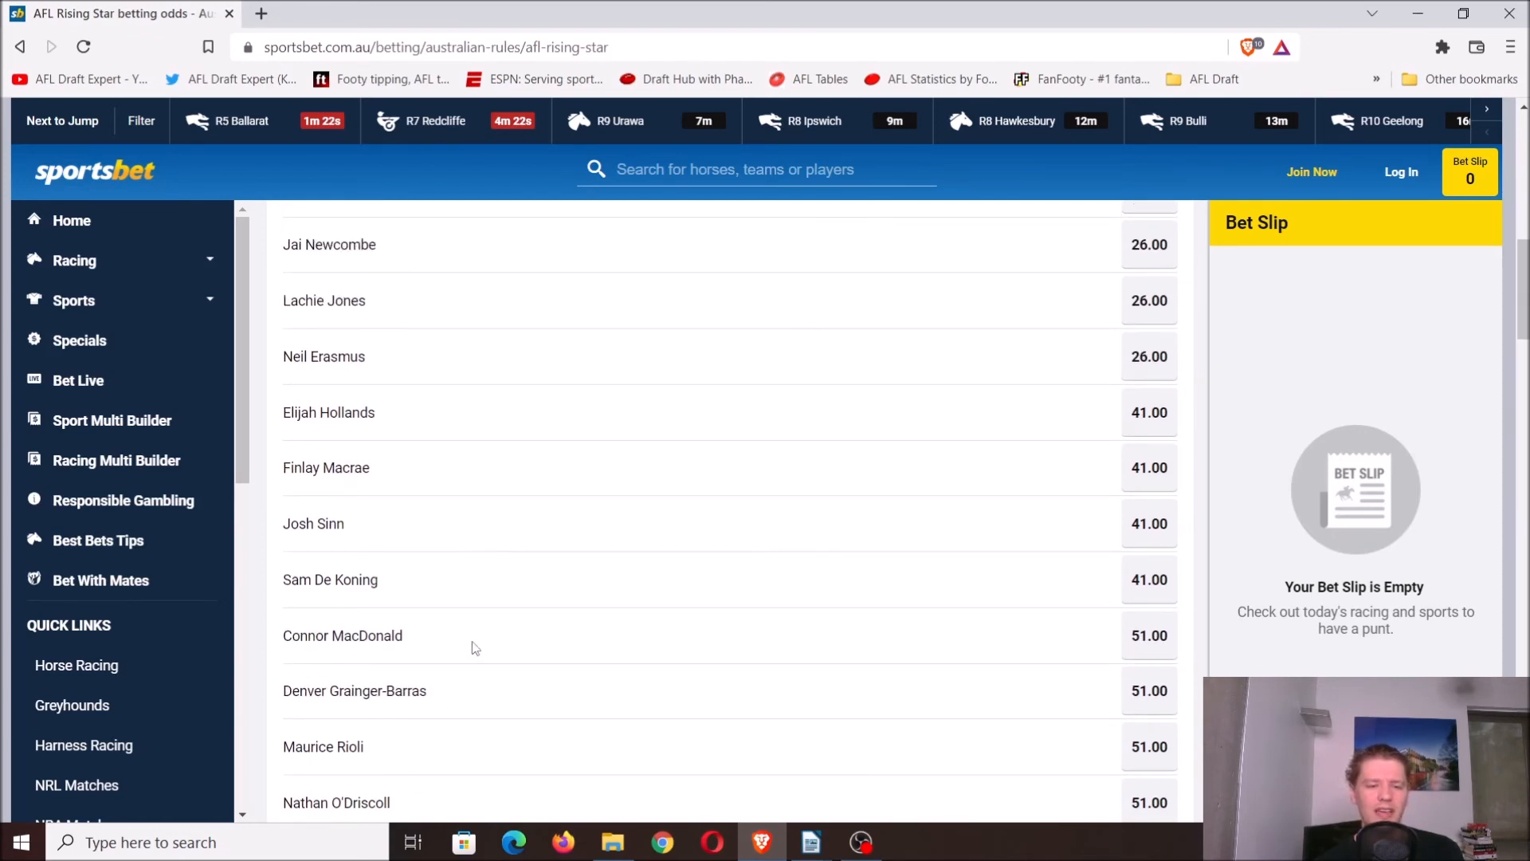
mouse_move(461, 255)
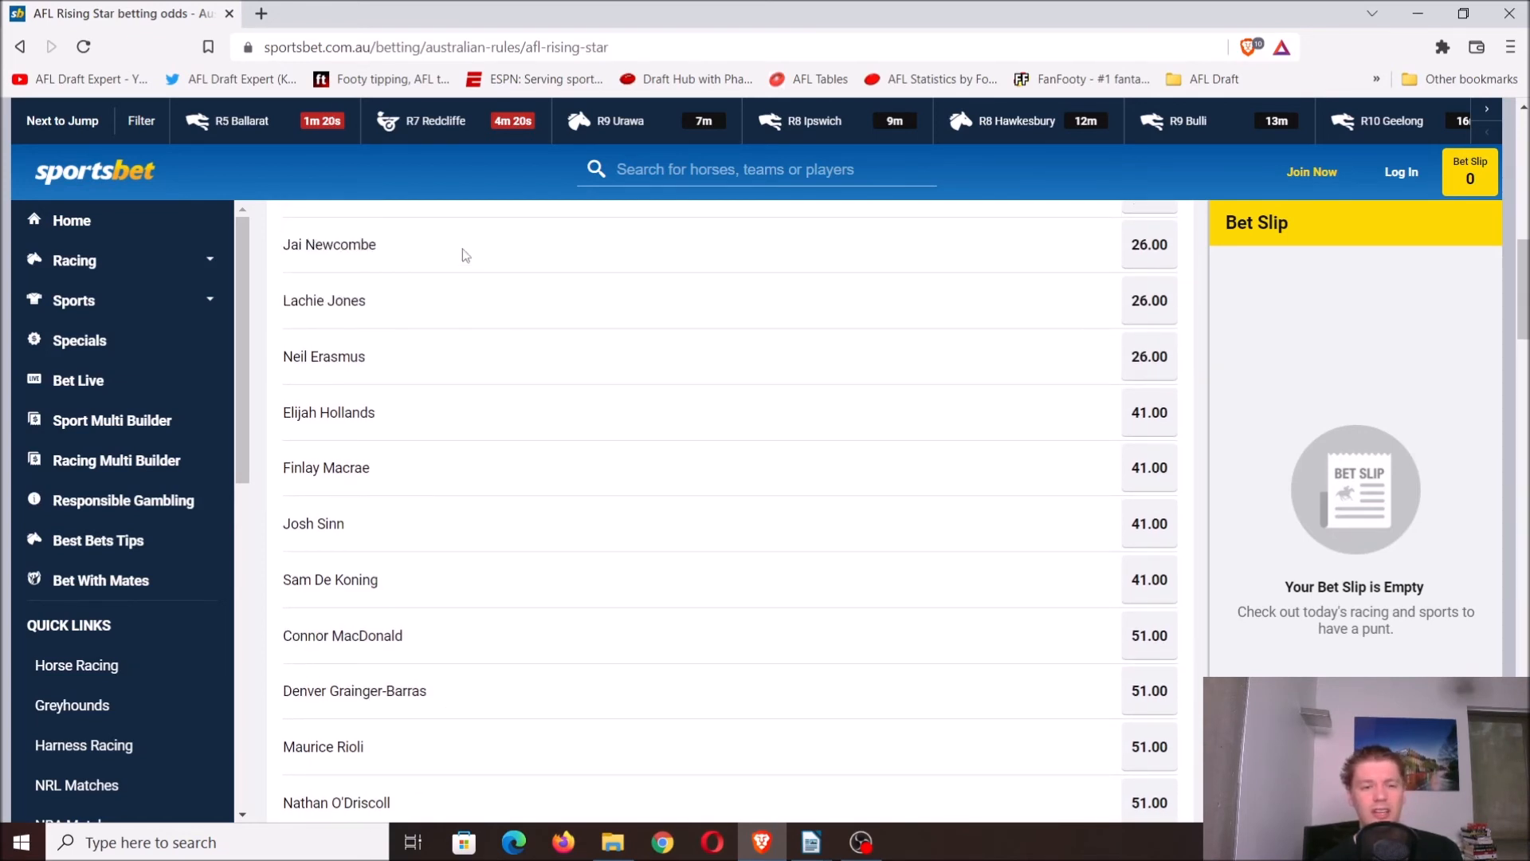
scroll(up, 3)
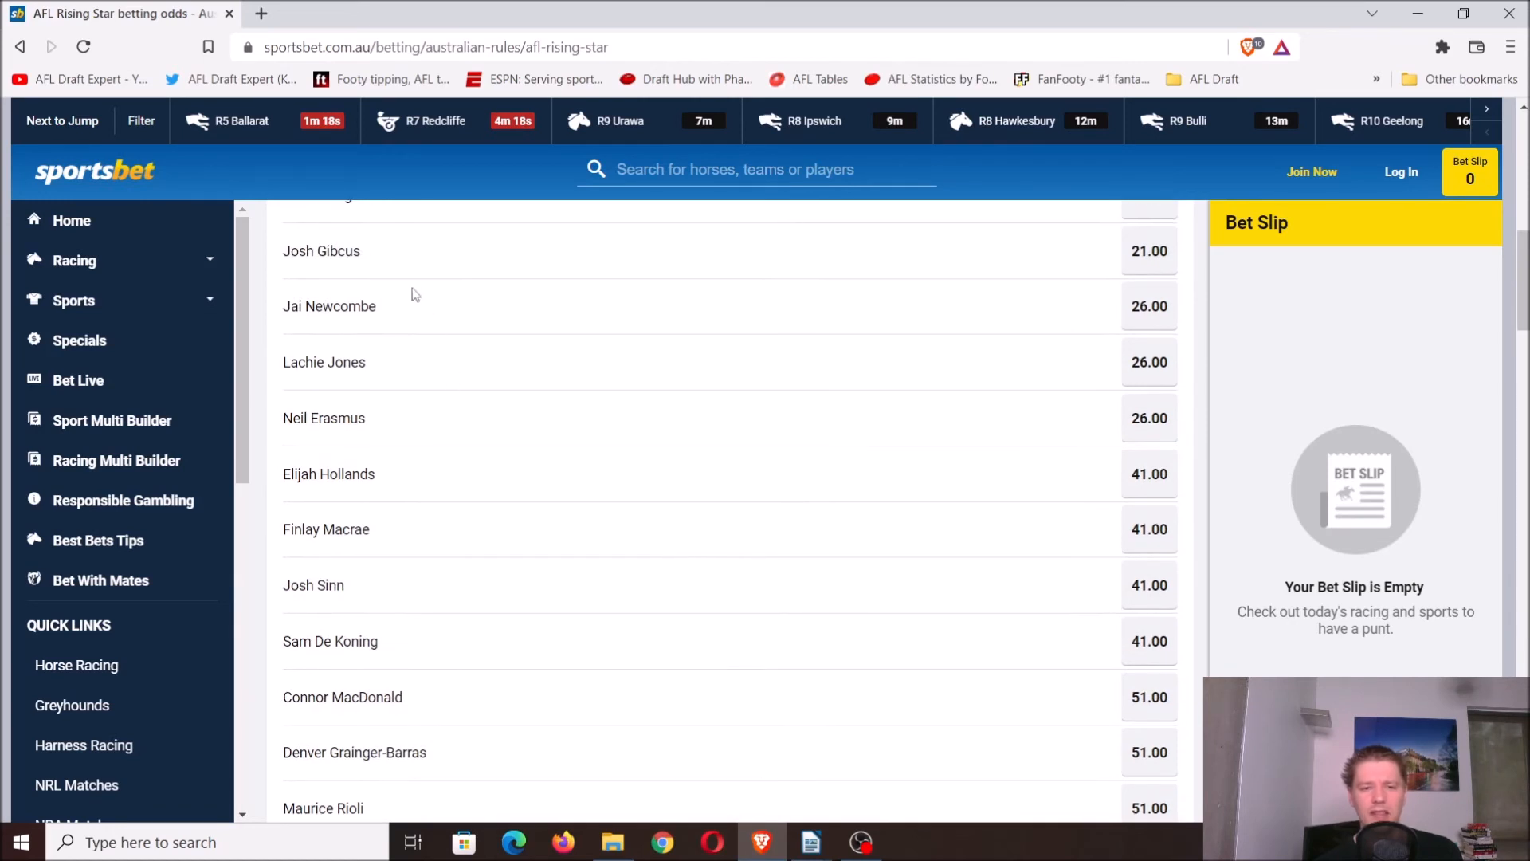
scroll(up, 3)
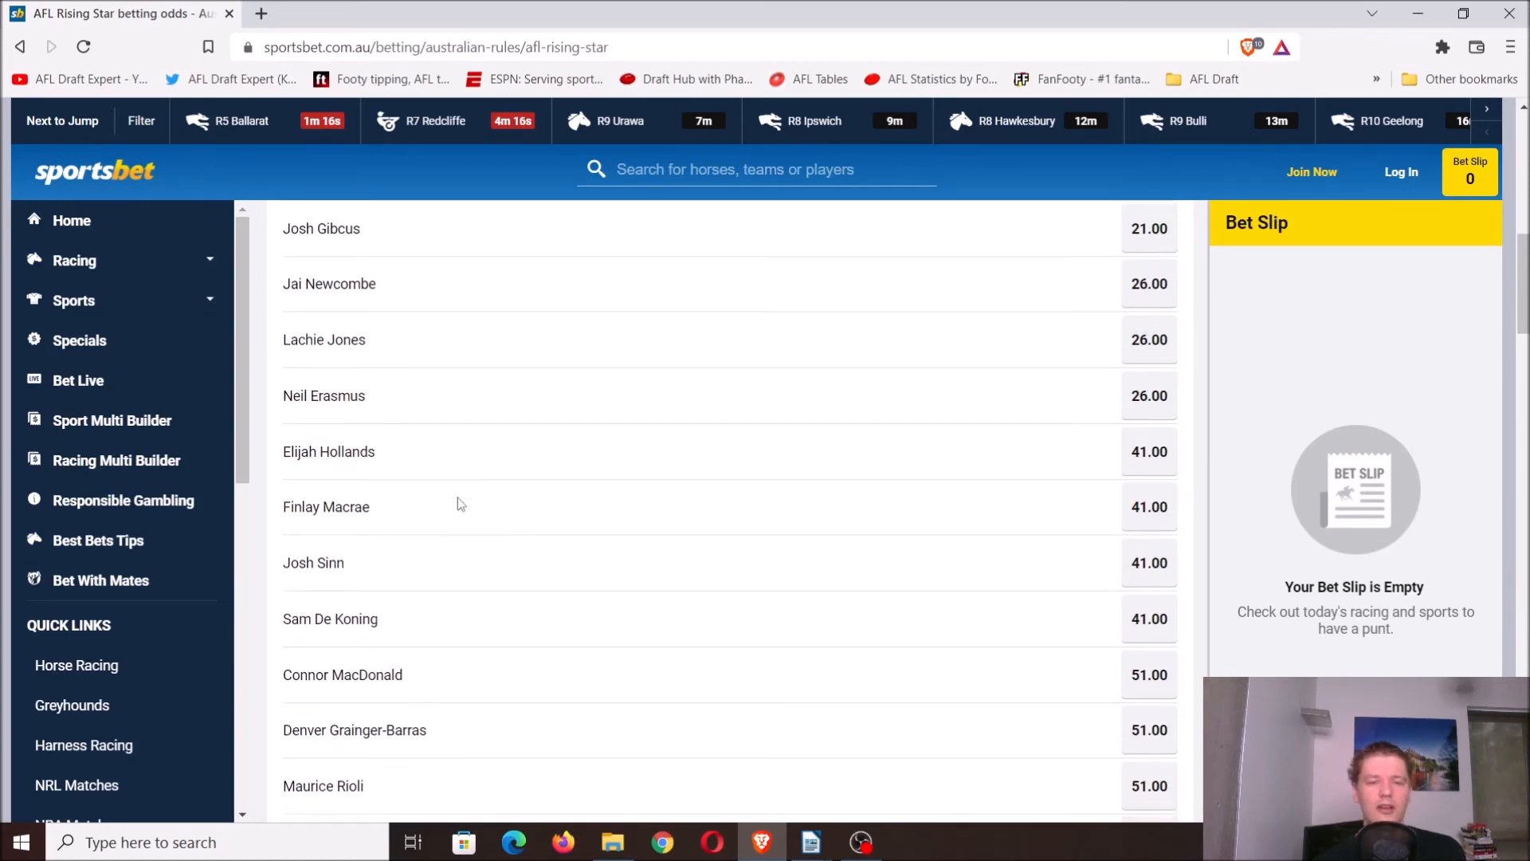
scroll(down, 3)
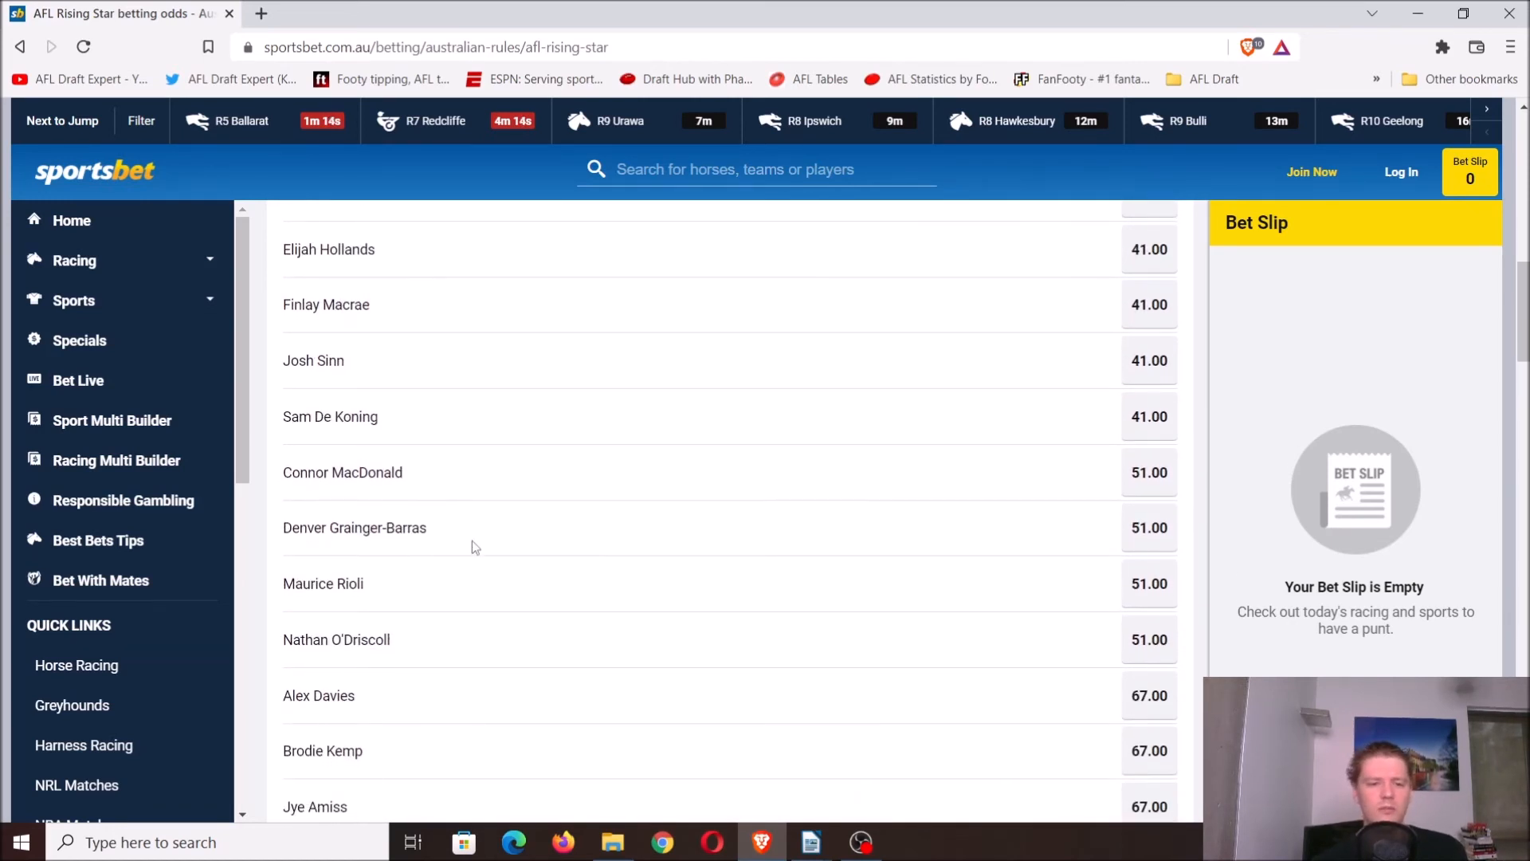
mouse_move(438, 534)
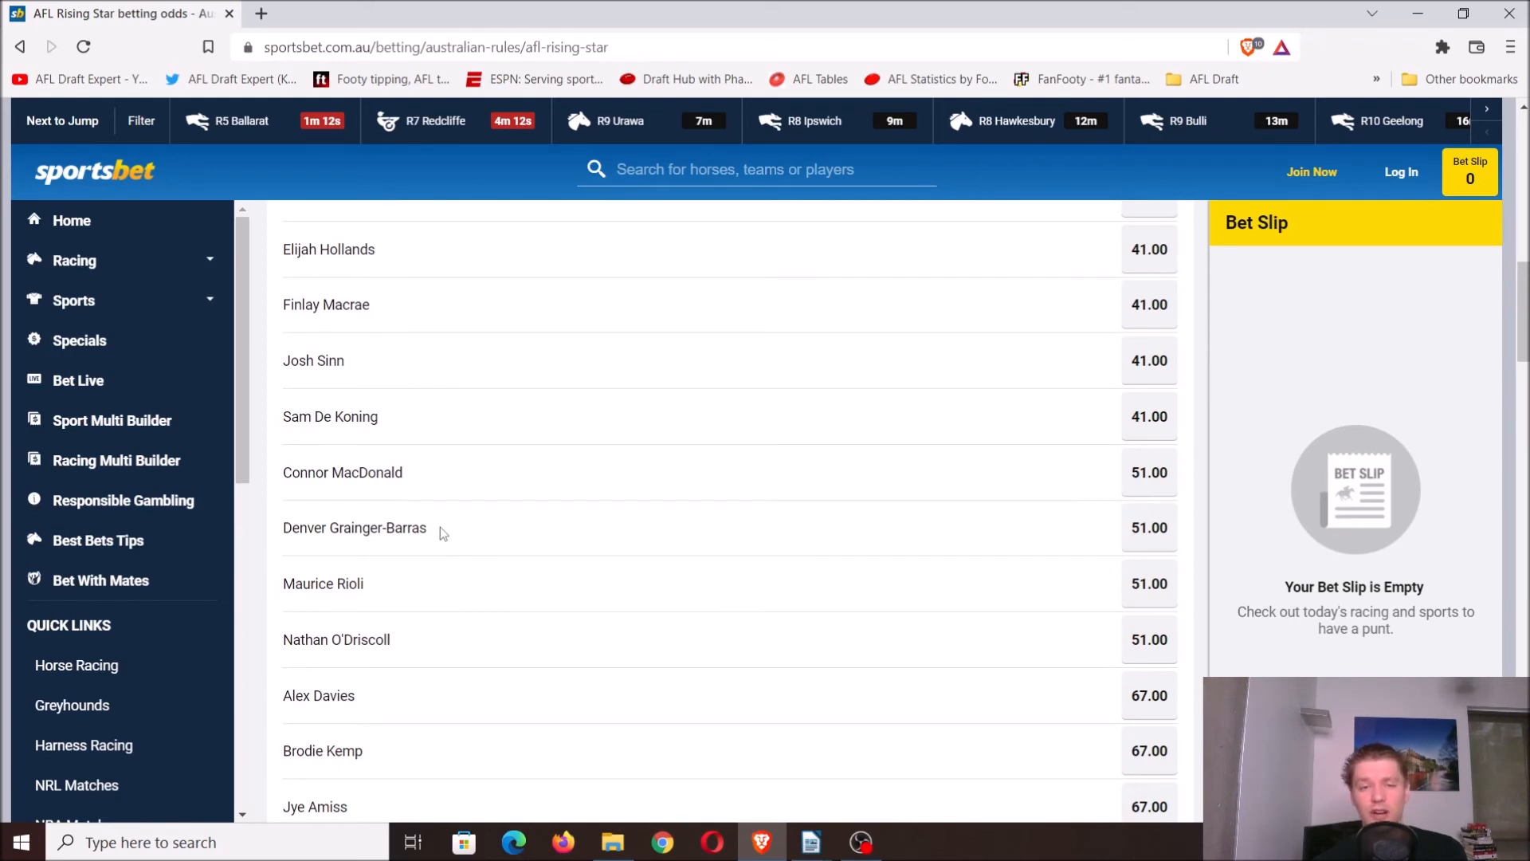
mouse_move(396, 427)
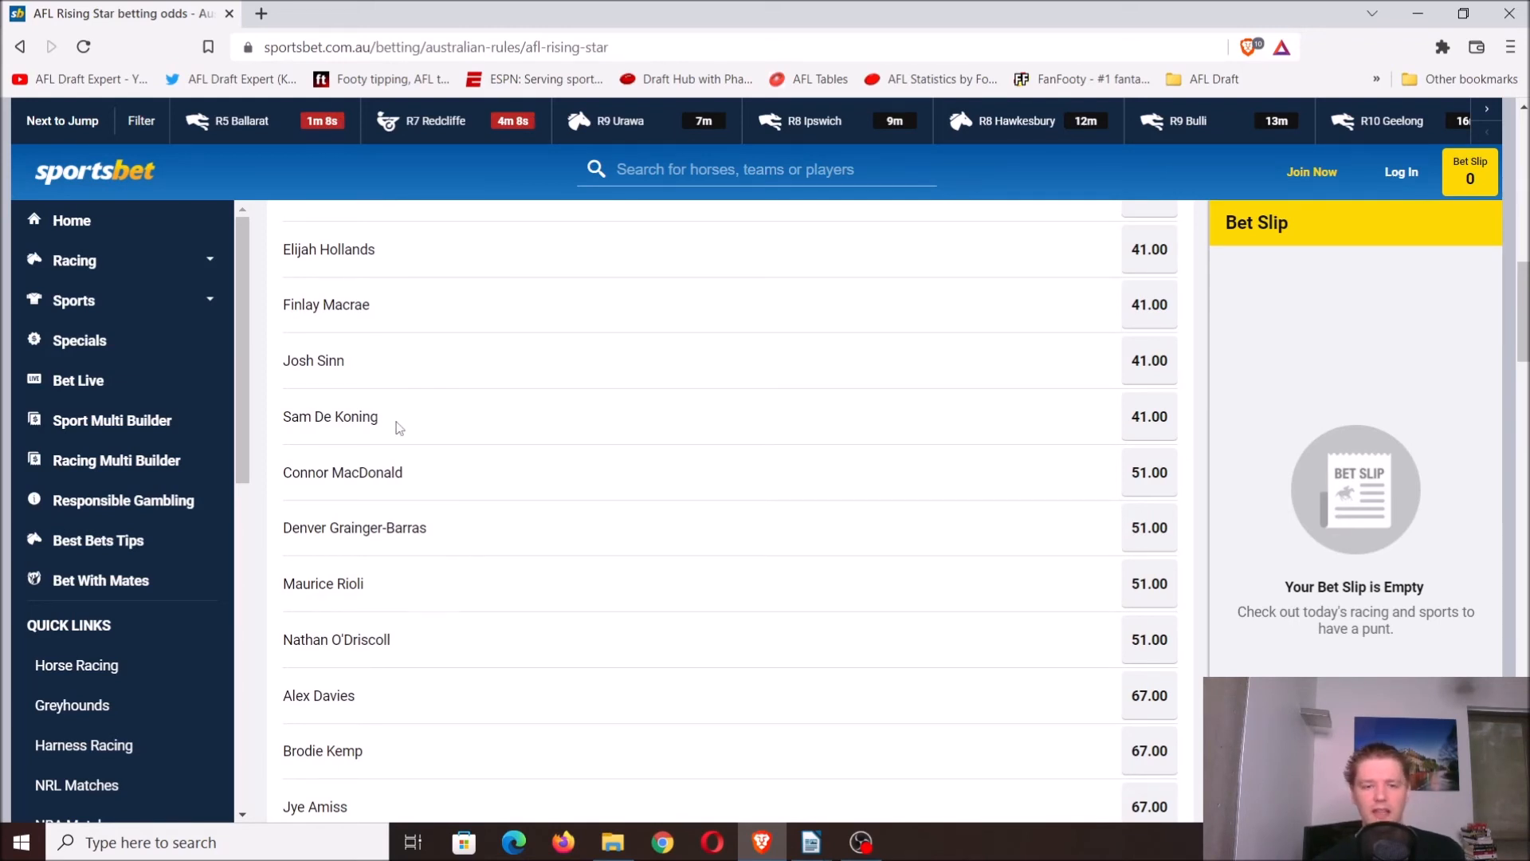
mouse_move(439, 540)
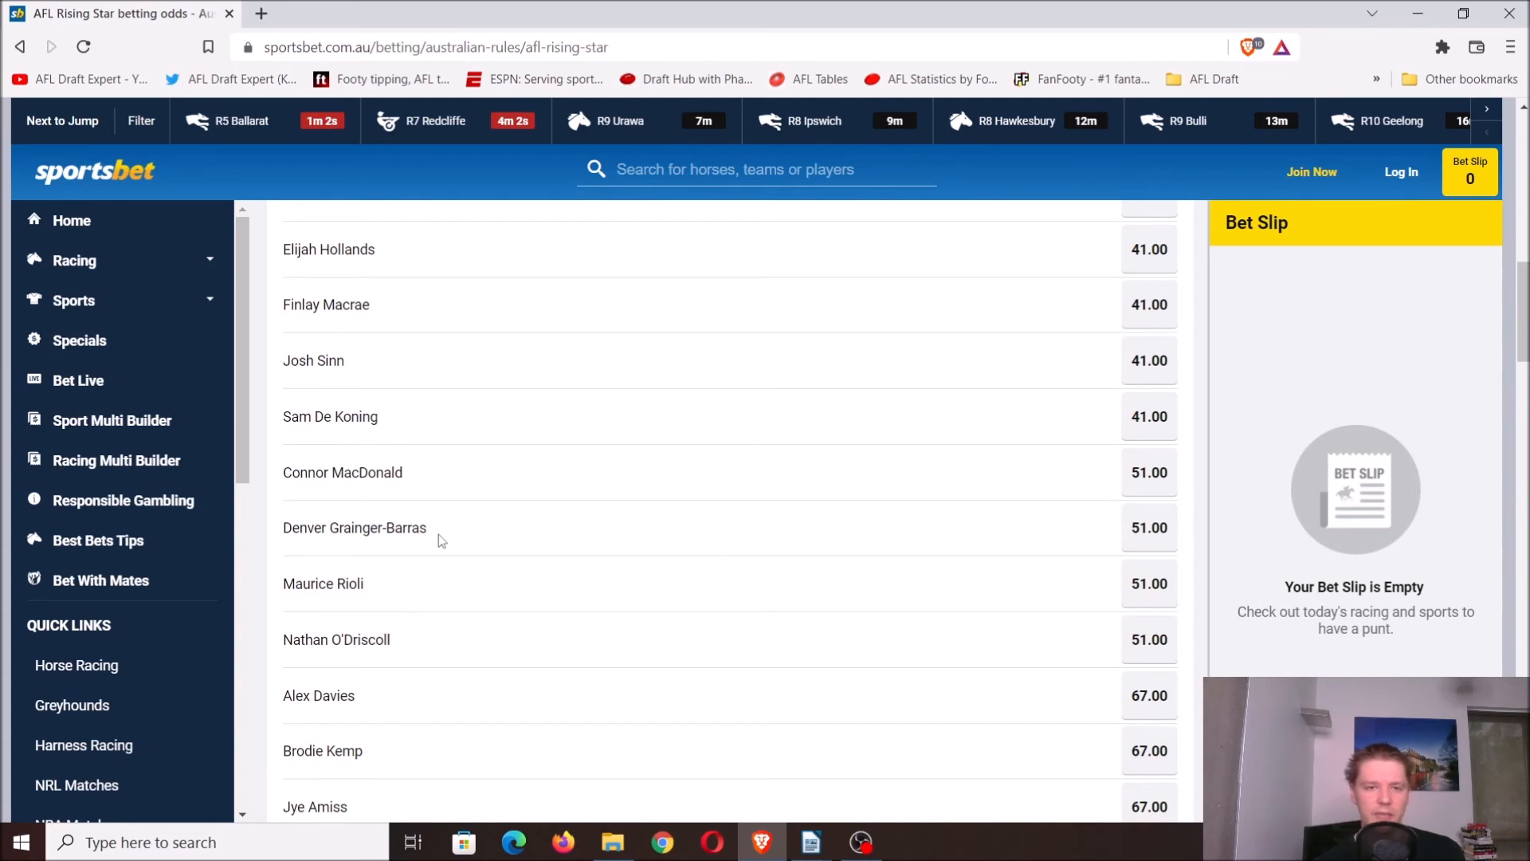
scroll(down, 3)
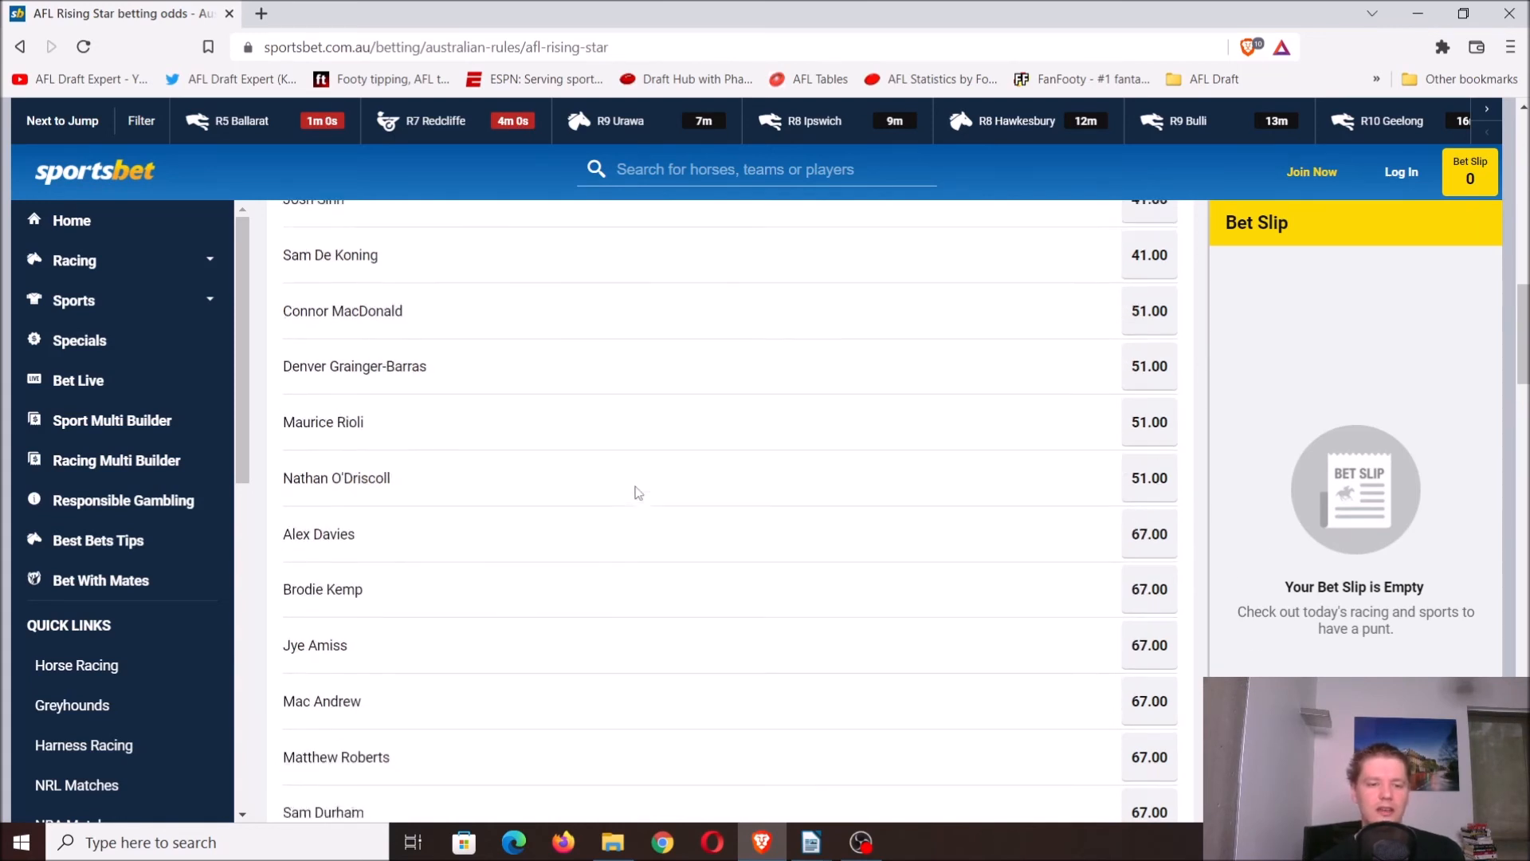
scroll(down, 3)
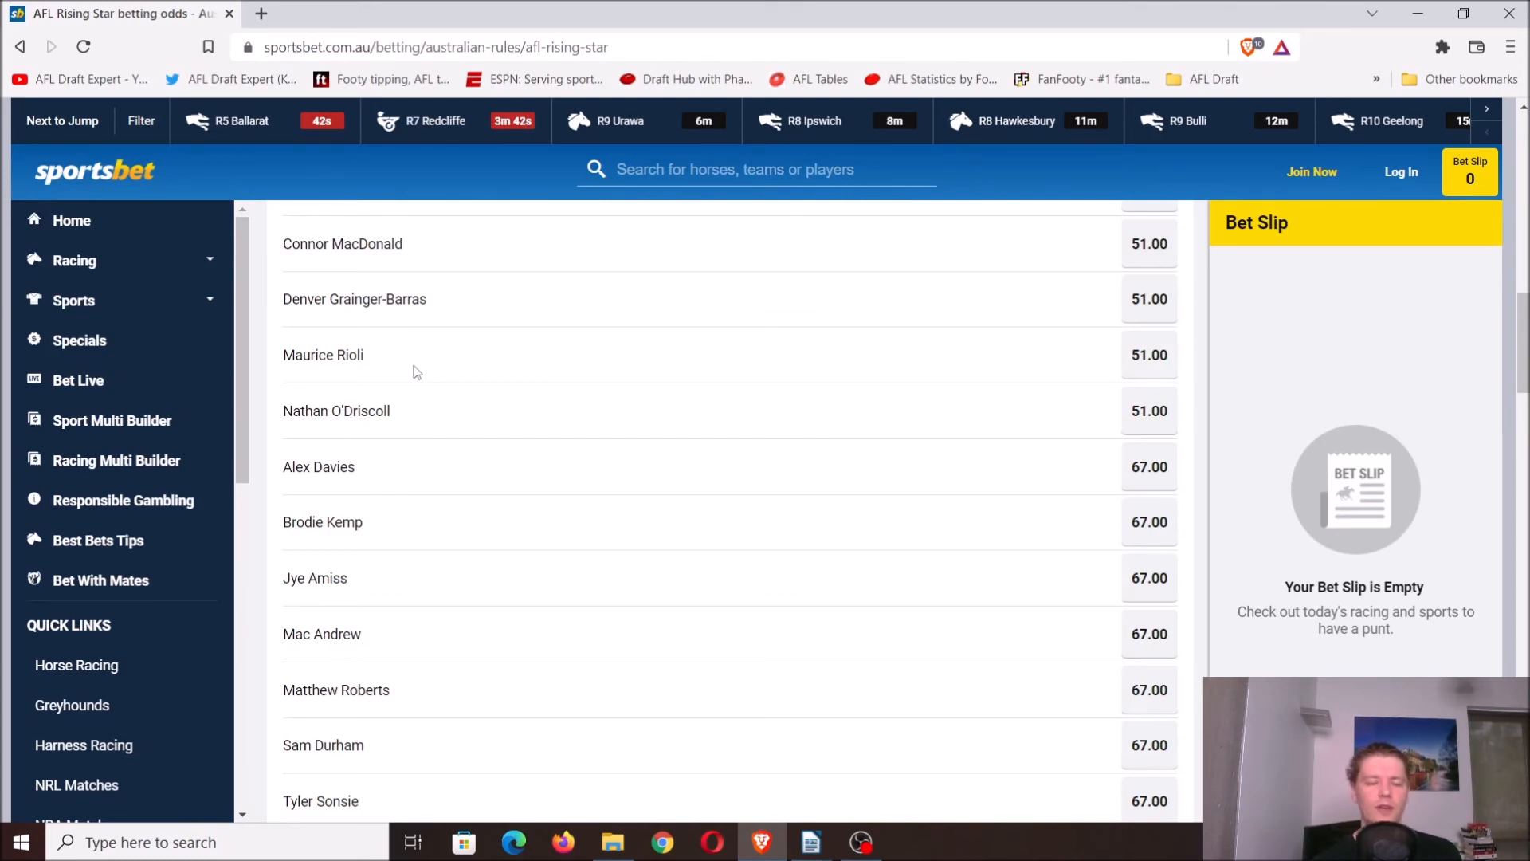
mouse_move(423, 421)
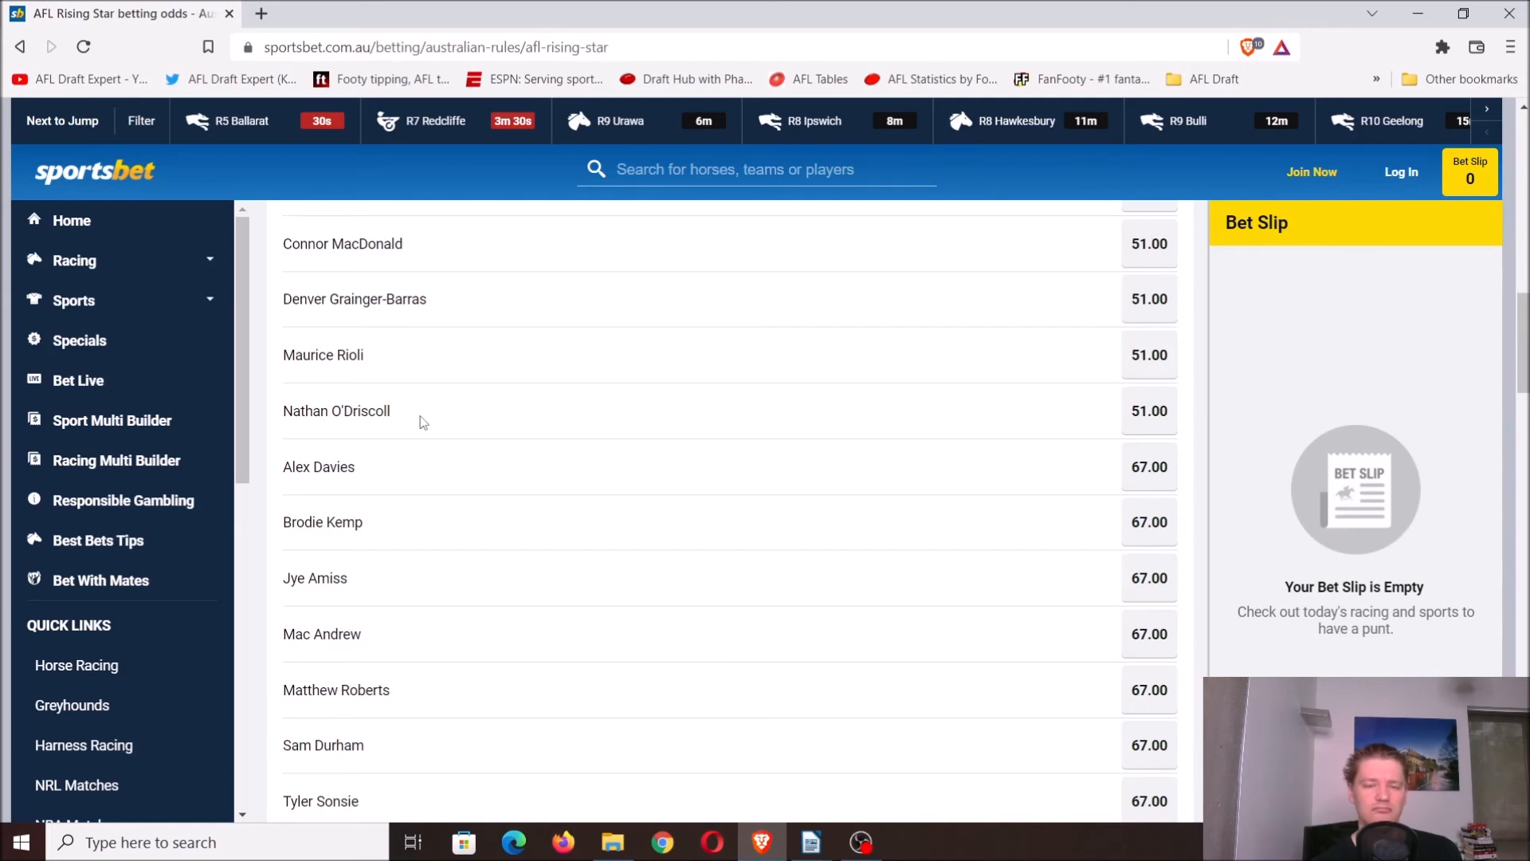
mouse_move(421, 465)
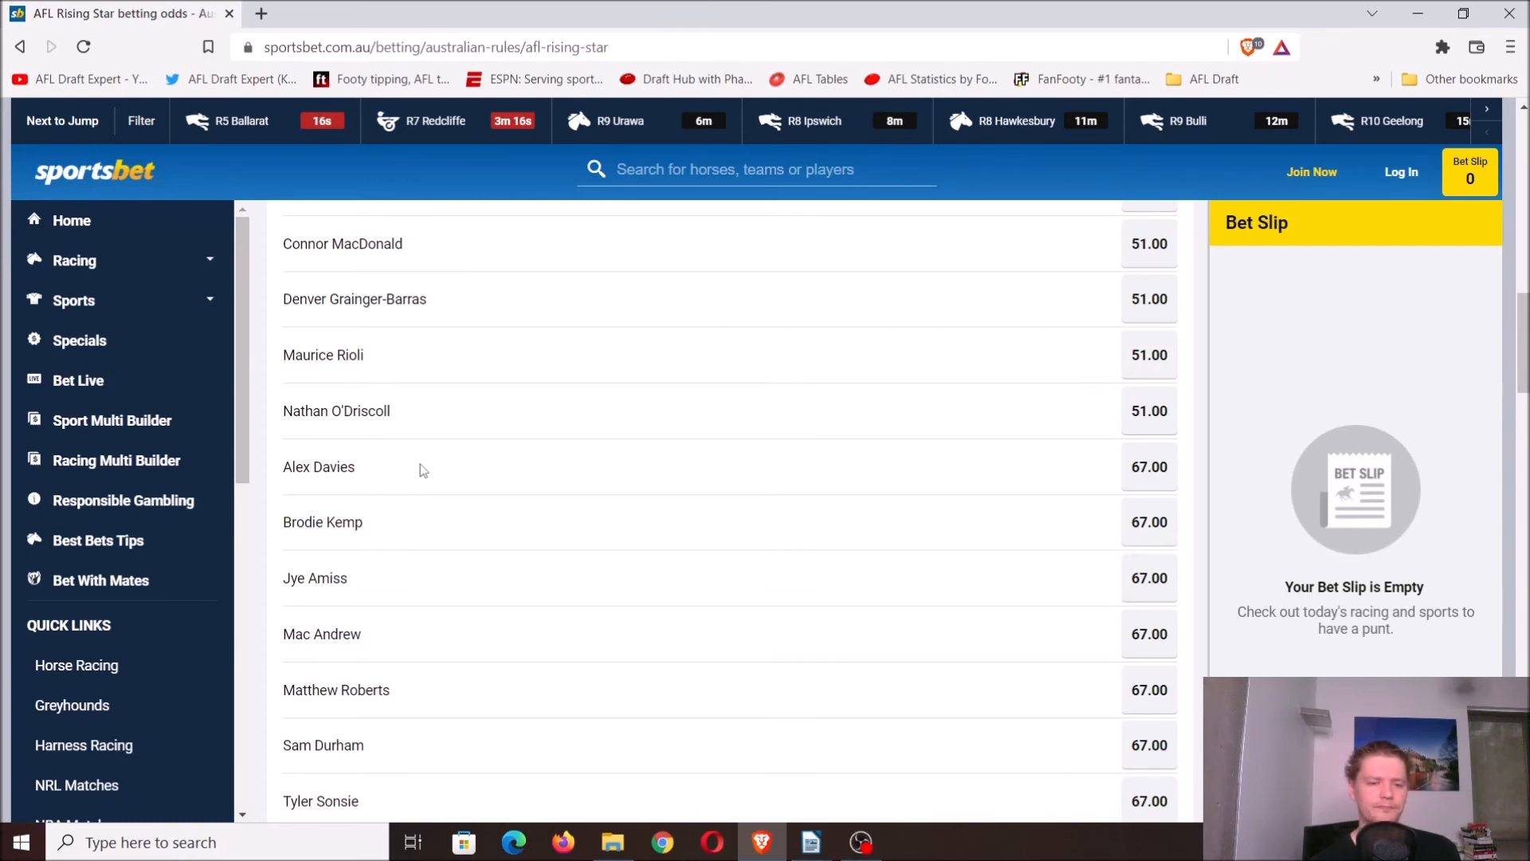
scroll(down, 3)
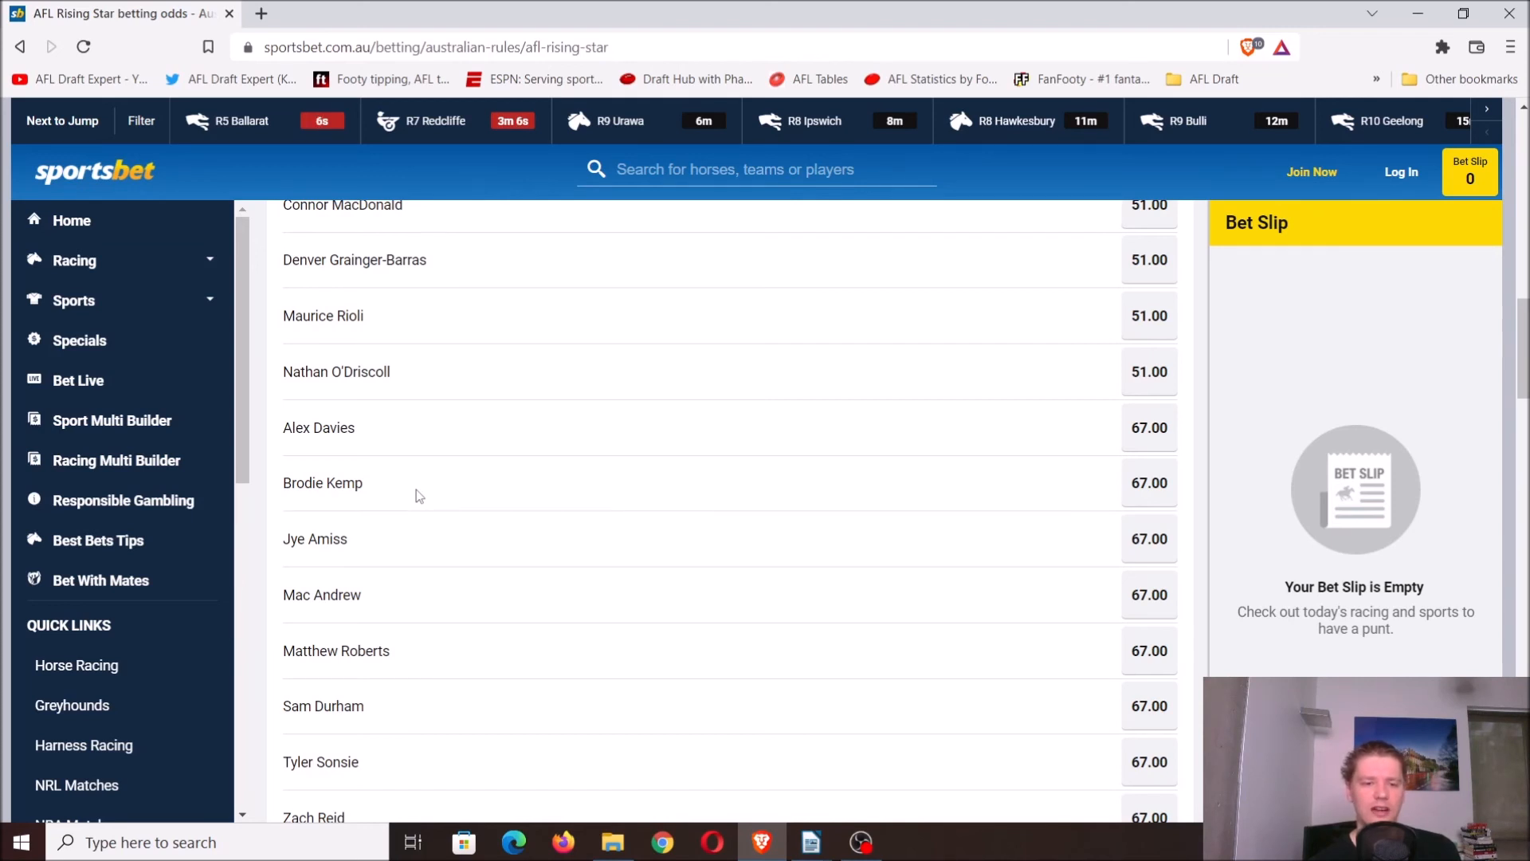
scroll(down, 3)
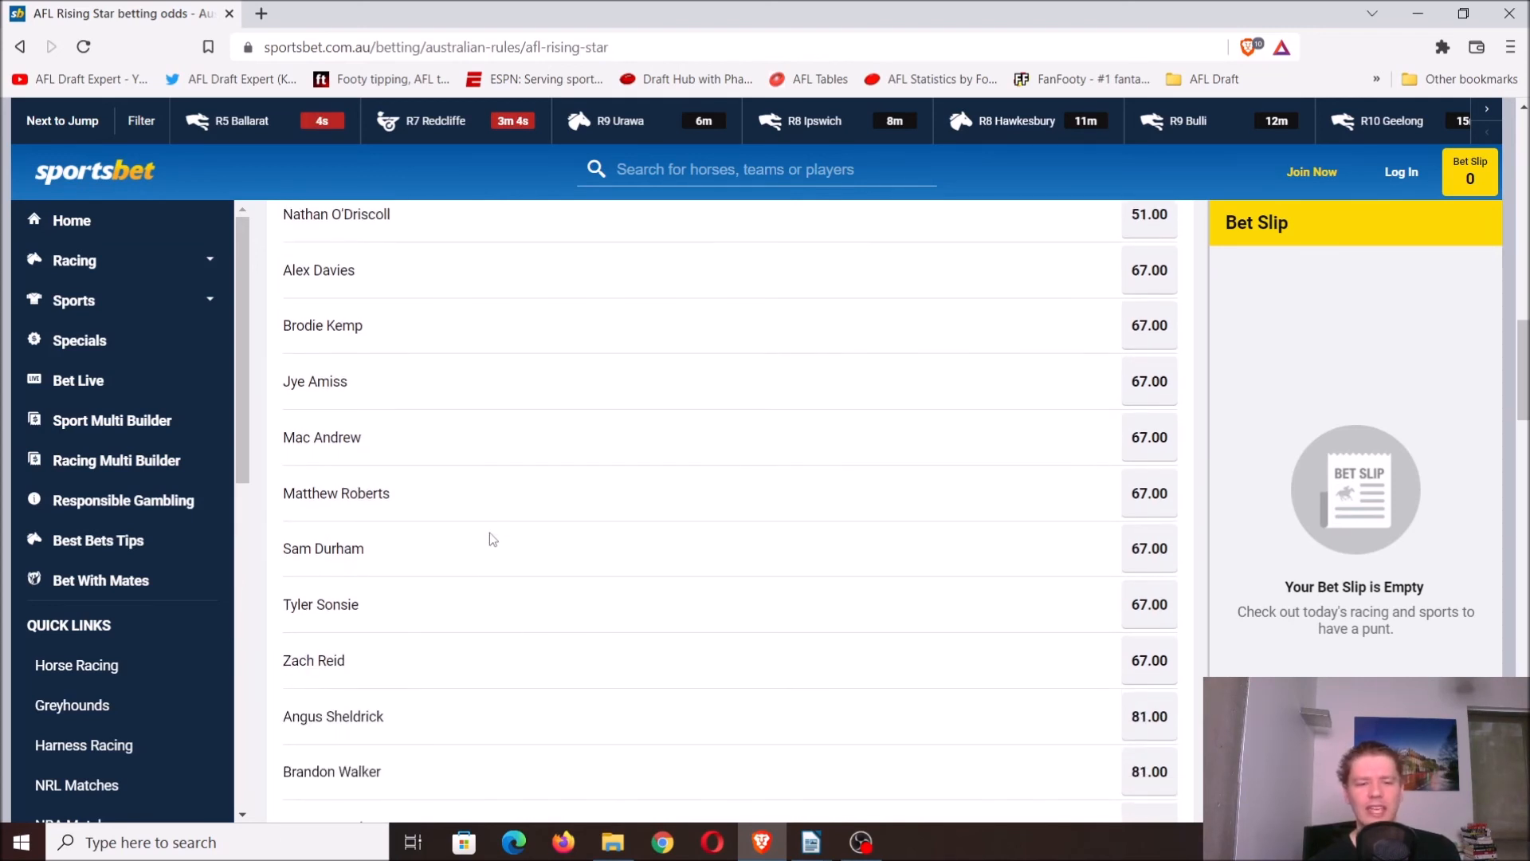
scroll(down, 3)
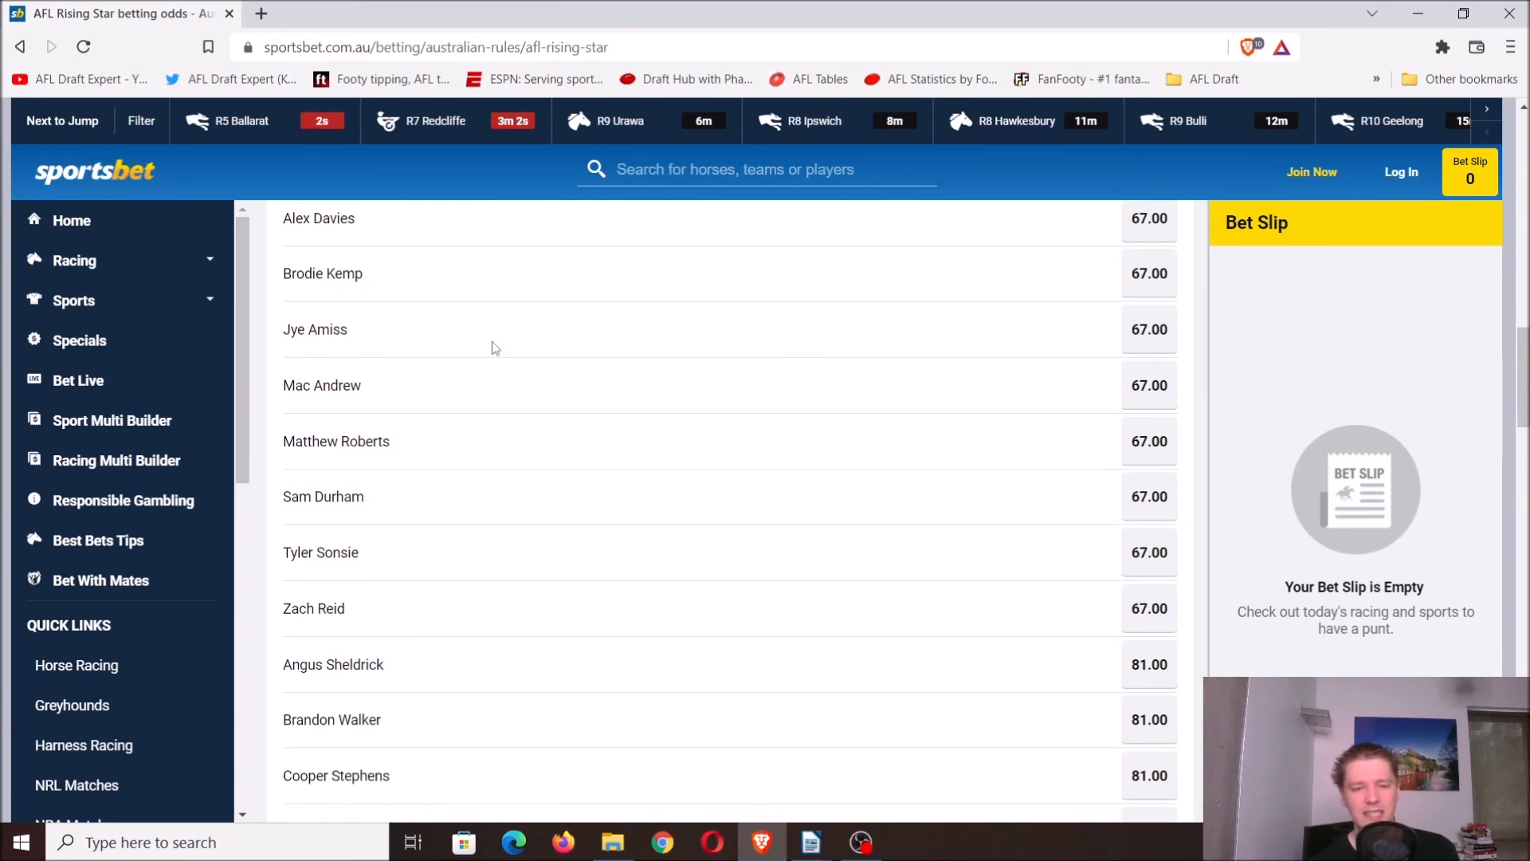
mouse_move(387, 342)
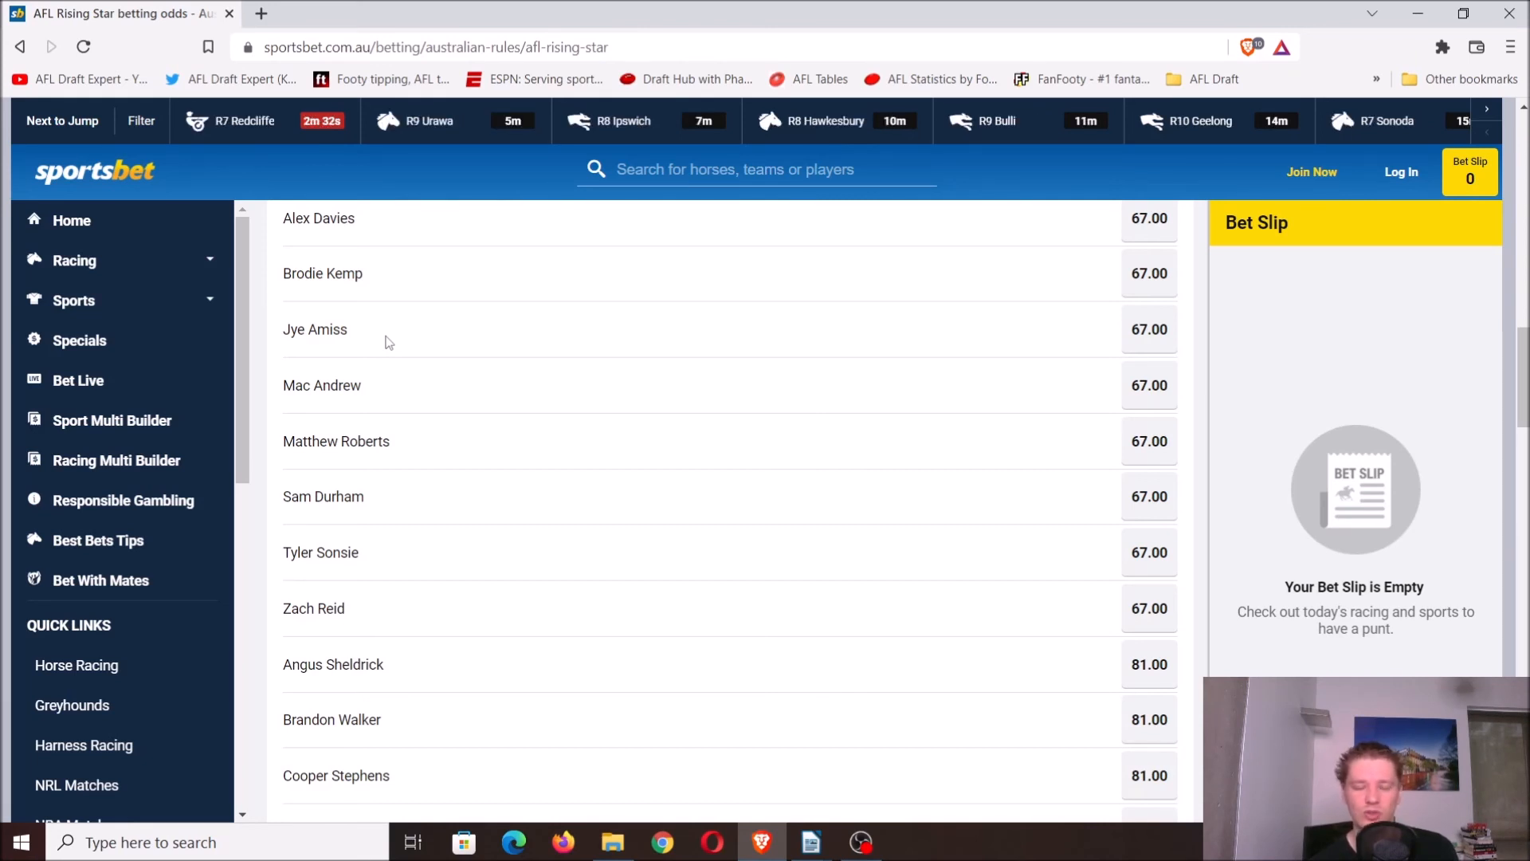
mouse_move(391, 404)
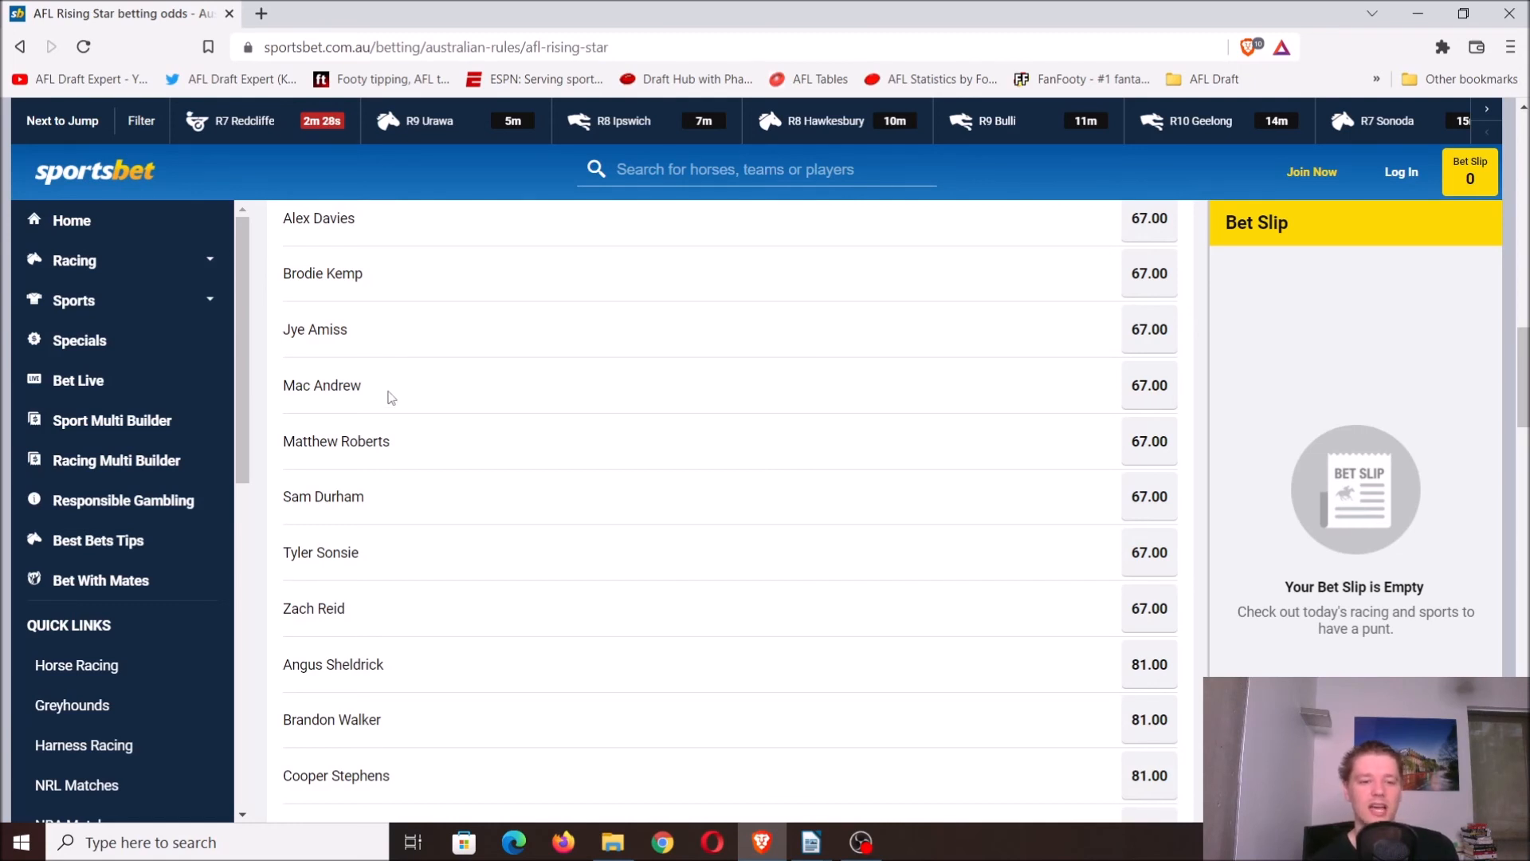
scroll(down, 3)
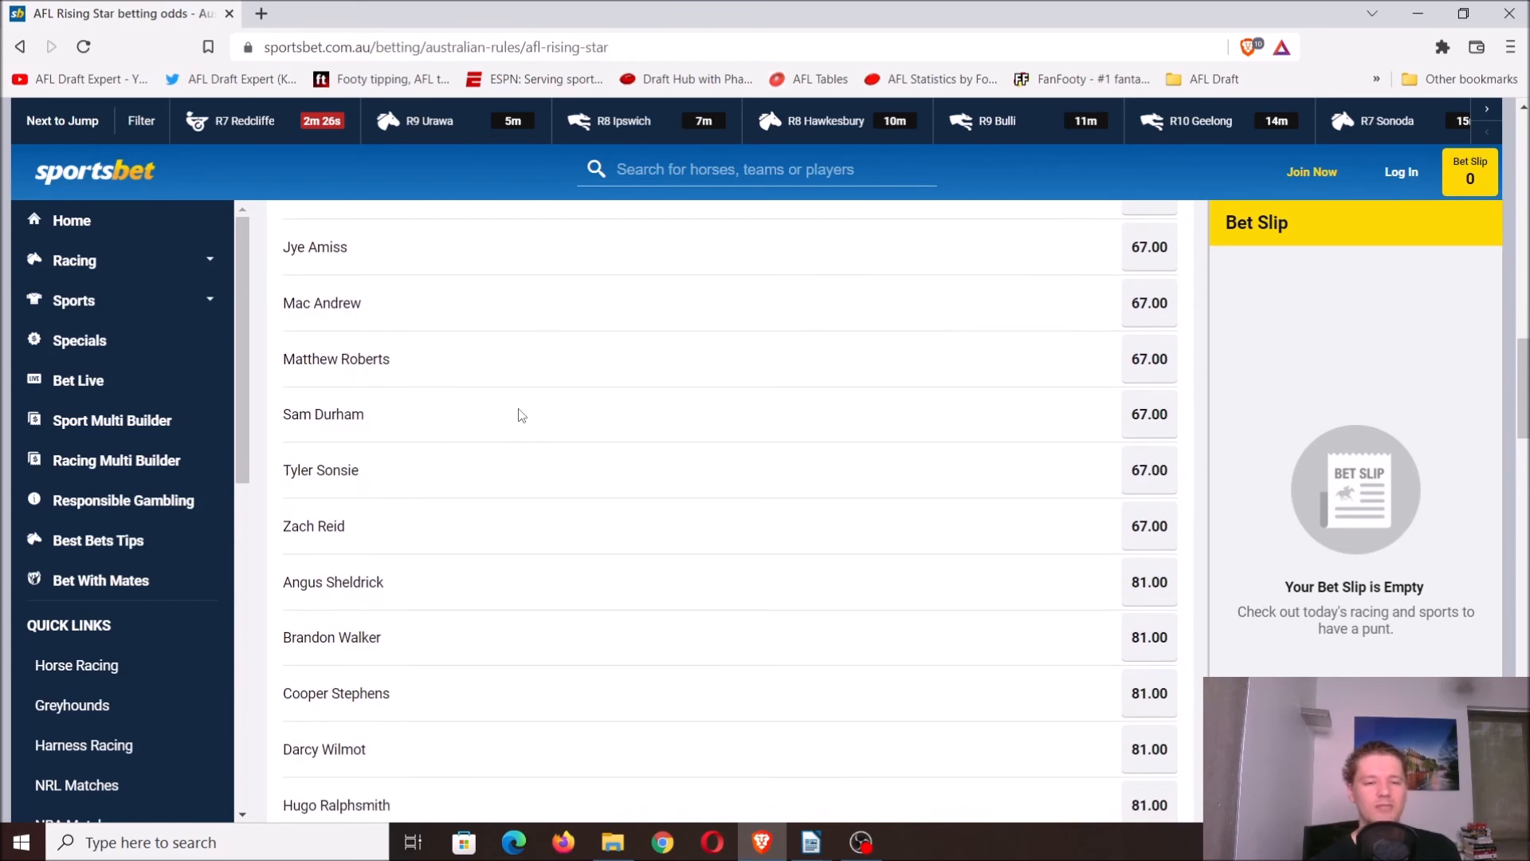
scroll(down, 3)
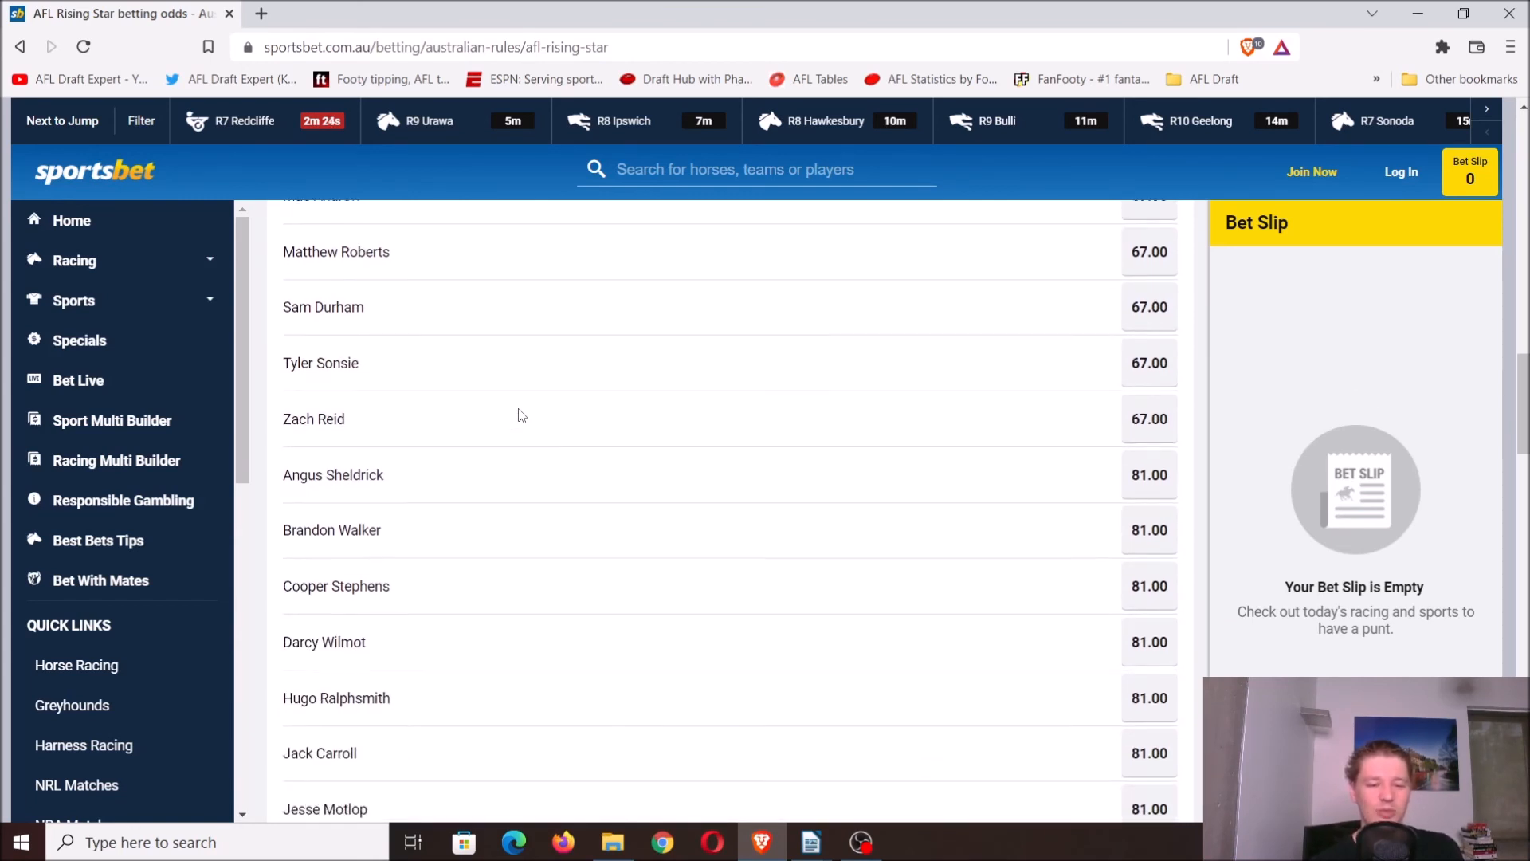
scroll(down, 3)
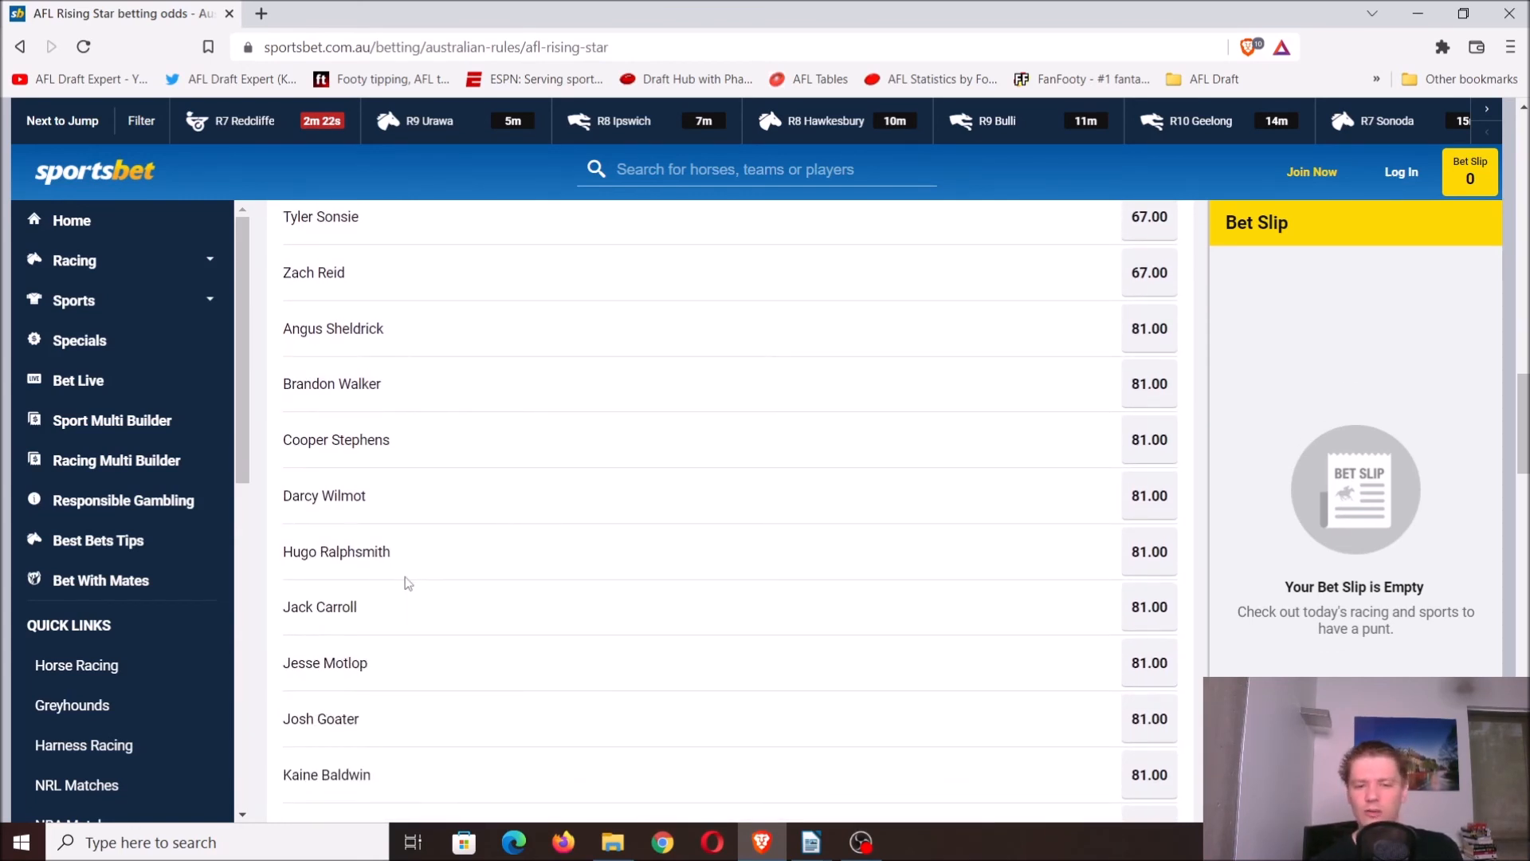
mouse_move(408, 558)
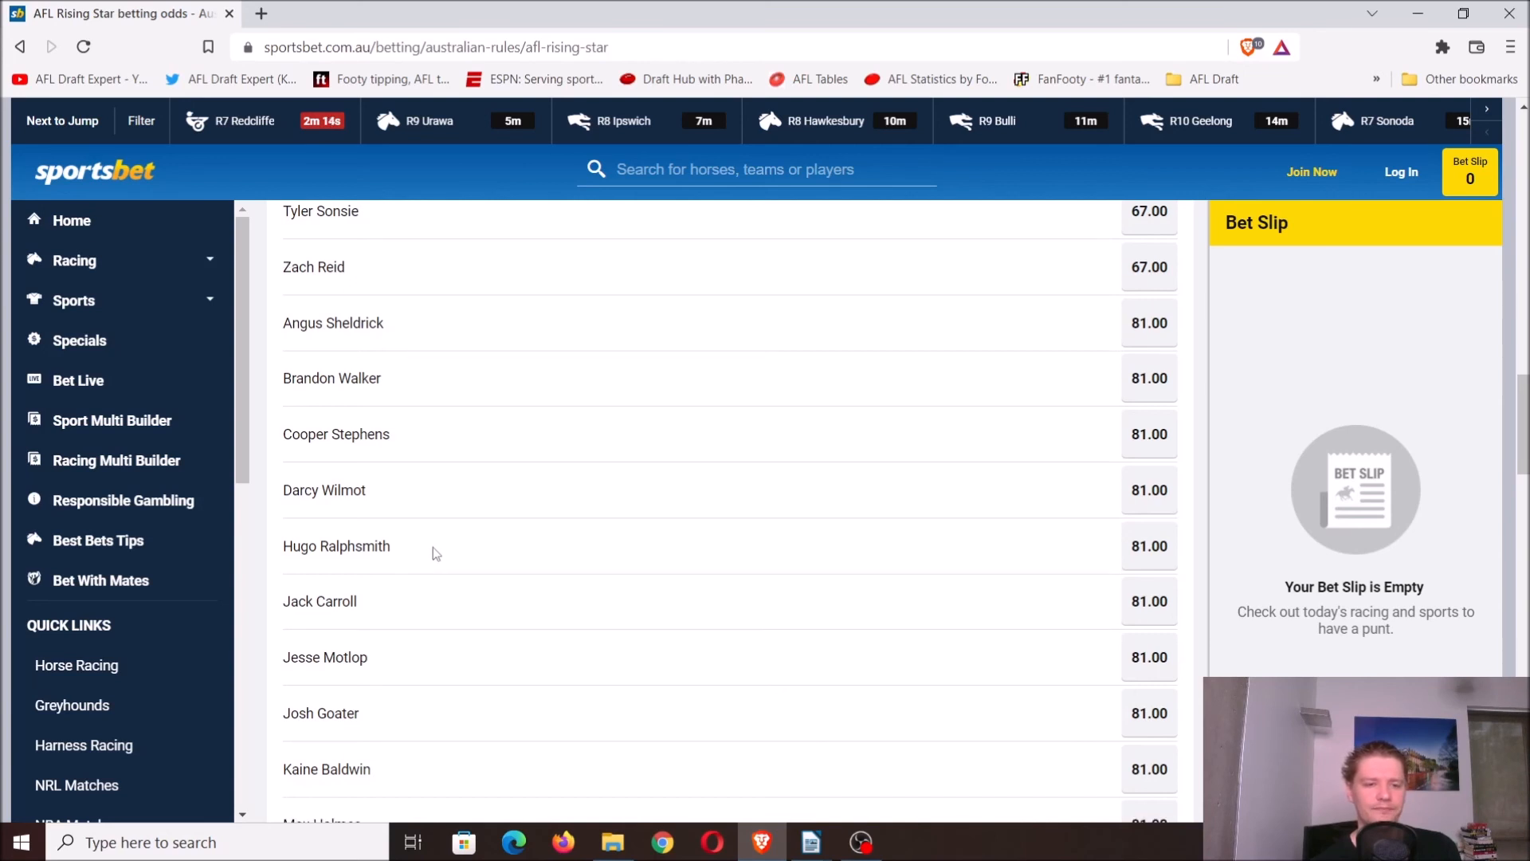
scroll(down, 3)
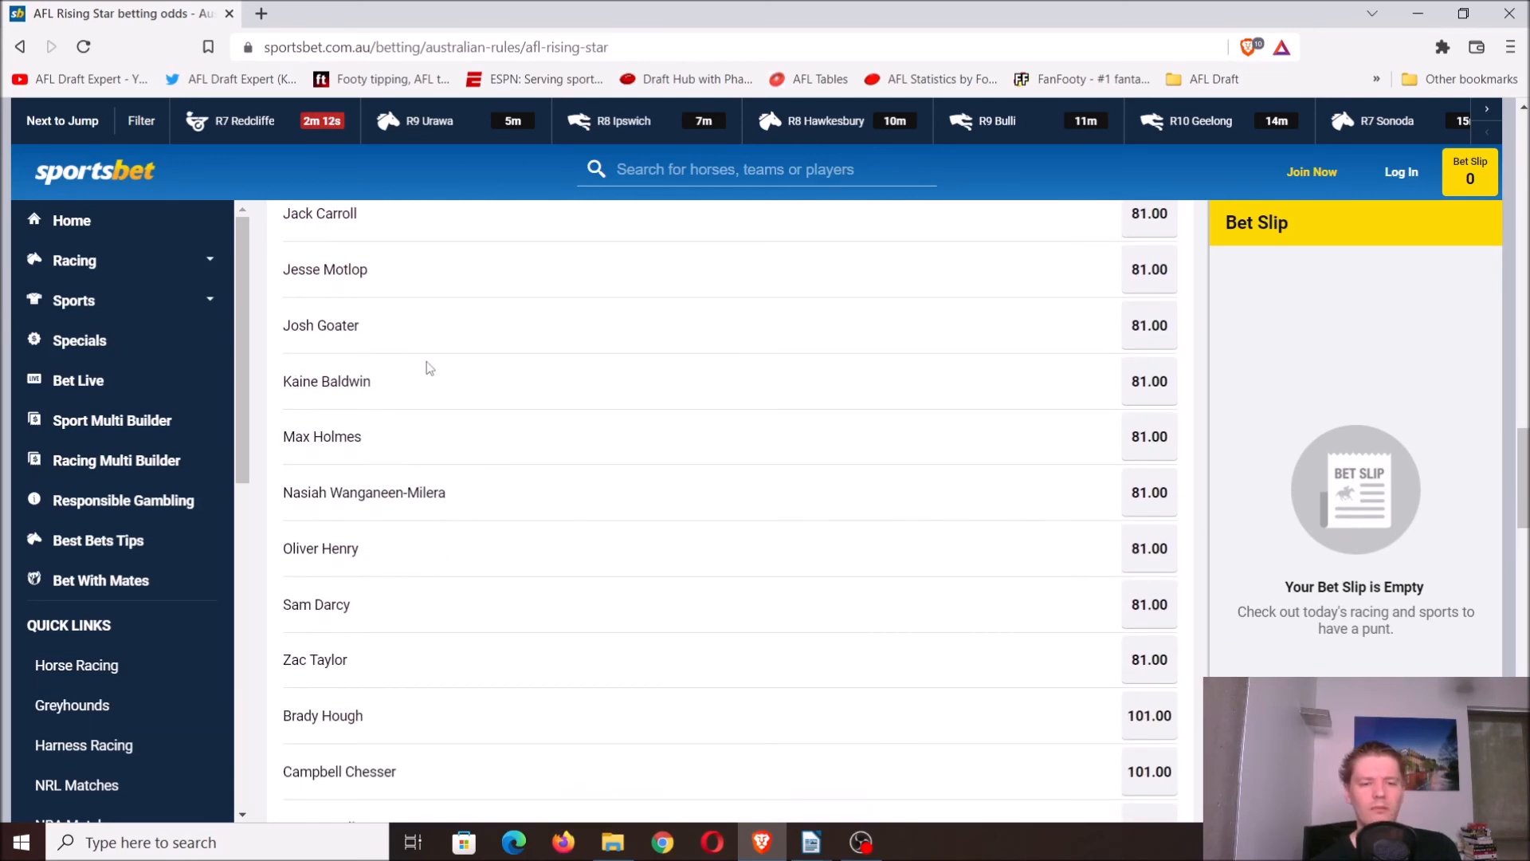
mouse_move(392, 387)
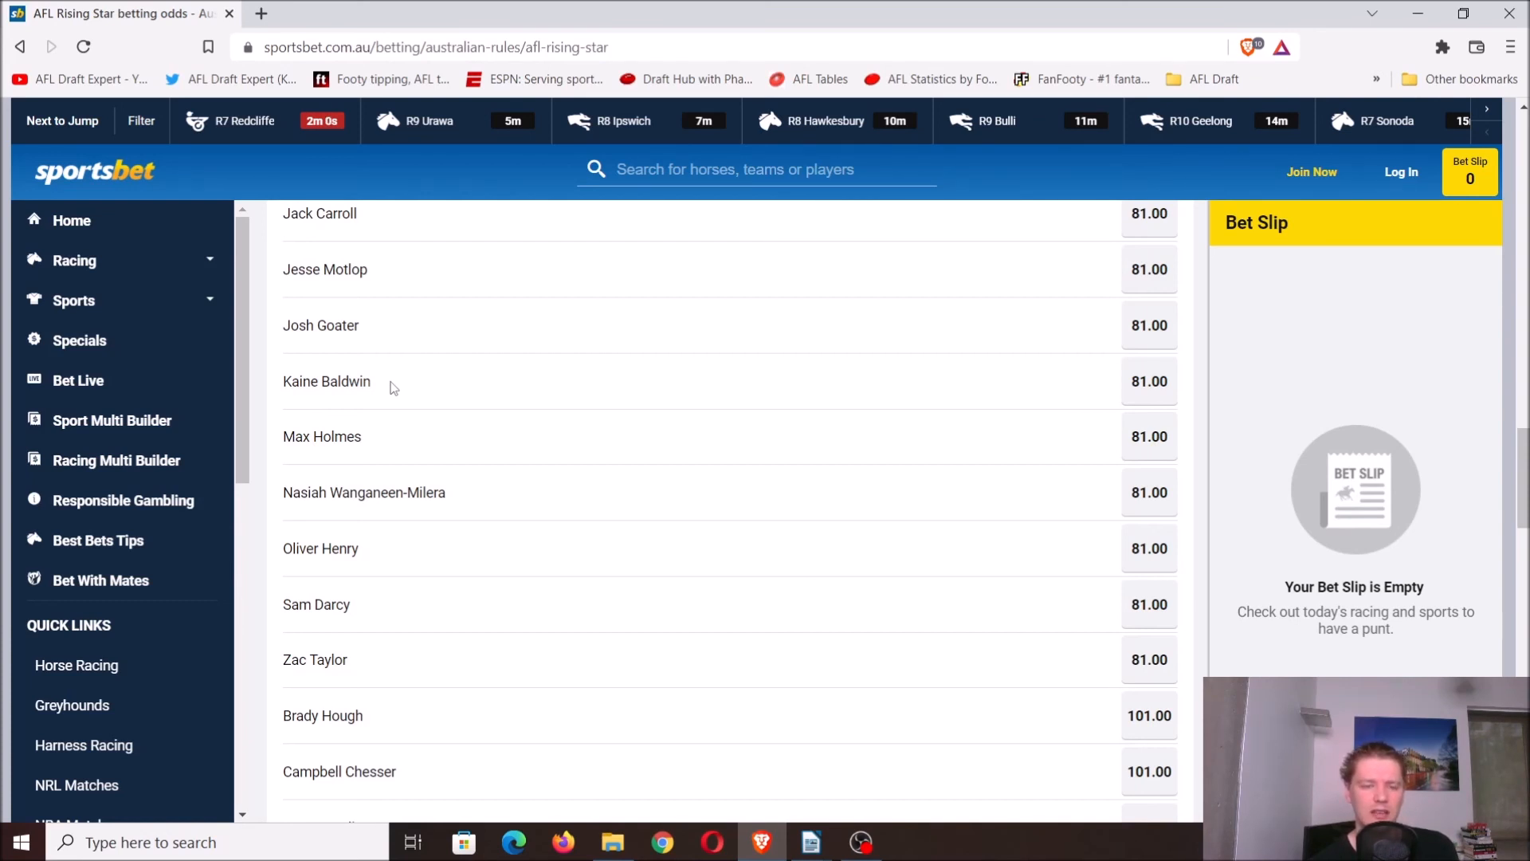
mouse_move(387, 440)
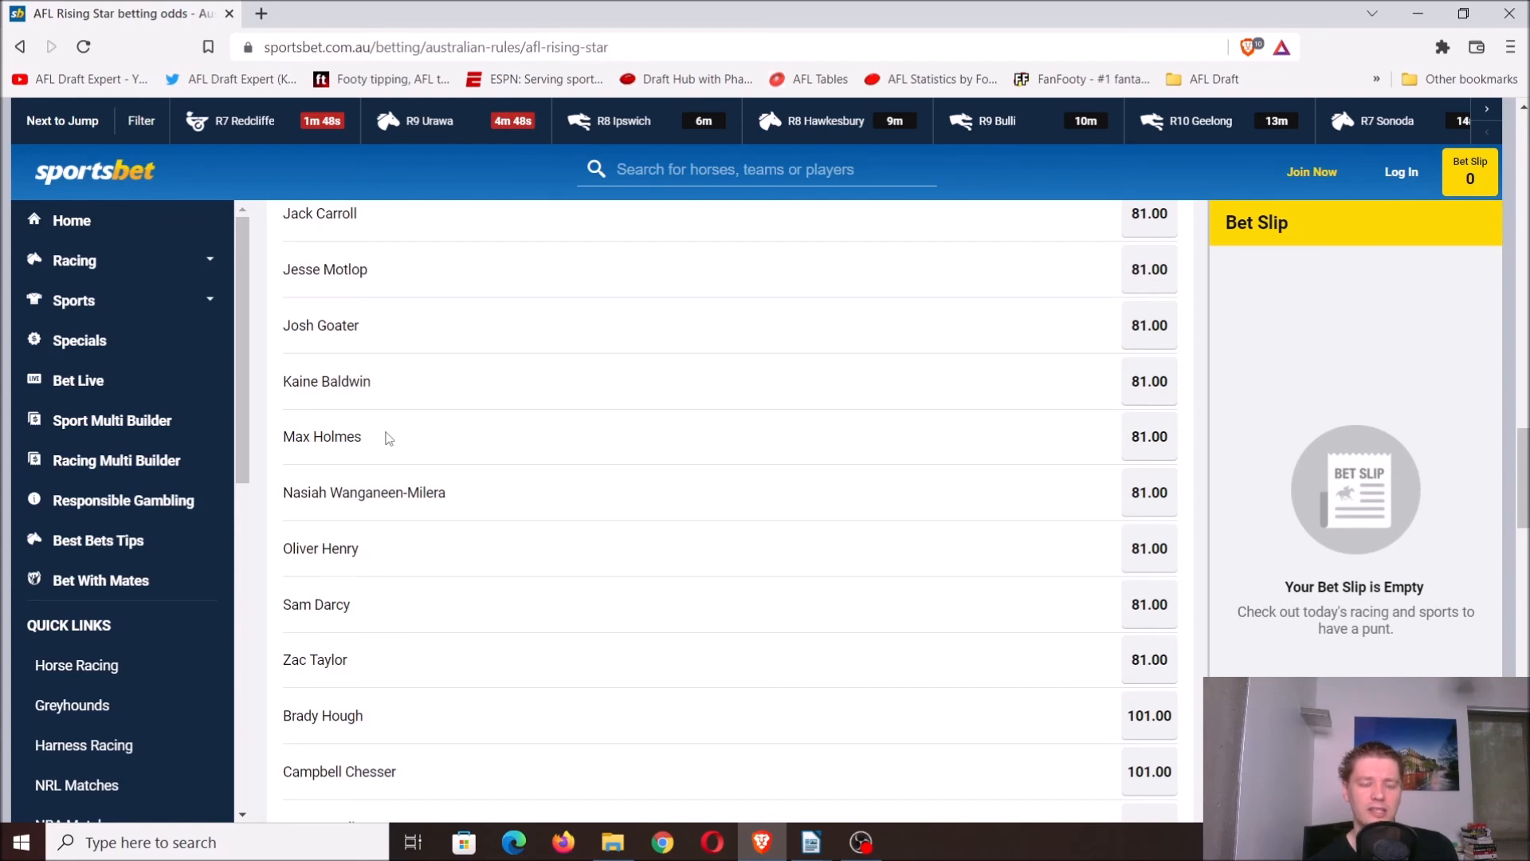
mouse_move(381, 558)
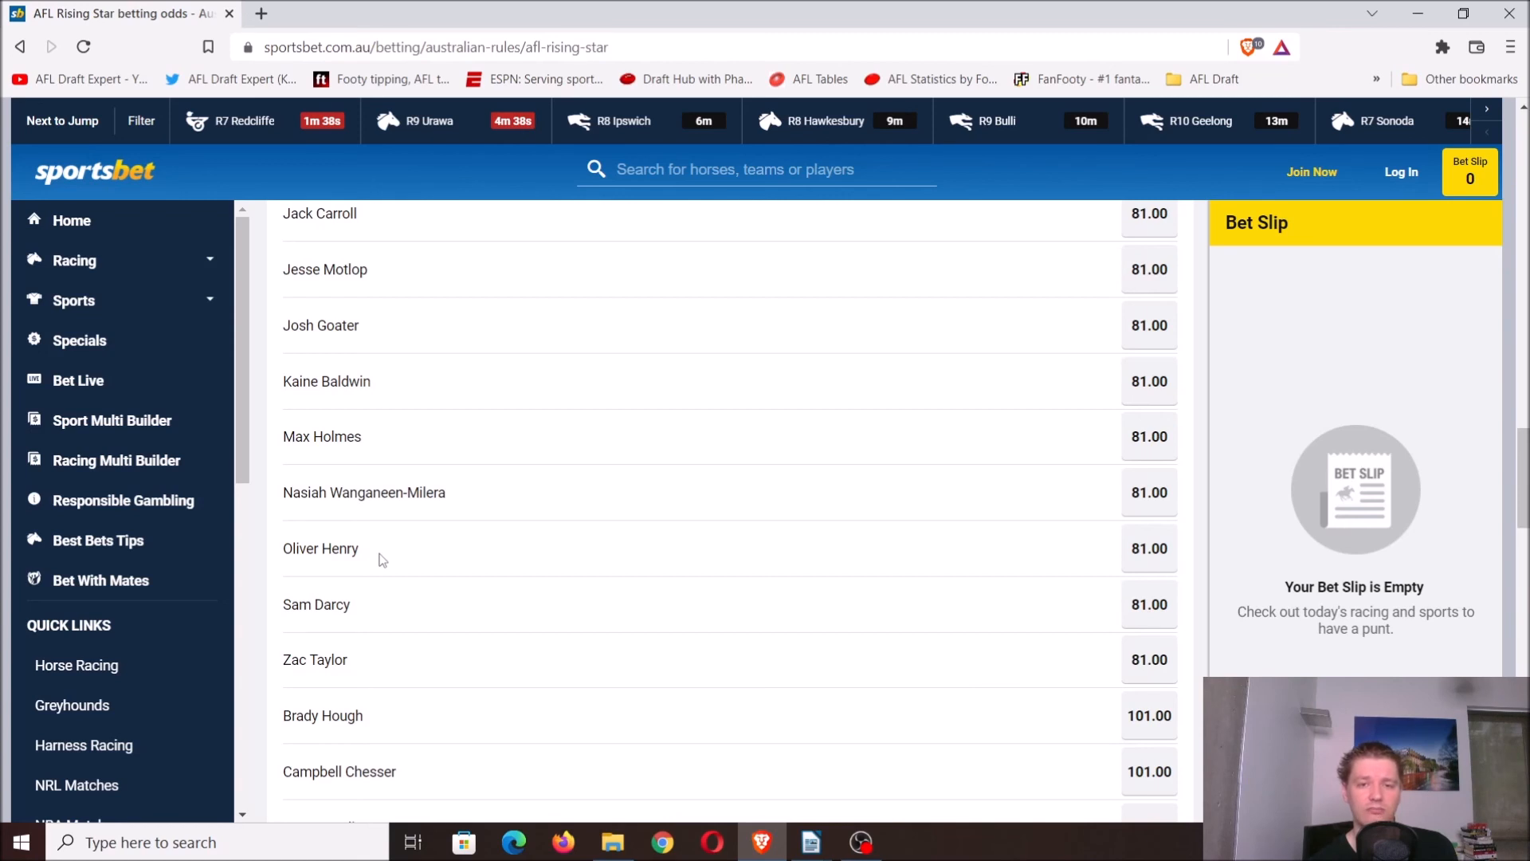
scroll(down, 3)
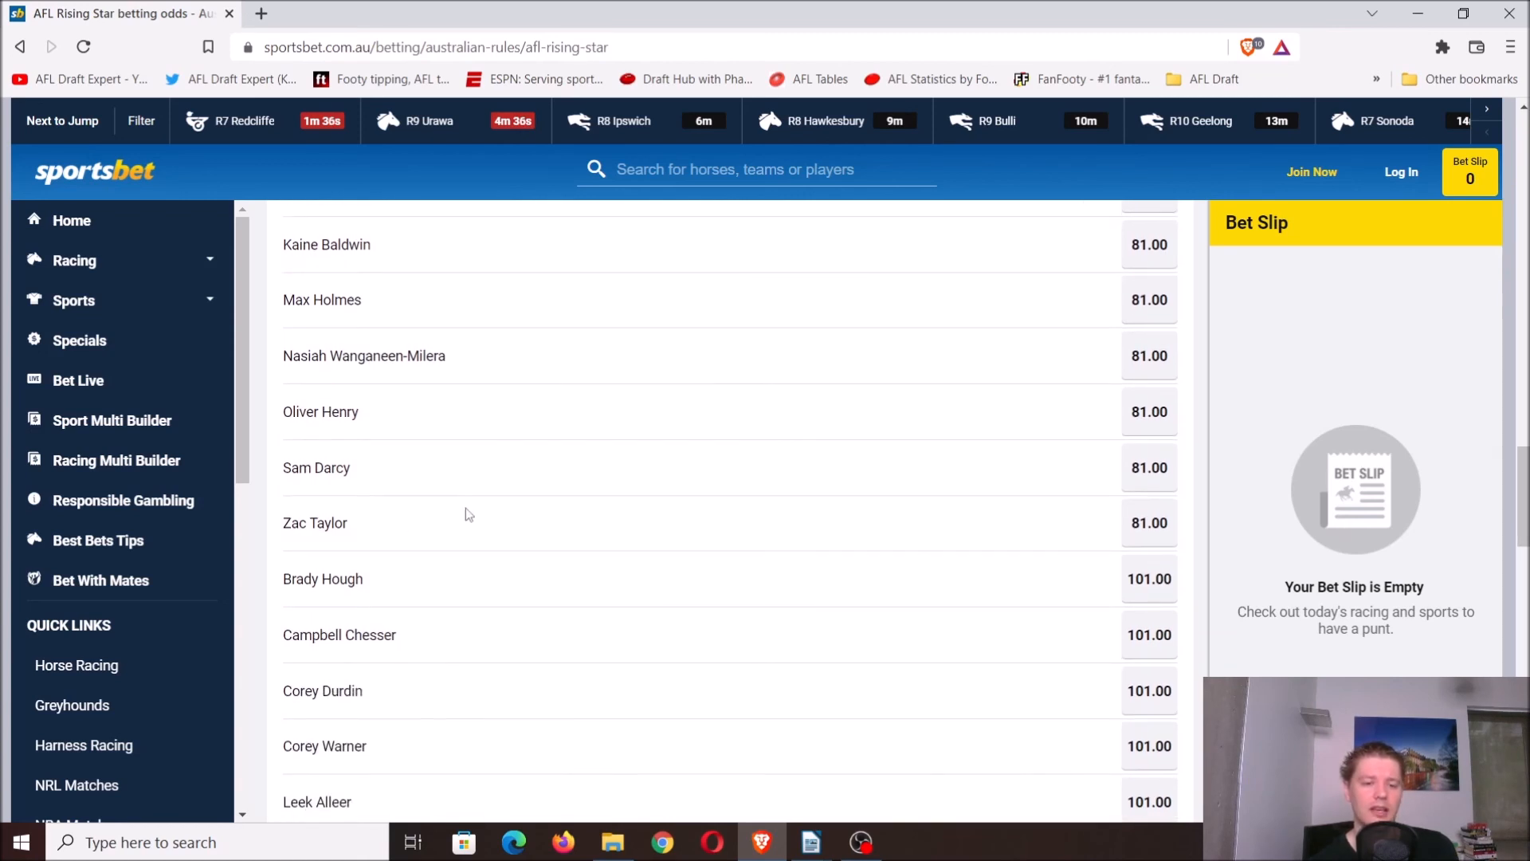
scroll(down, 3)
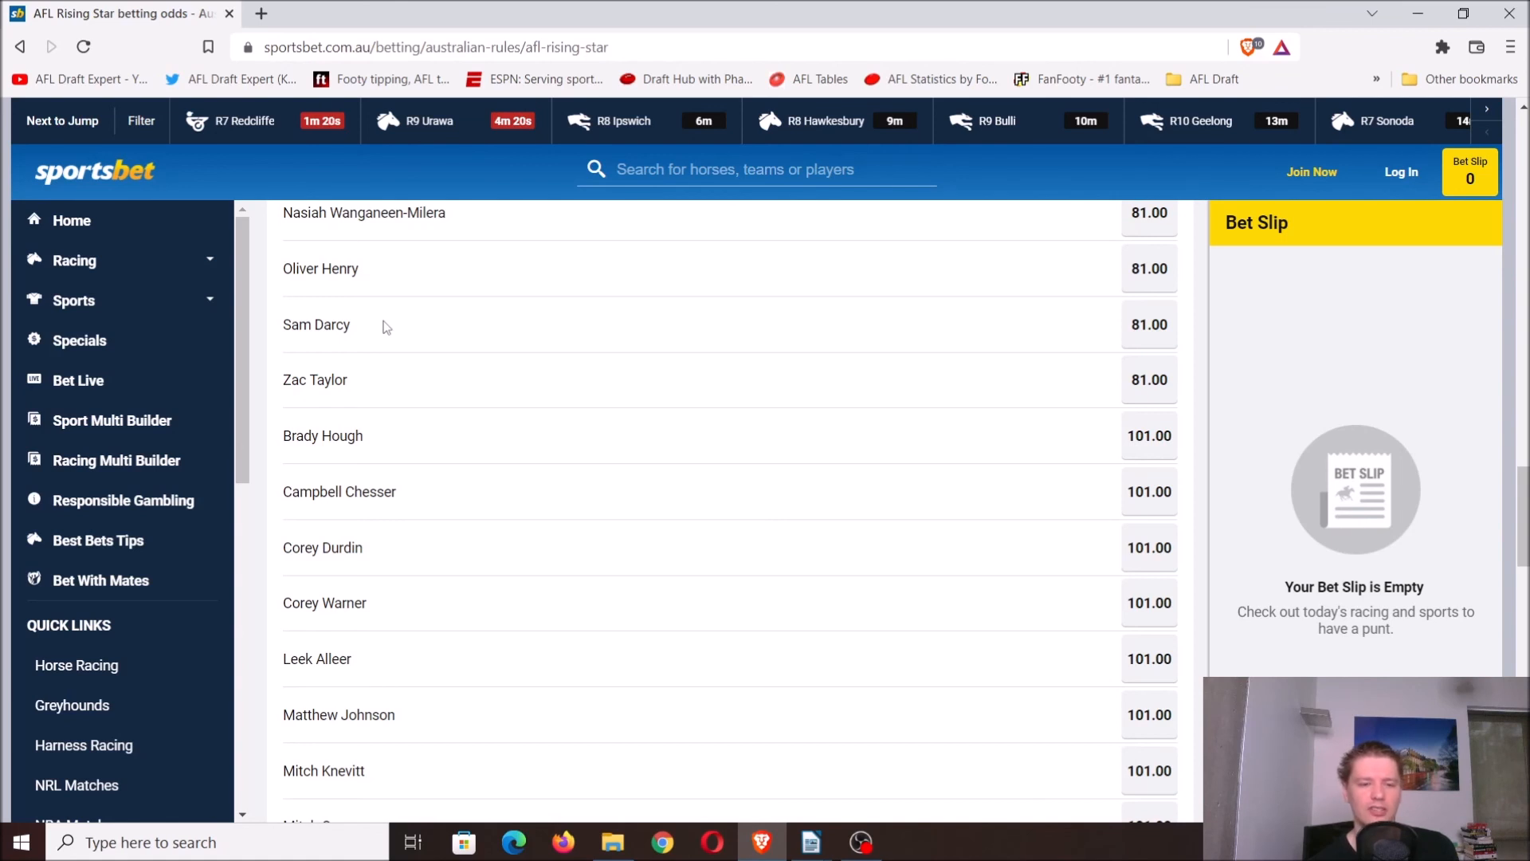
scroll(down, 3)
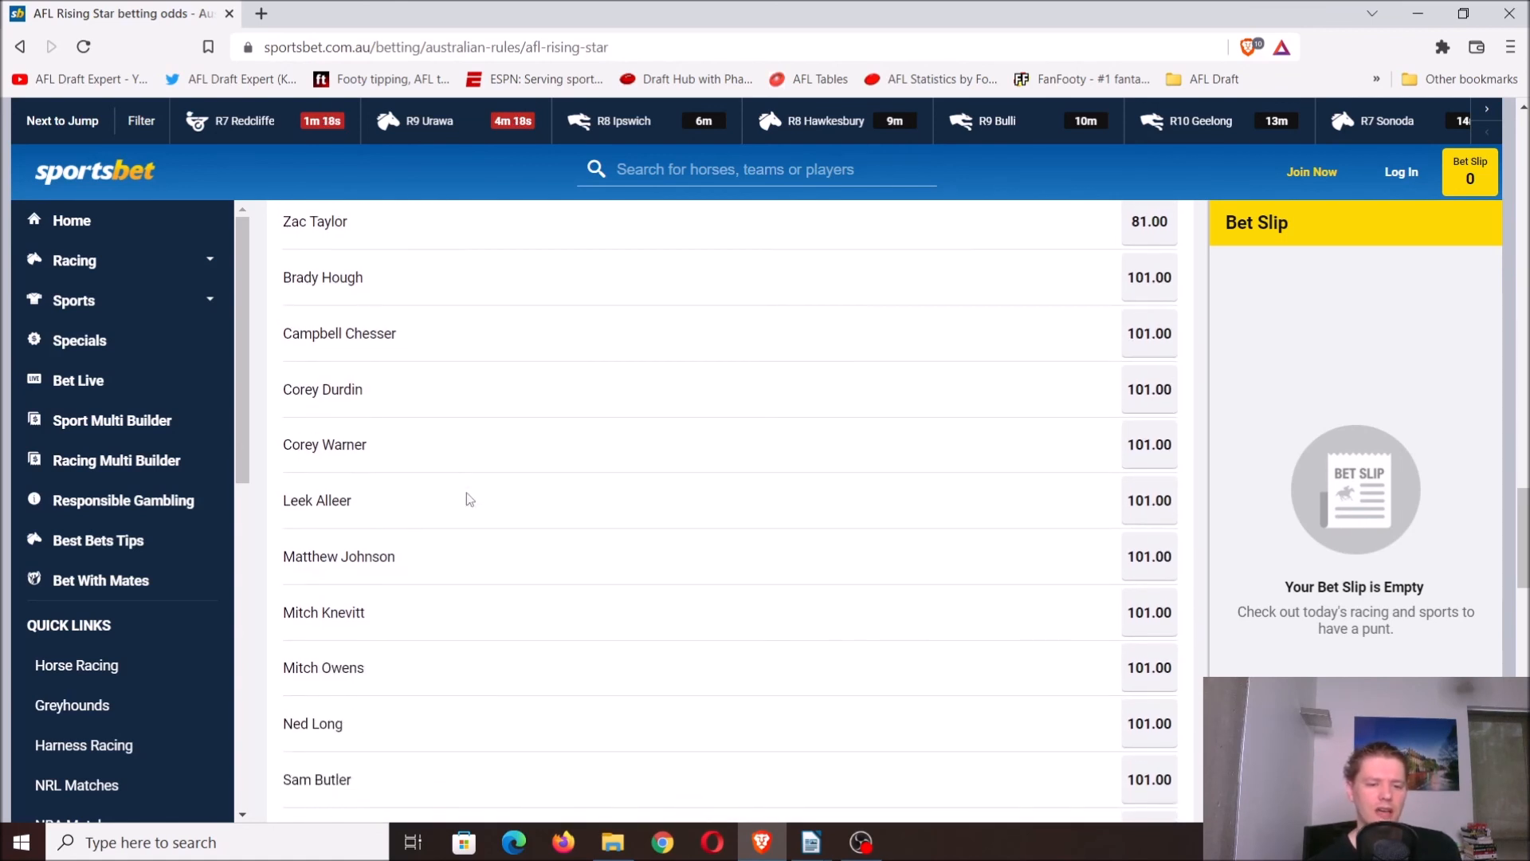
scroll(down, 3)
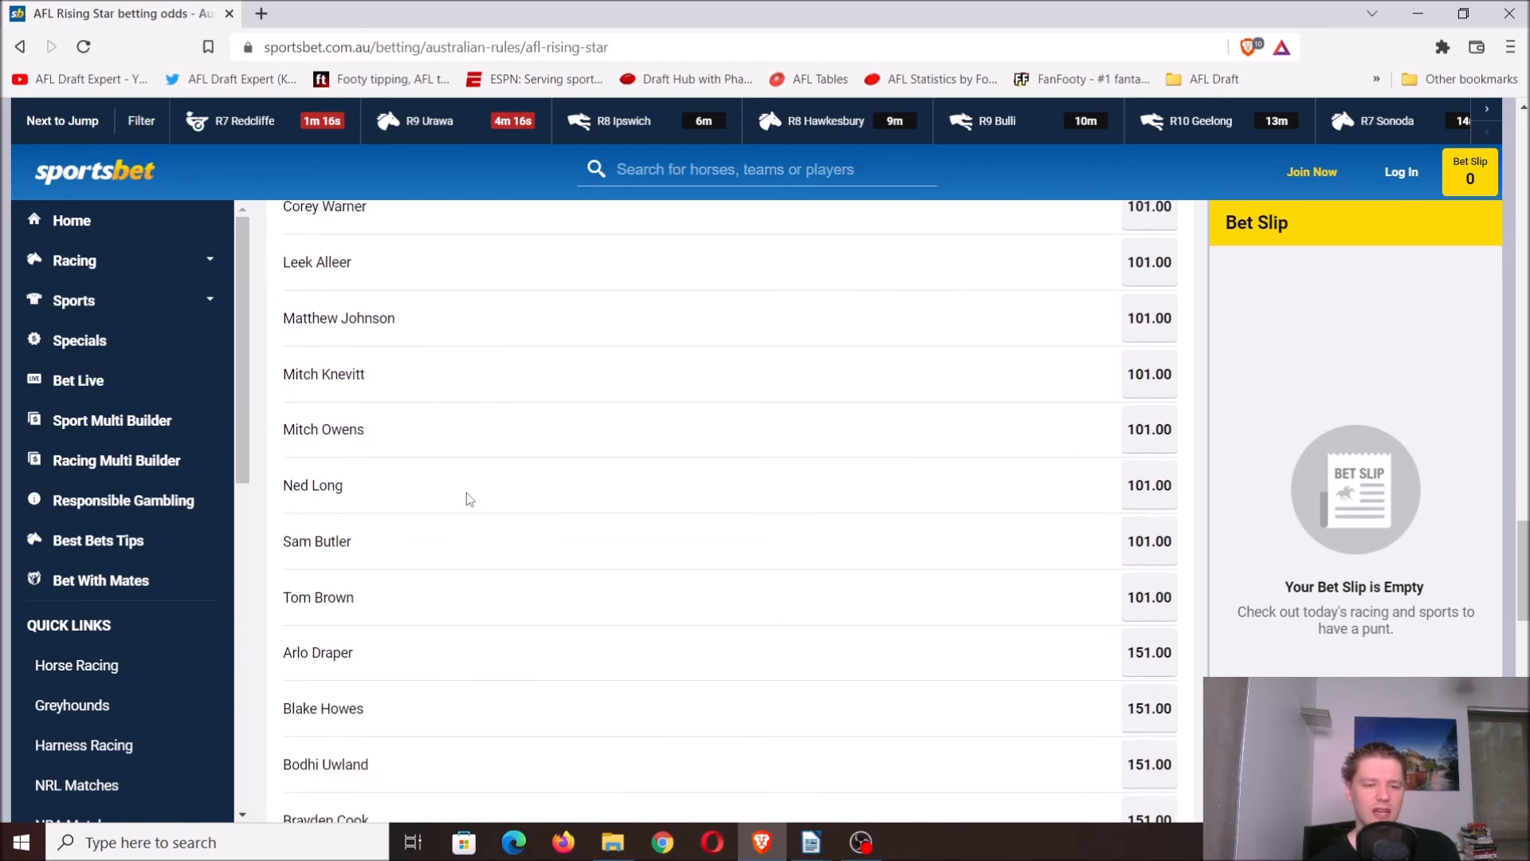
scroll(down, 3)
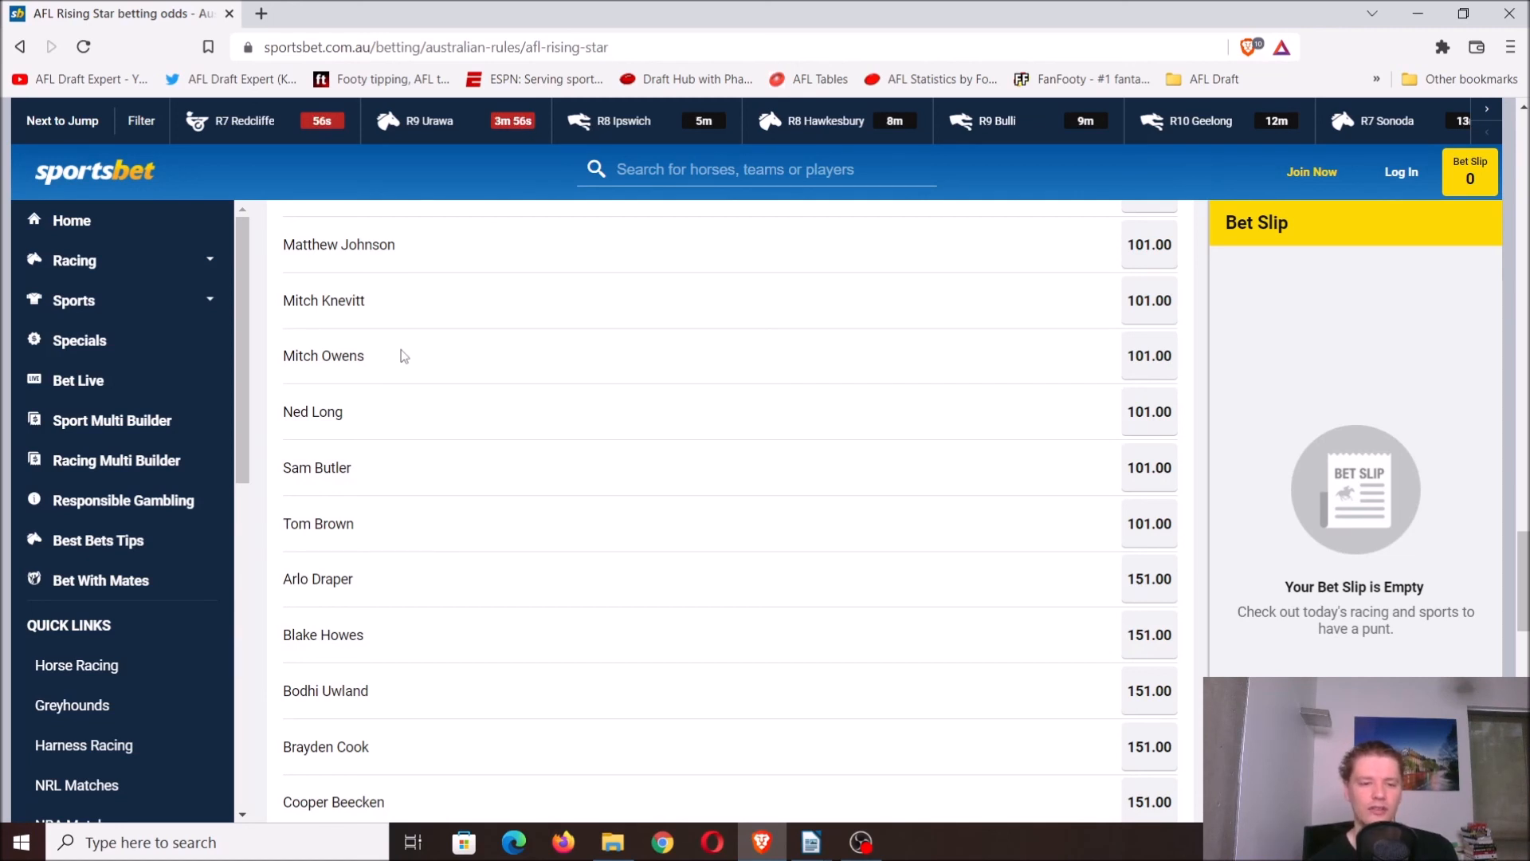
mouse_move(378, 417)
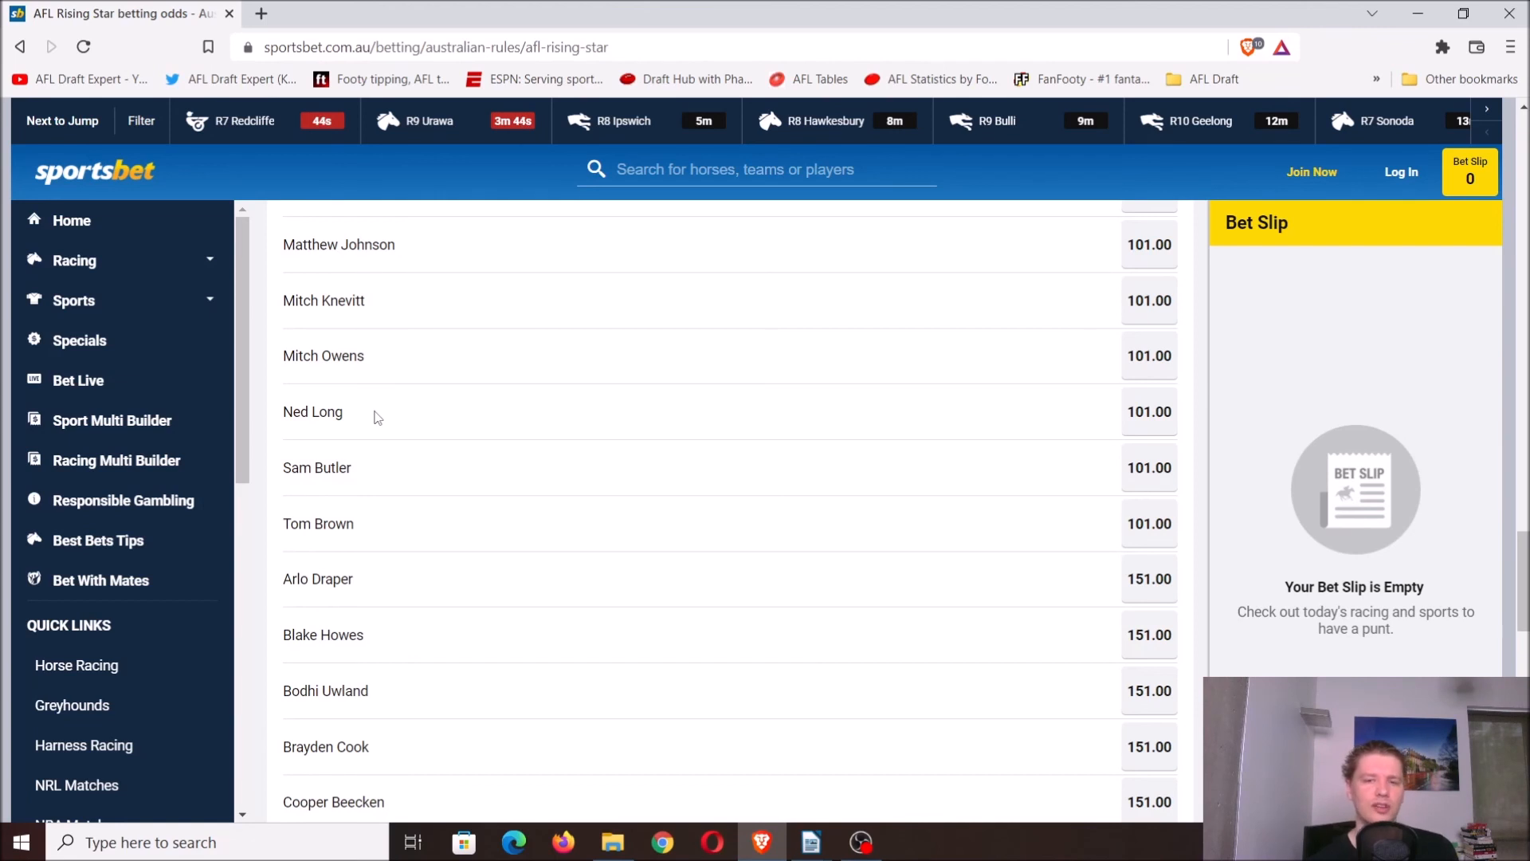
mouse_move(478, 405)
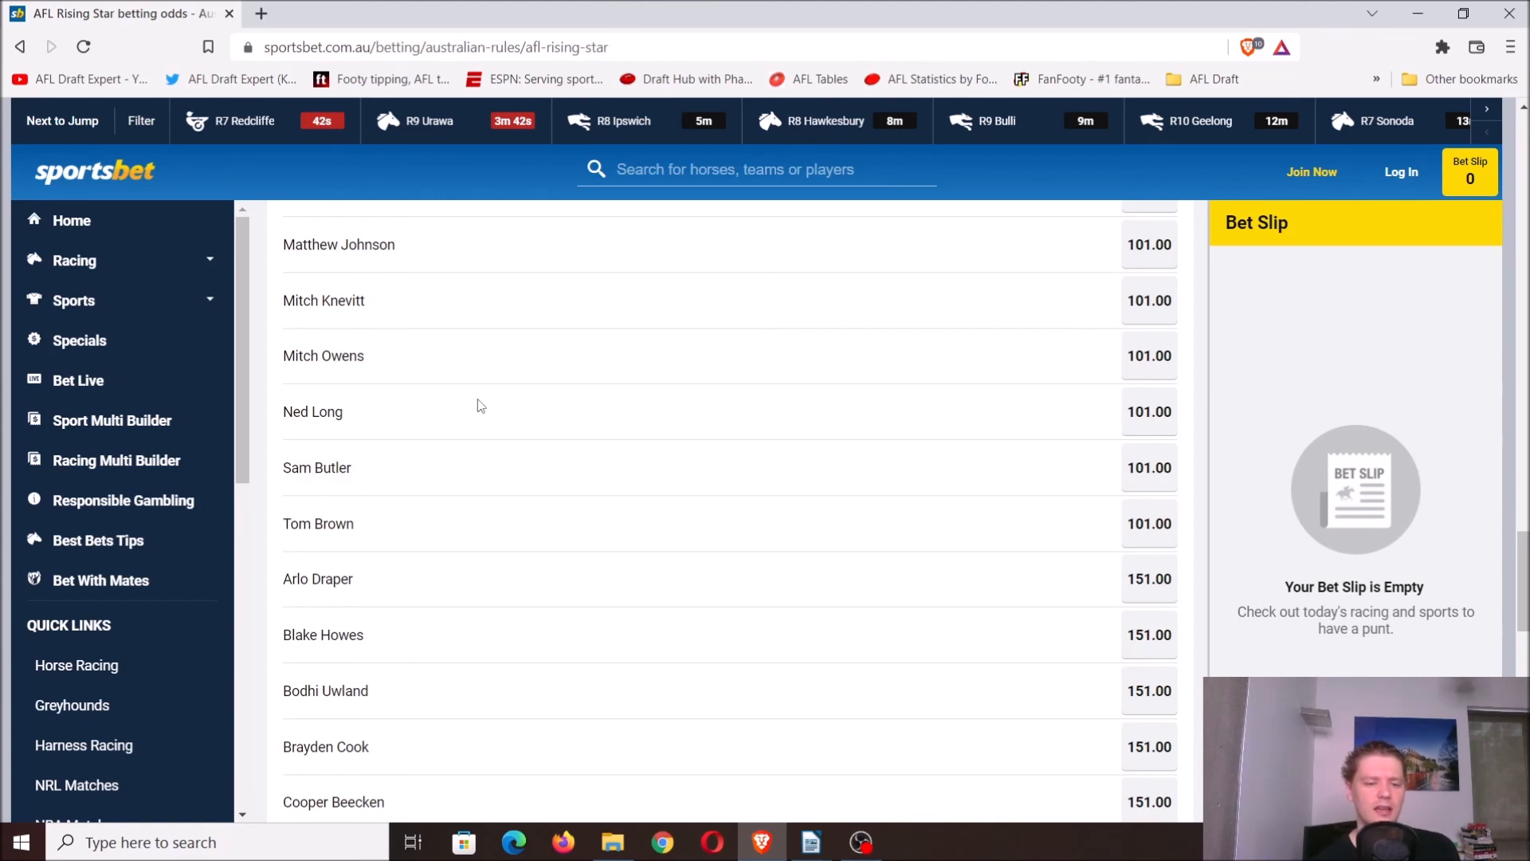
scroll(down, 3)
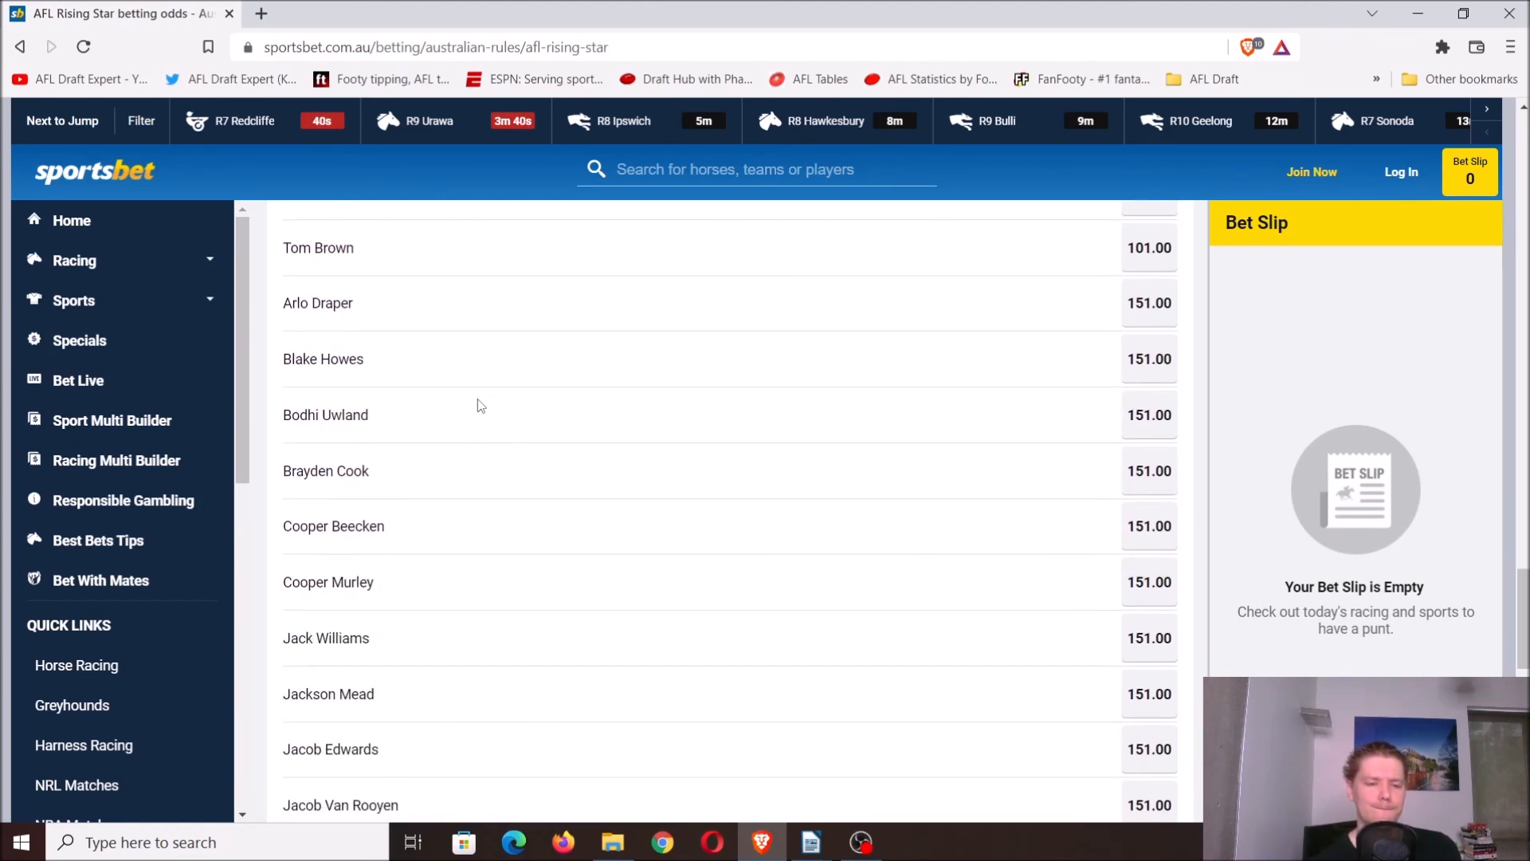
scroll(down, 3)
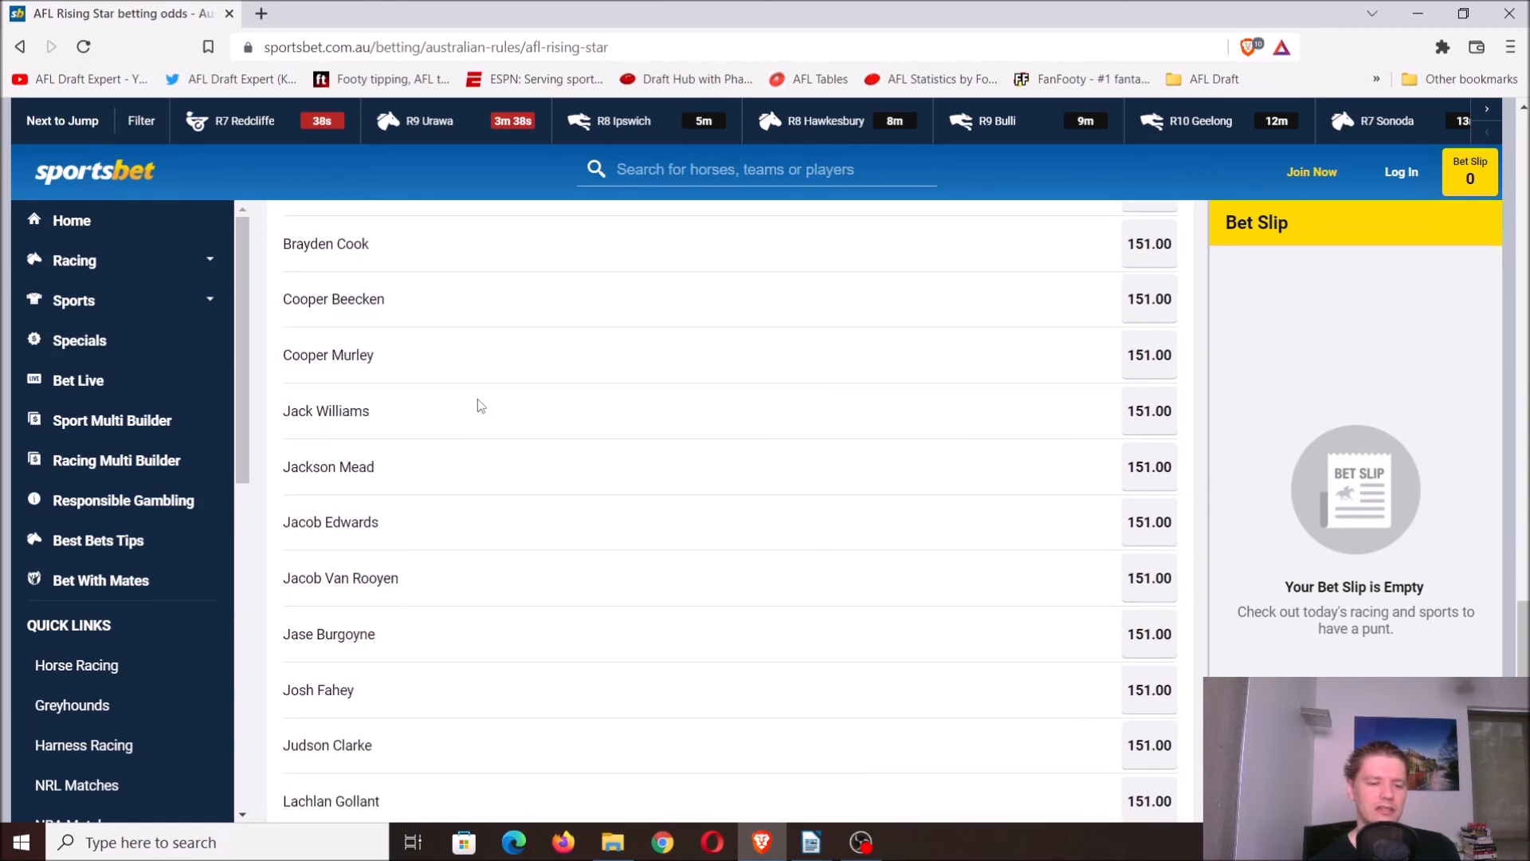
scroll(down, 3)
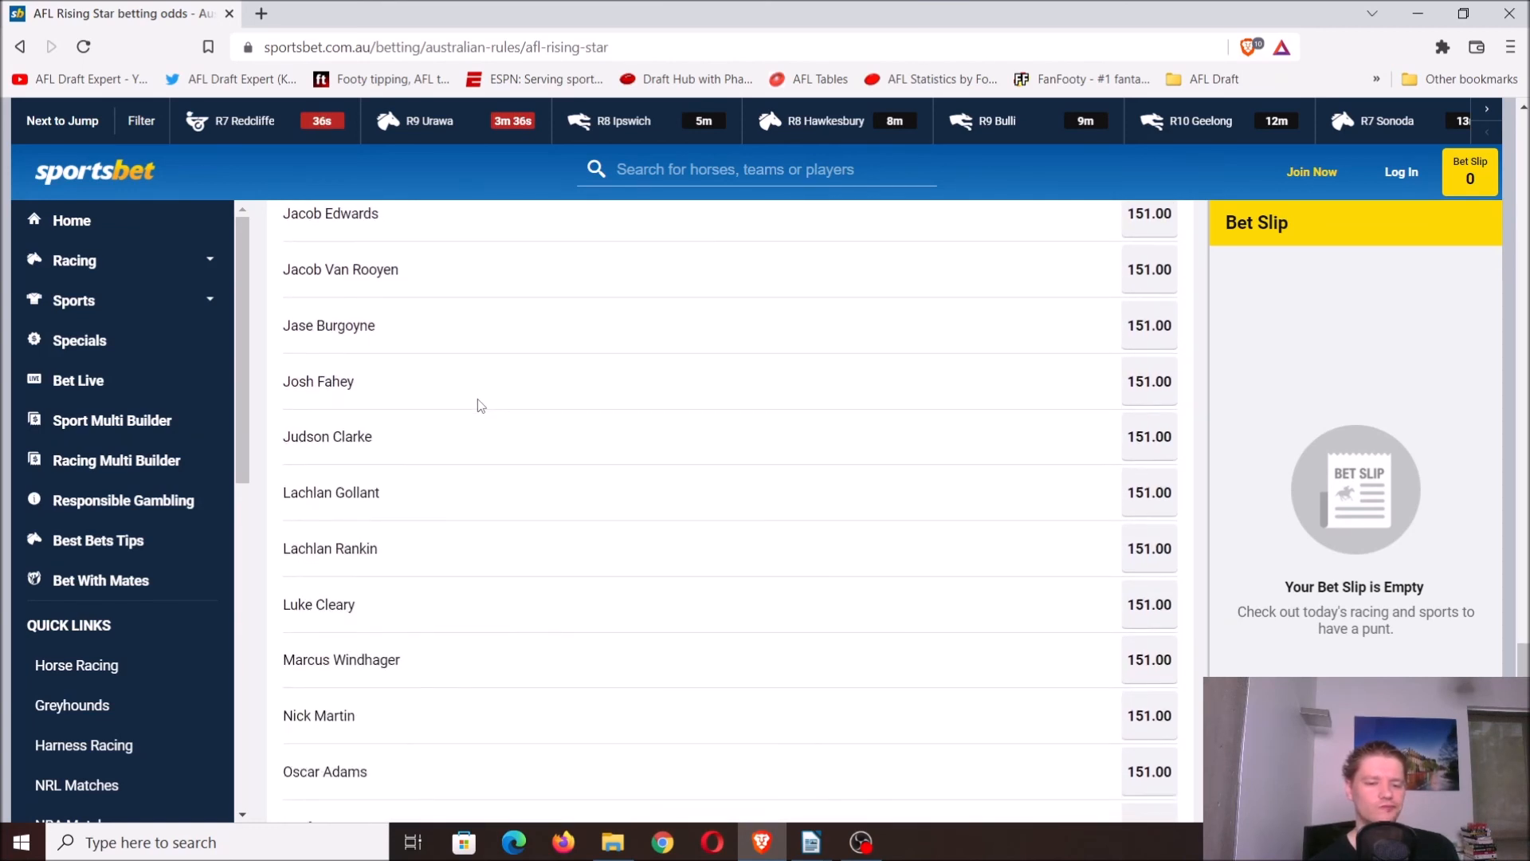
scroll(down, 3)
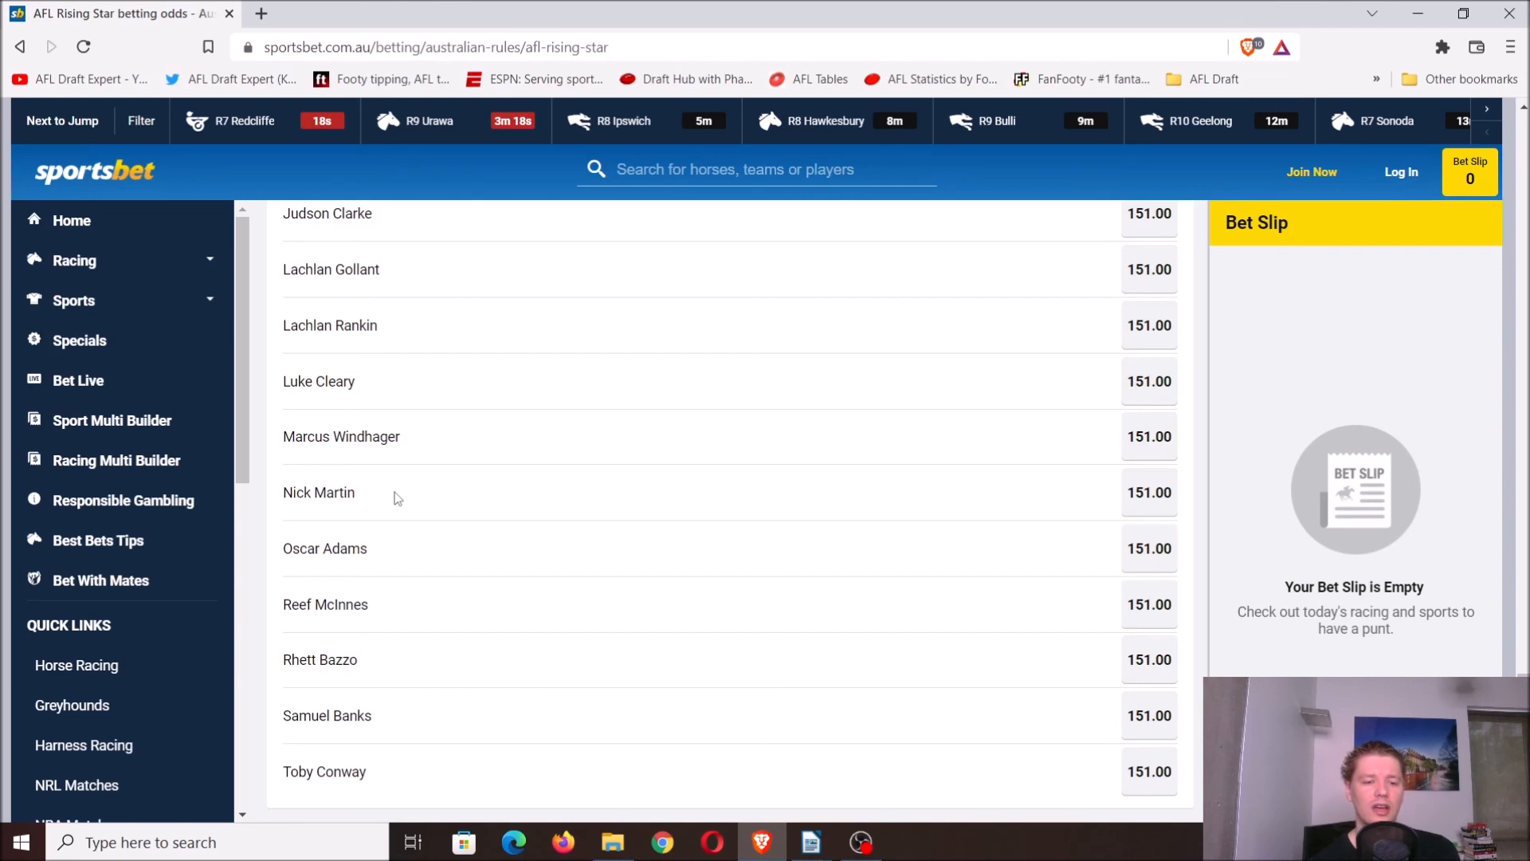
scroll(down, 3)
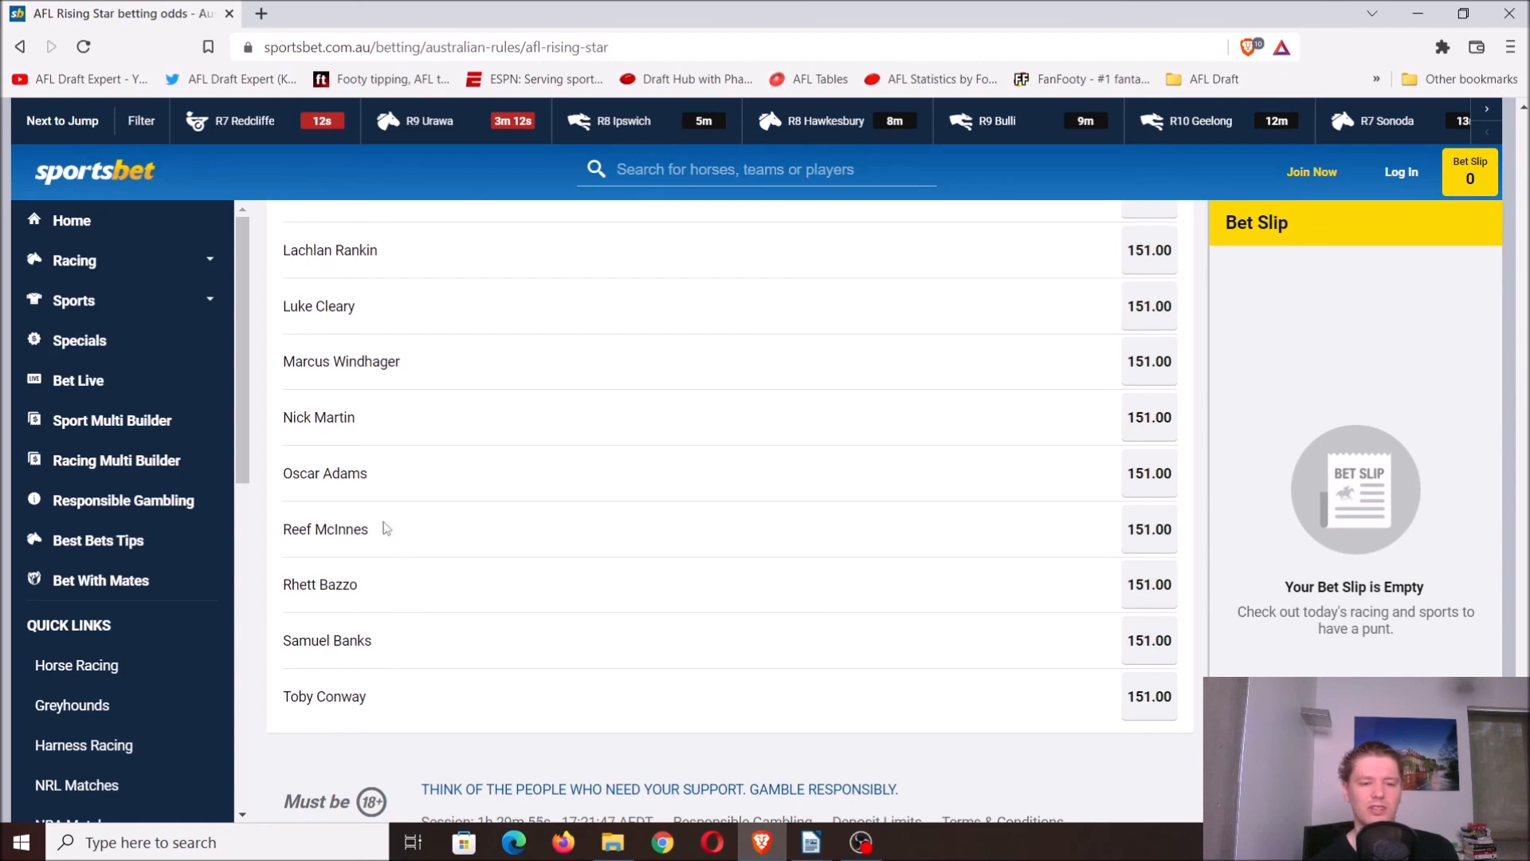
mouse_move(379, 530)
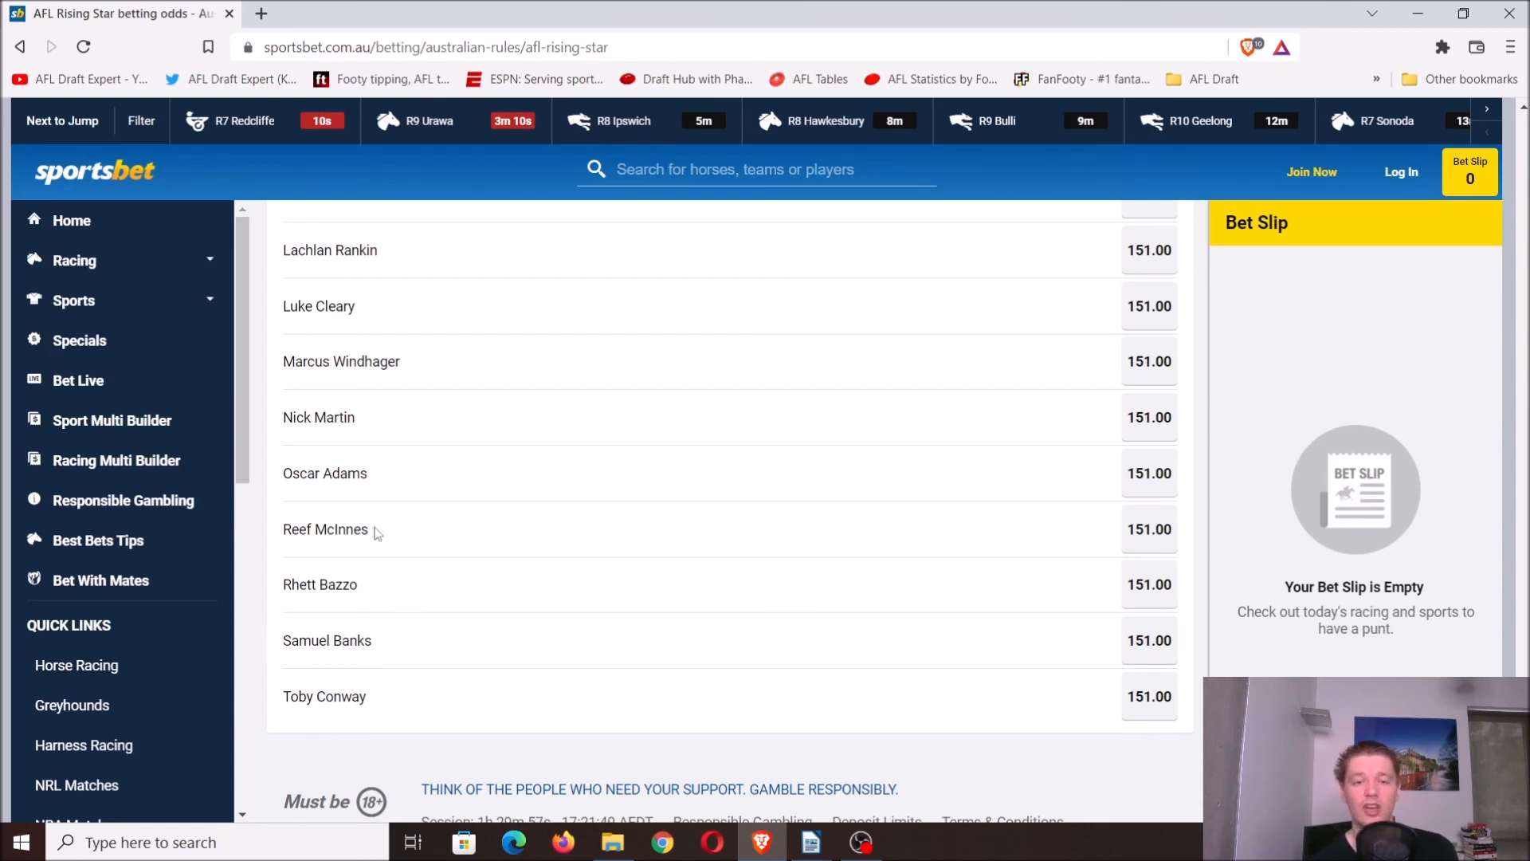